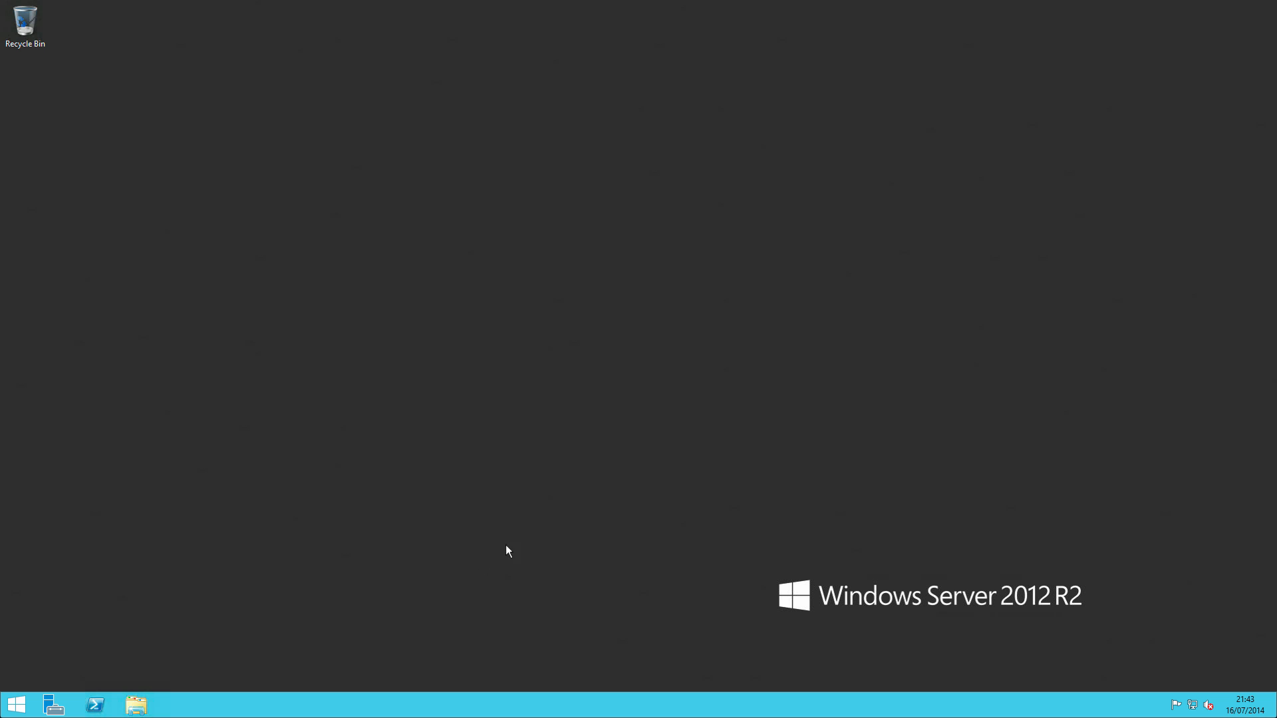
Open File Explorer from the taskbar showing Local Disk (C:).
click(135, 705)
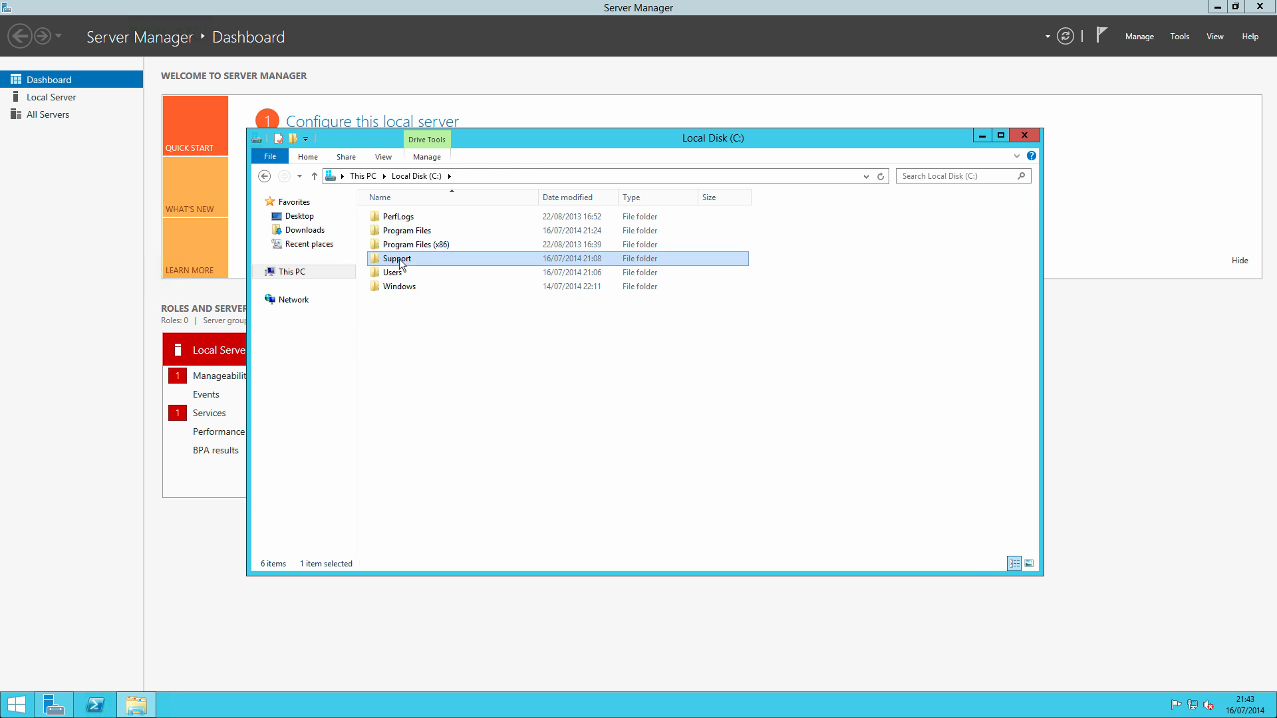
Browse into C:\Support\Software\Quest_vWorkspace-80-MR1\vWorkspace_X64.
double_click(396, 258)
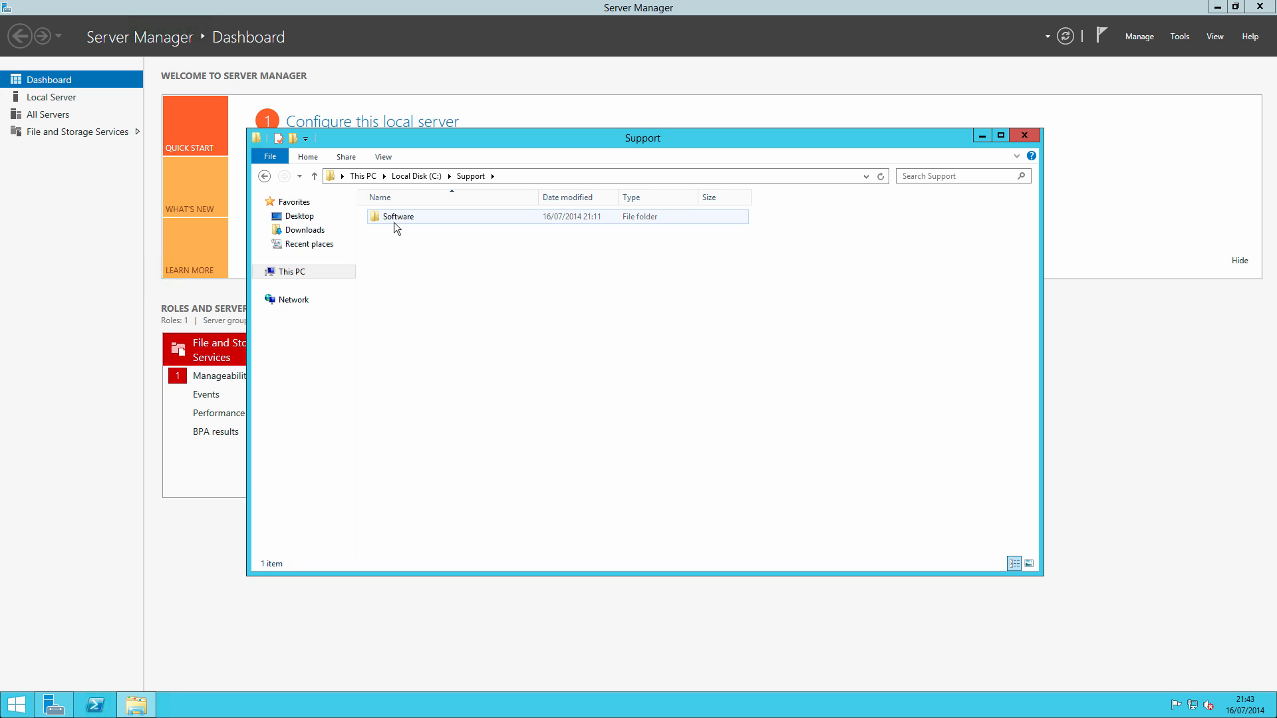
double_click(397, 215)
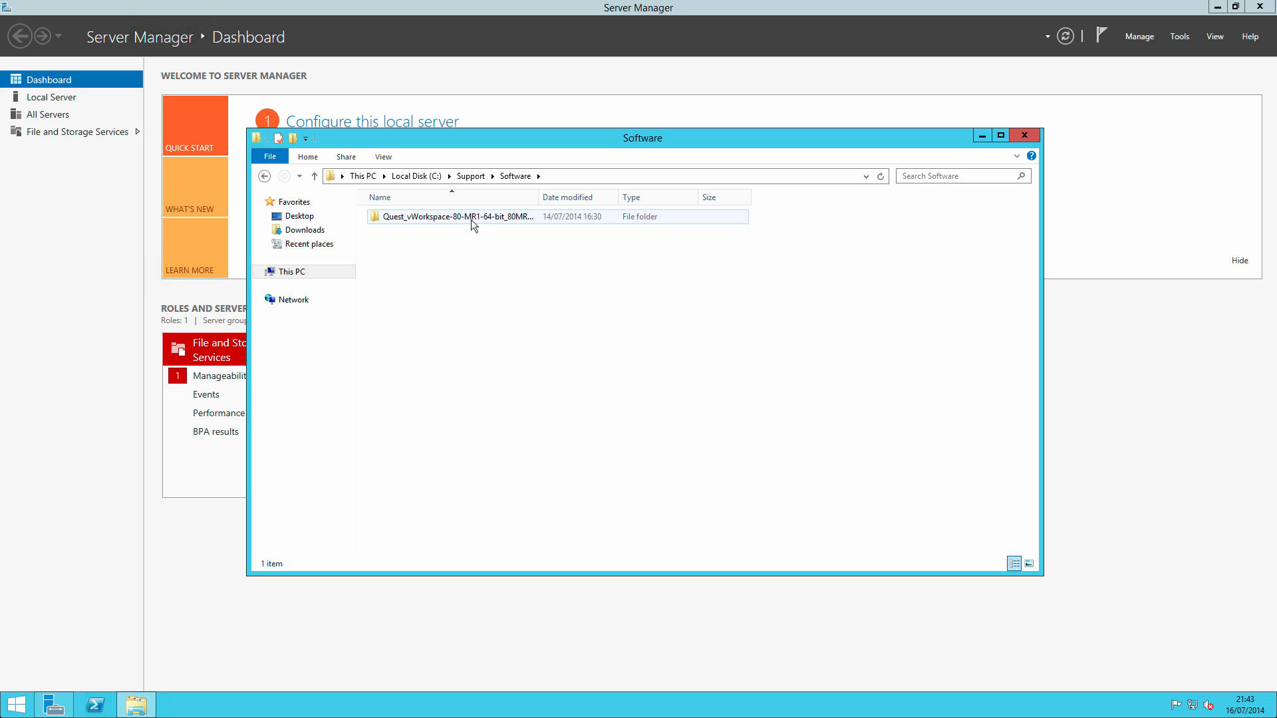
double_click(452, 215)
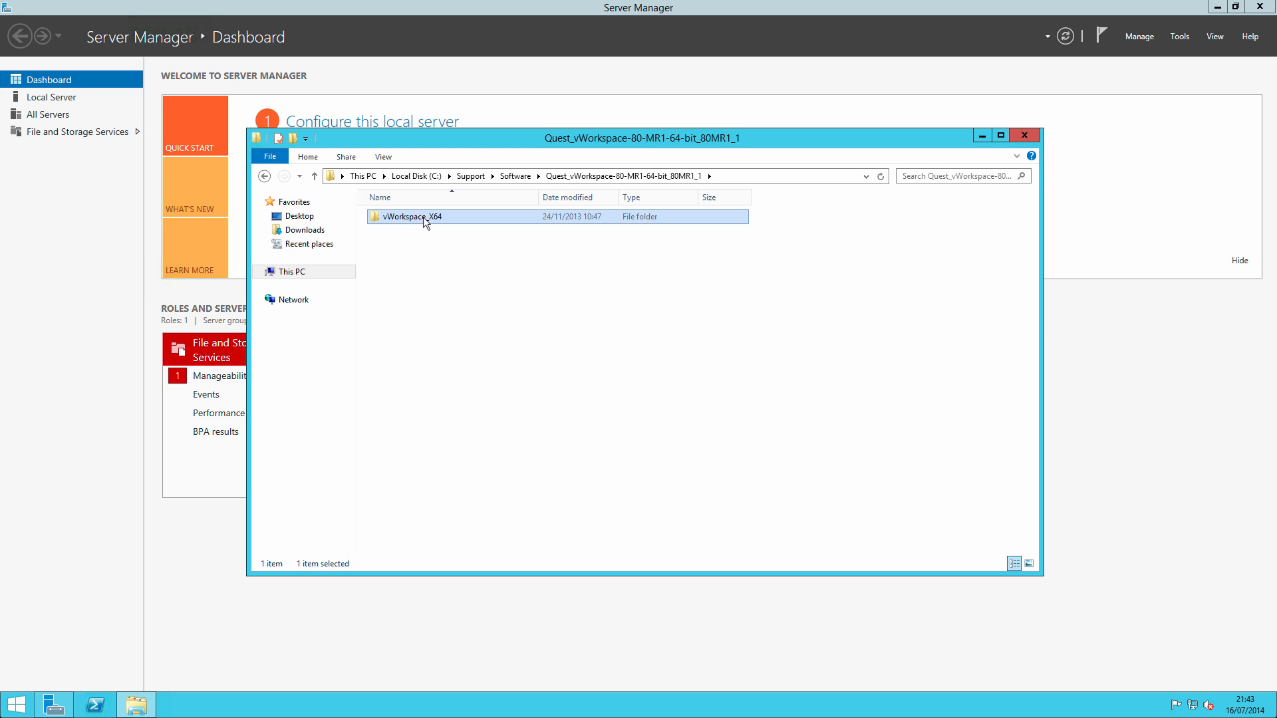
double_click(408, 215)
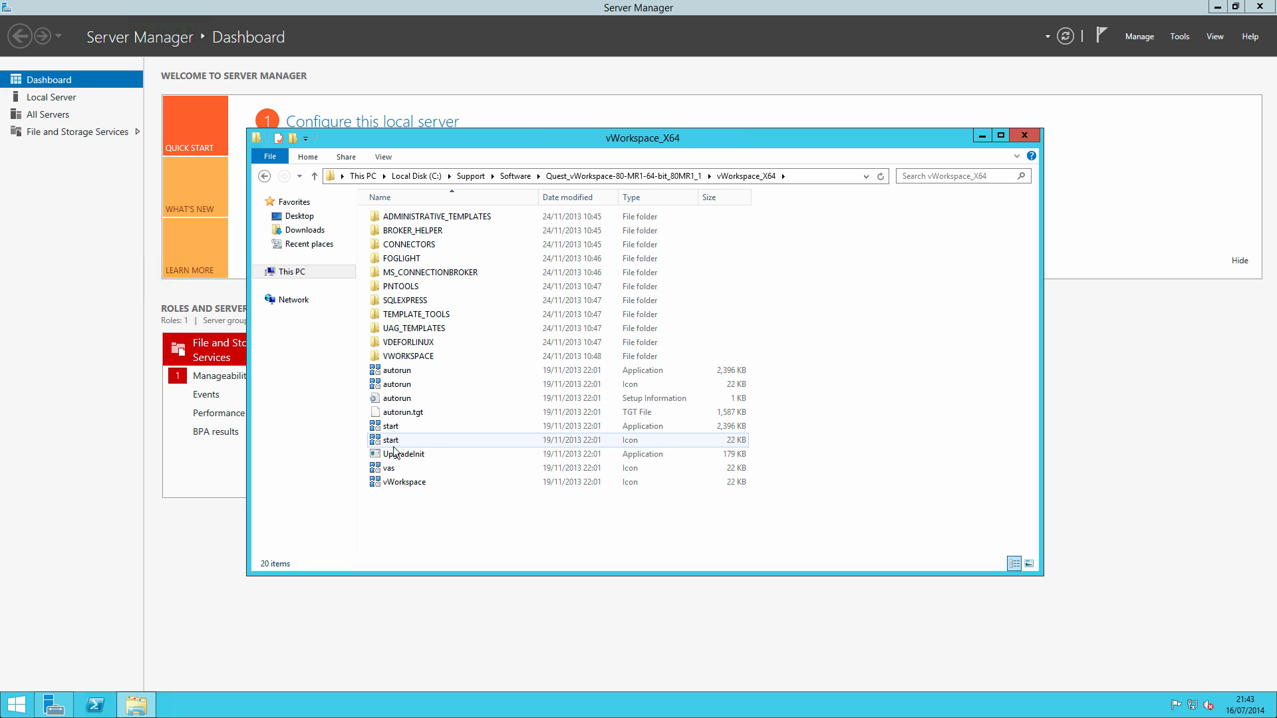
Launch autorun.exe and allow it through the security warning.
click(391, 426)
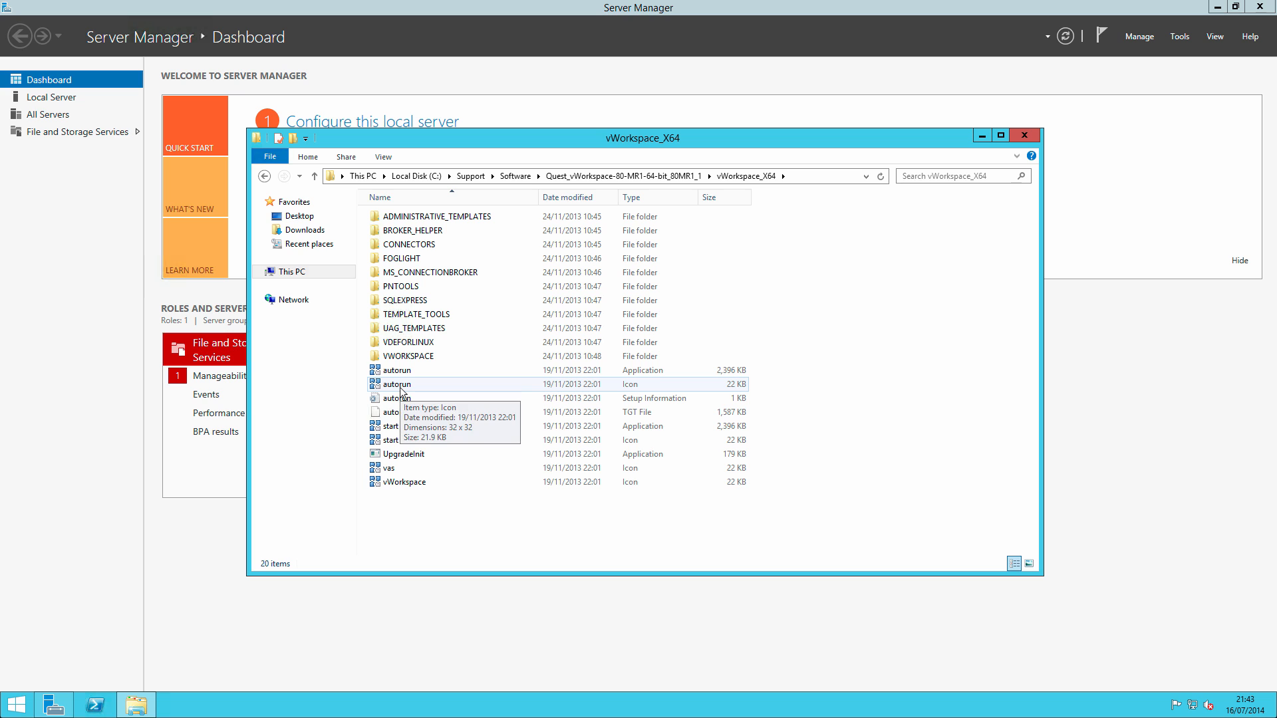
double_click(396, 370)
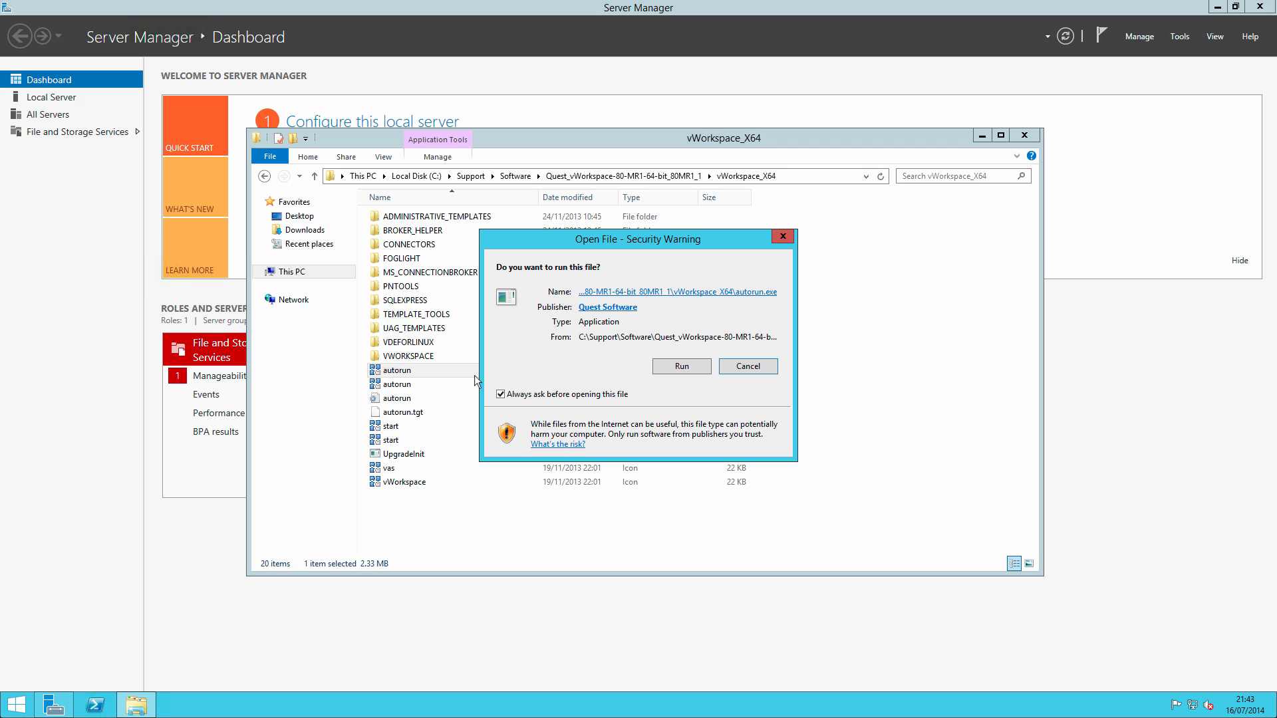
click(746, 366)
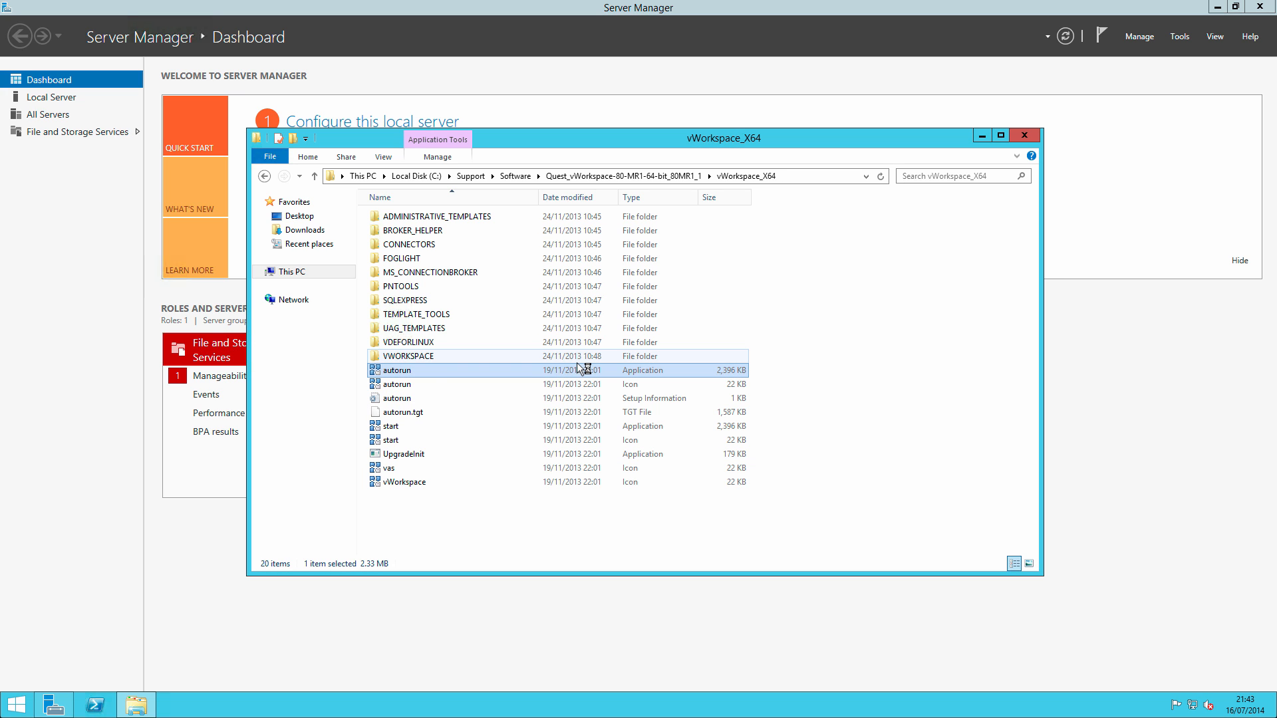
Start the vWorkspace 8.0 MR1 install, accept the prerequisite components, and acknowledge the failure message.
double_click(396, 371)
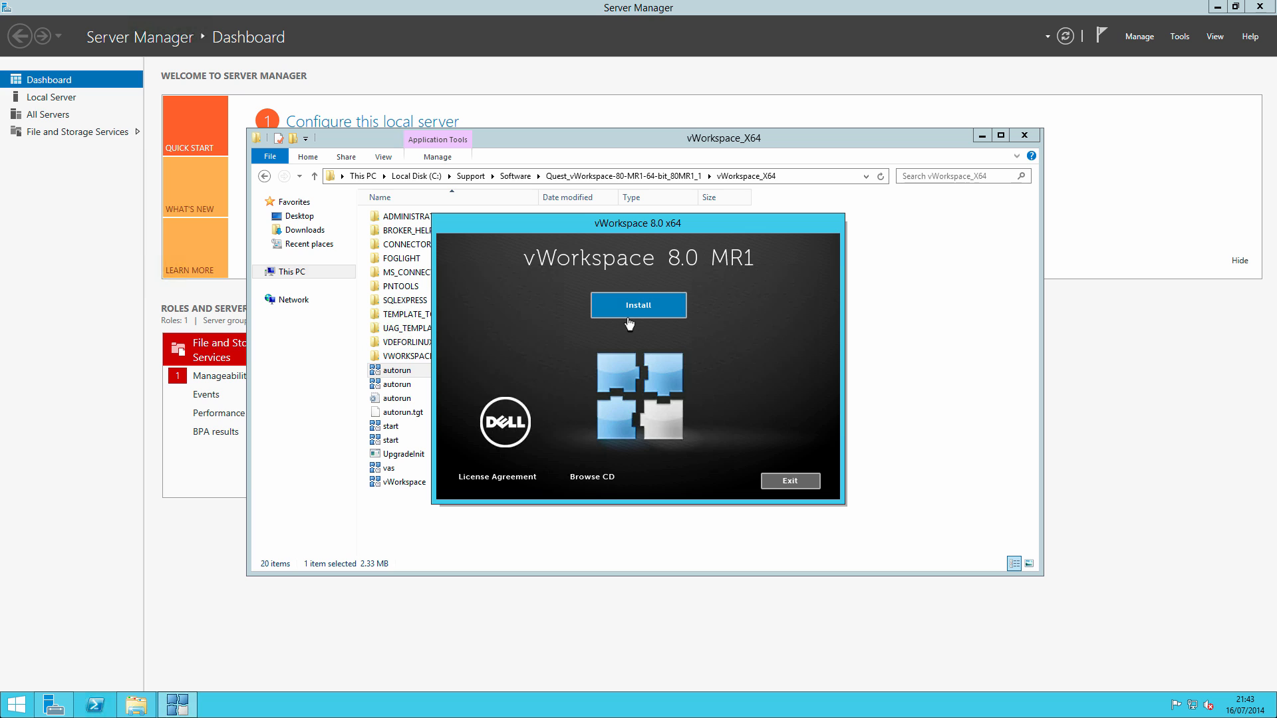
click(637, 305)
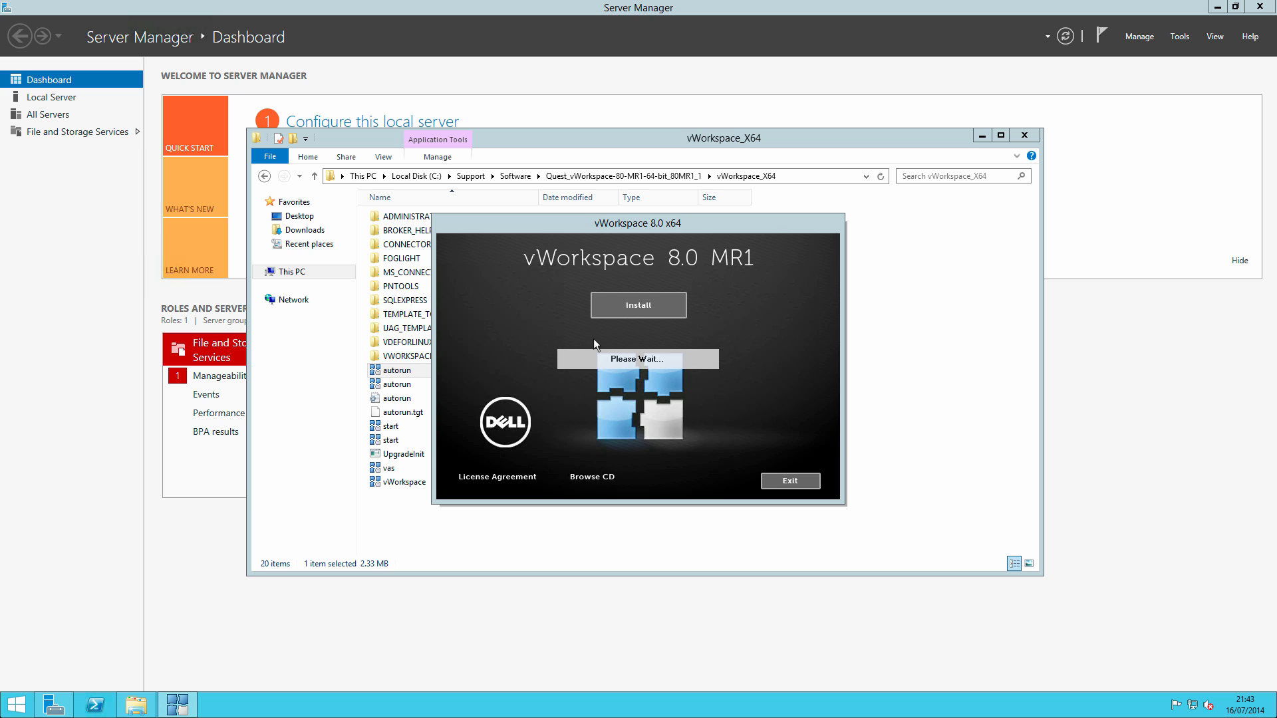
mouse_move(681, 374)
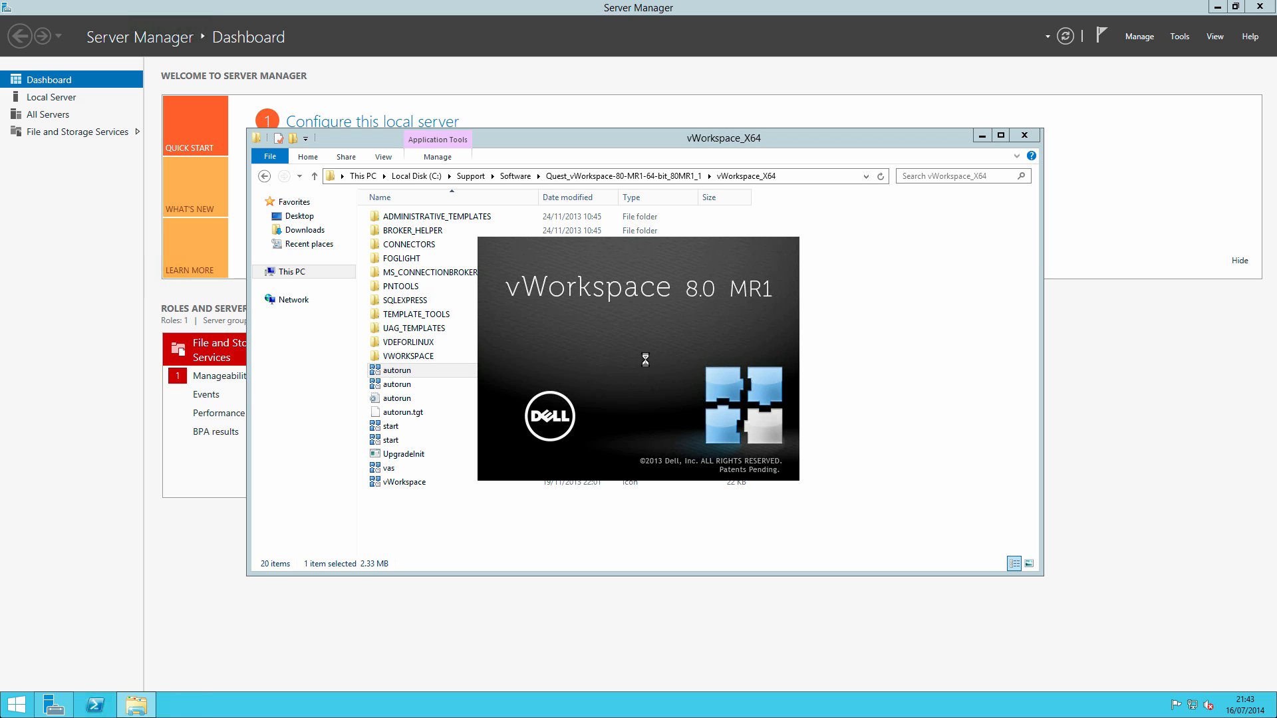
double_click(396, 371)
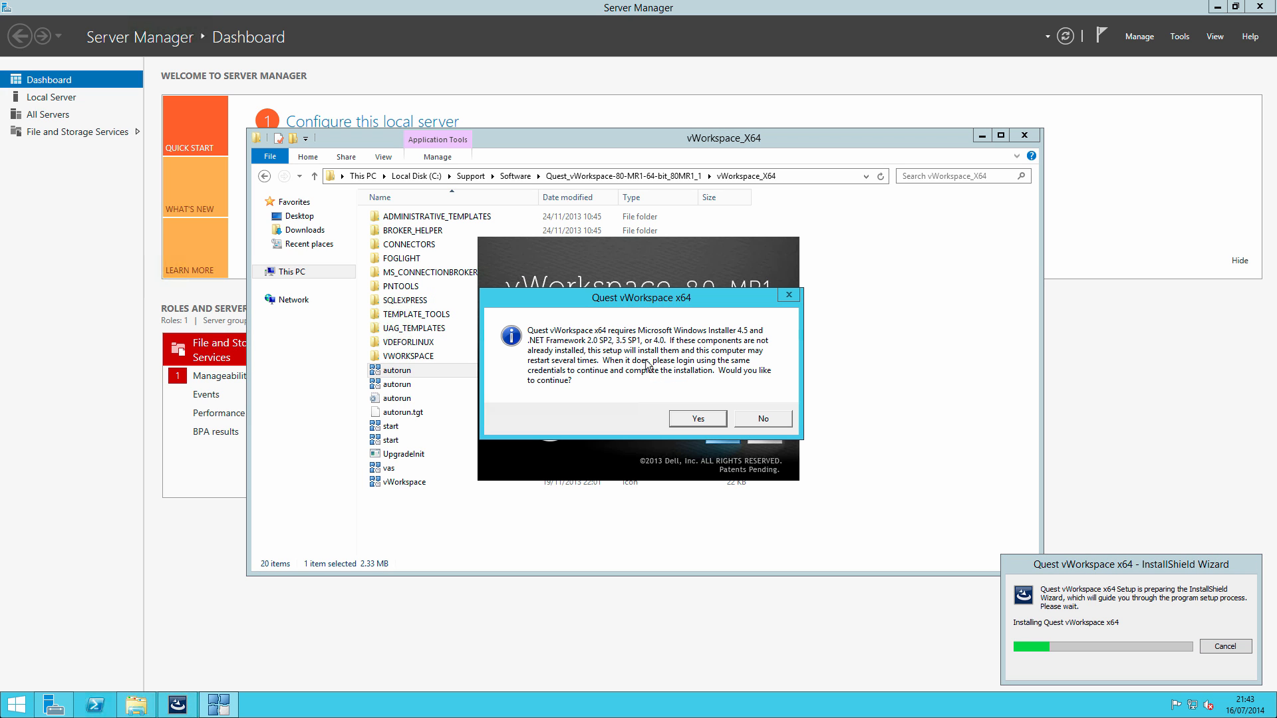
mouse_move(656, 358)
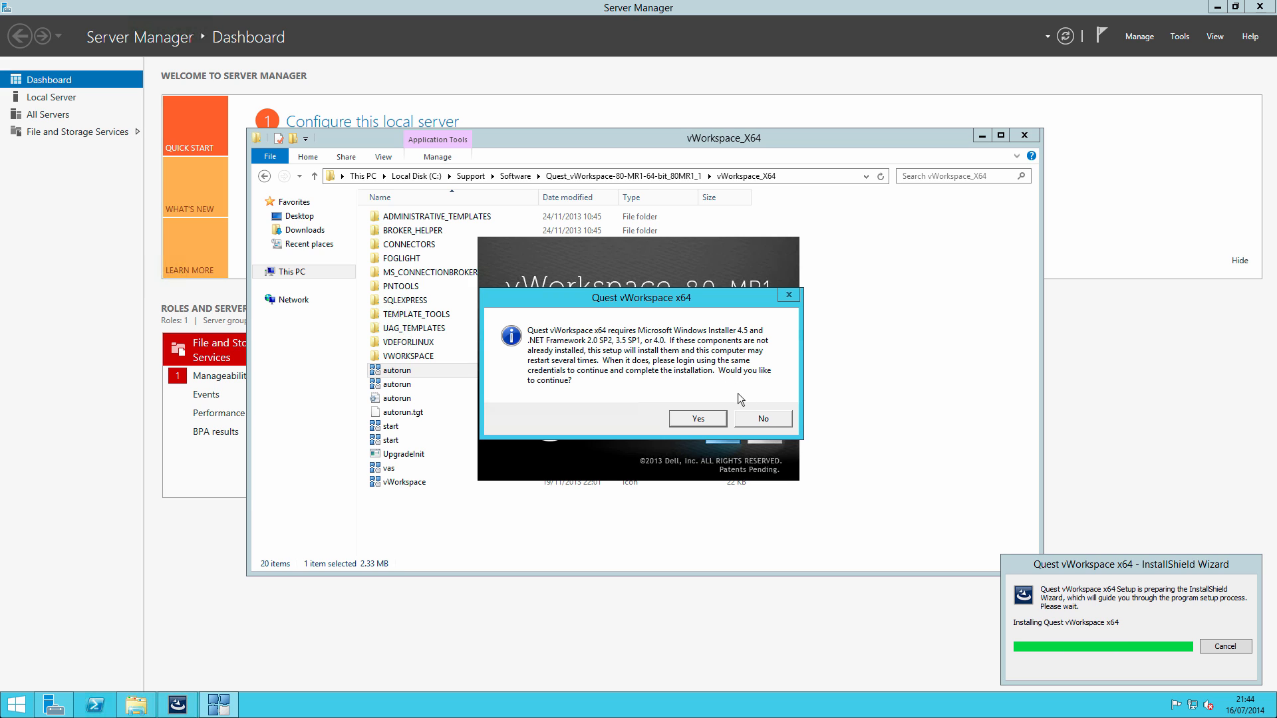
click(697, 418)
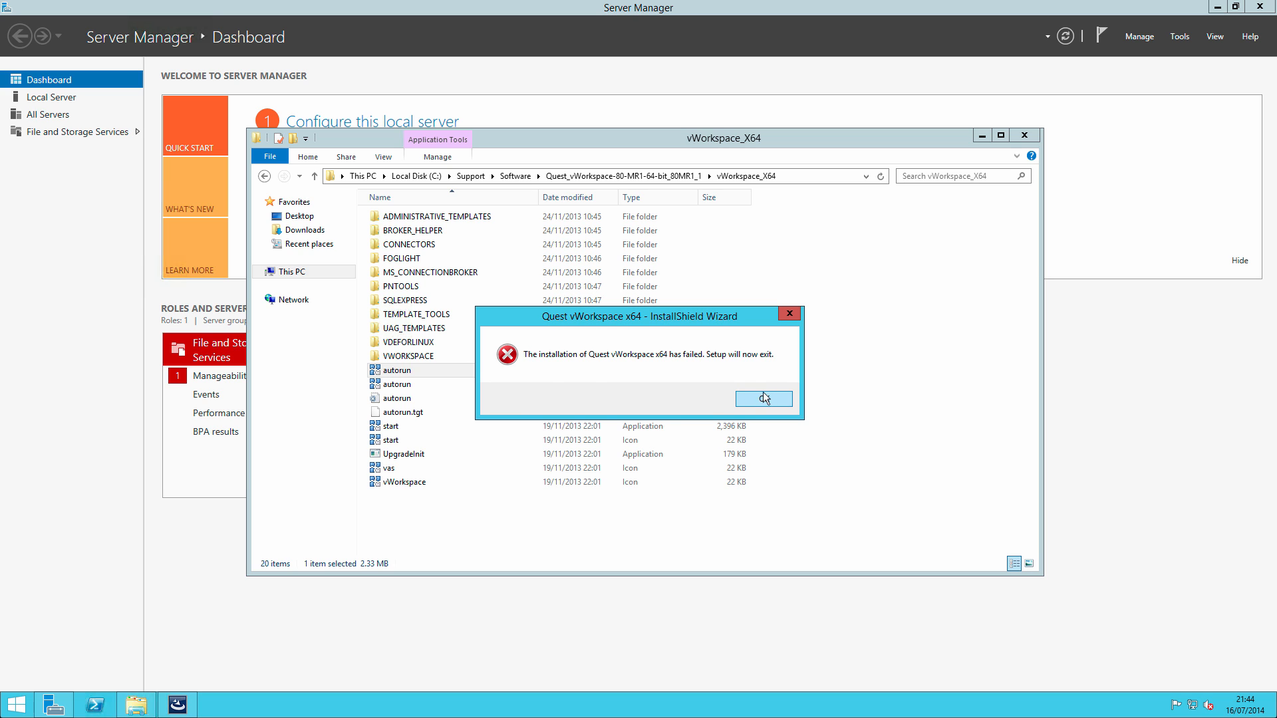
click(762, 398)
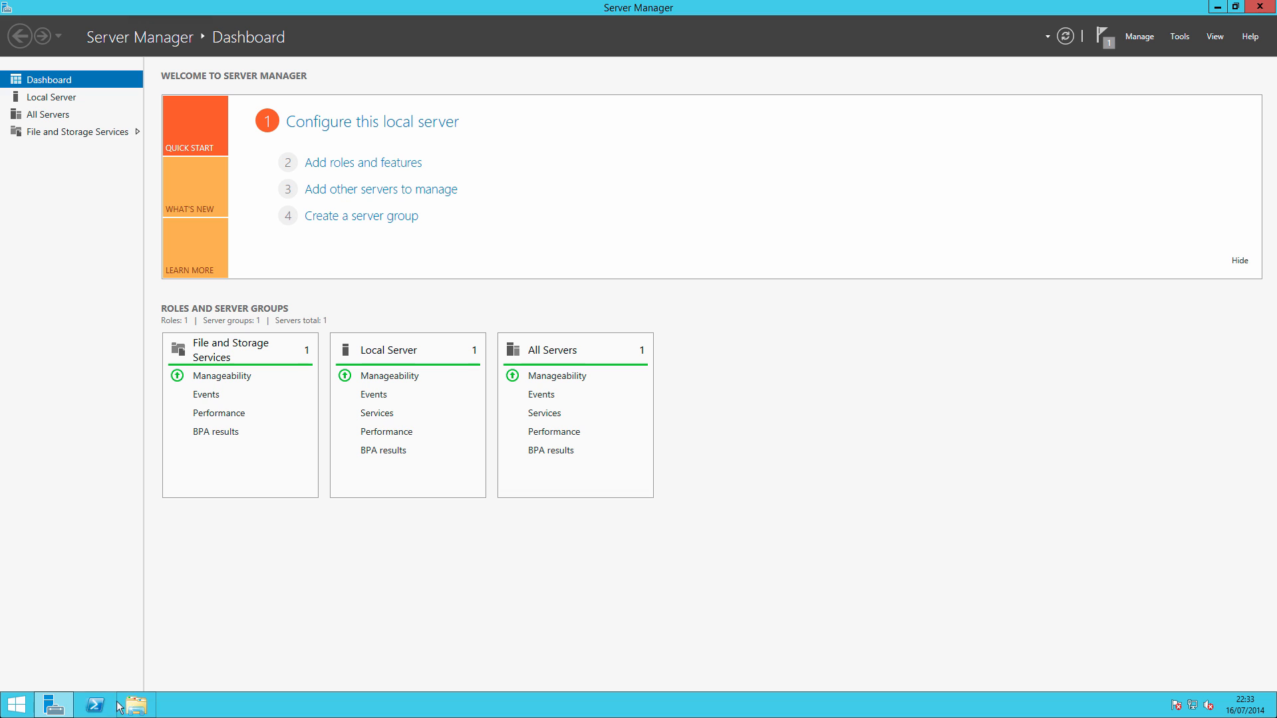
mouse_move(285, 499)
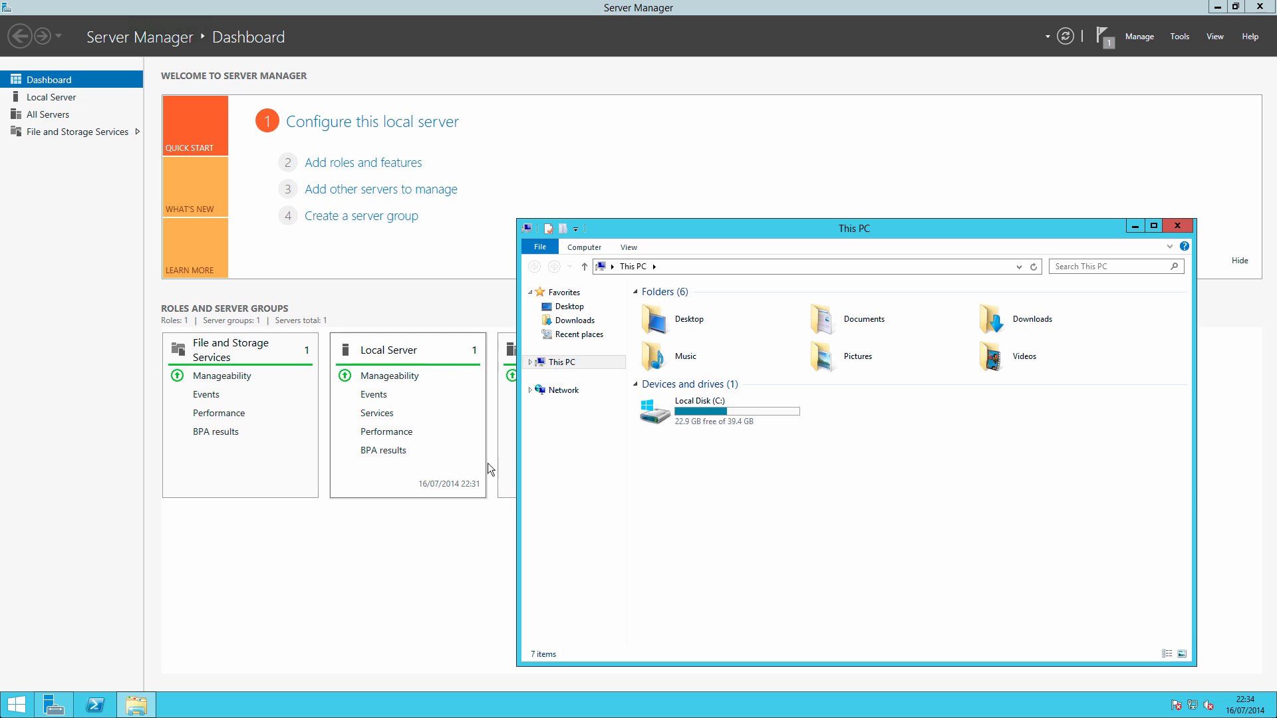
Browse back to C:\Support\Software\...\vWorkspace_X64 and launch autorun again.
click(698, 411)
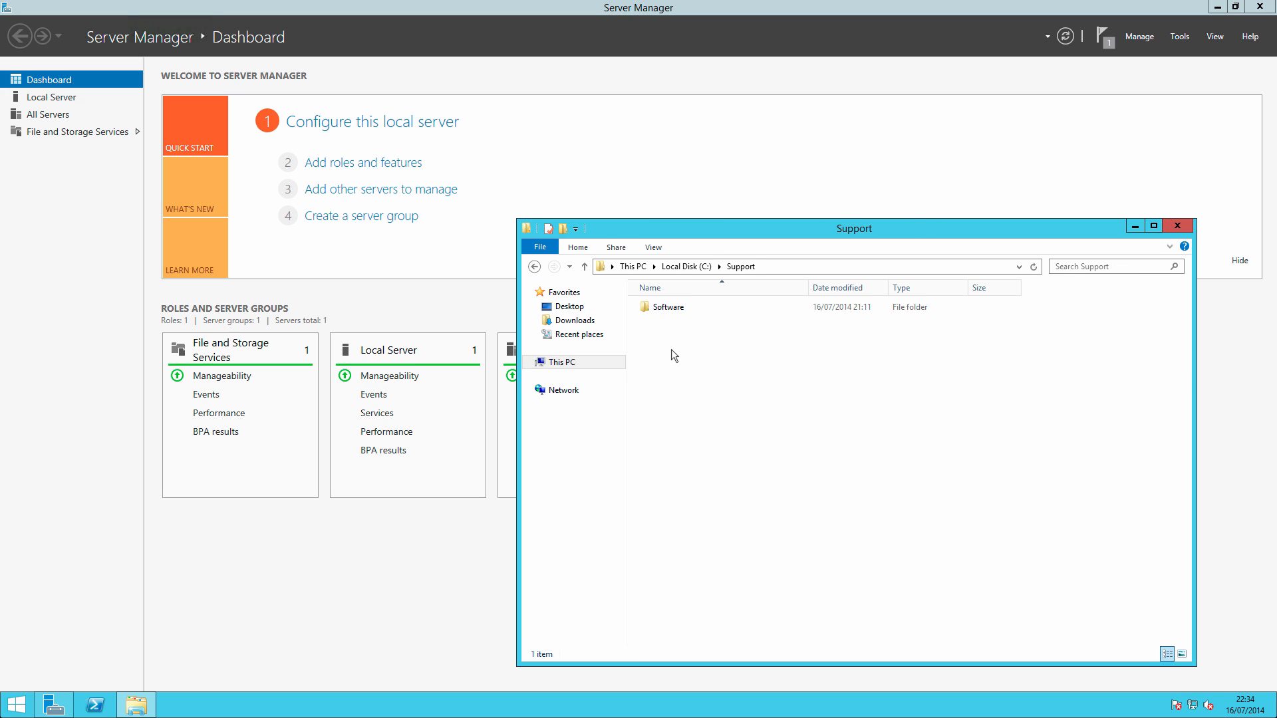
double_click(667, 307)
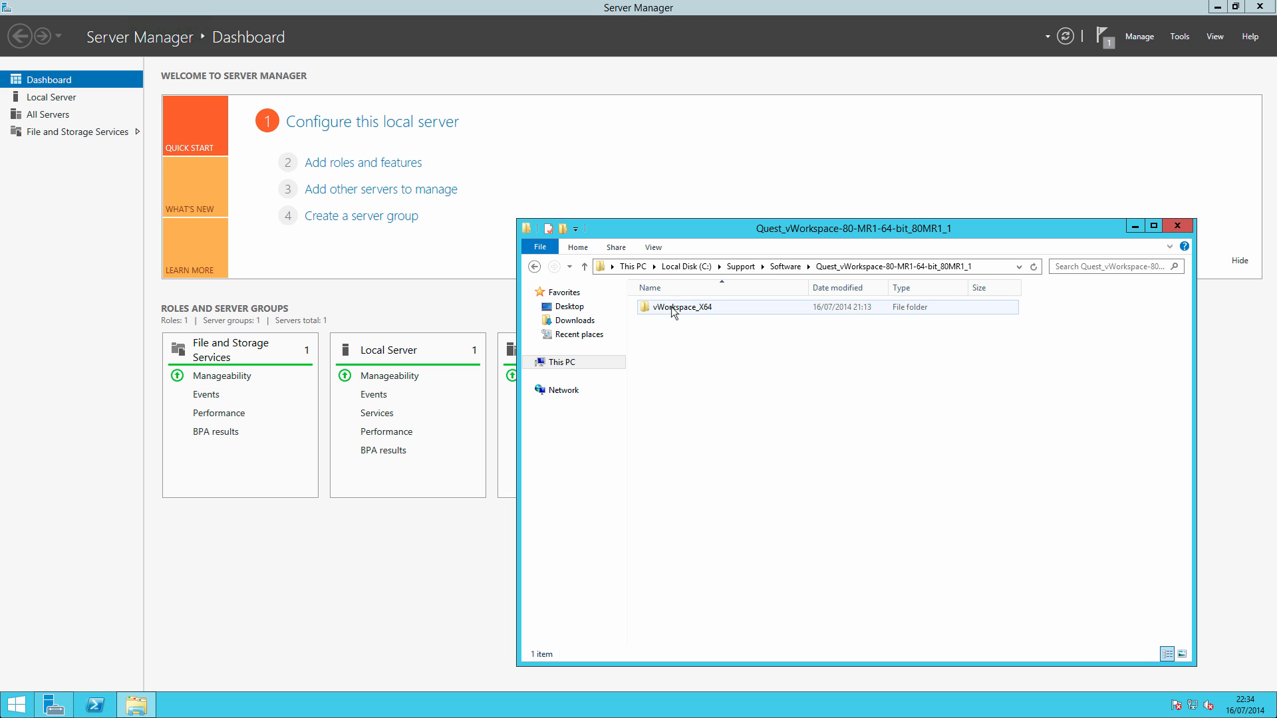
double_click(684, 307)
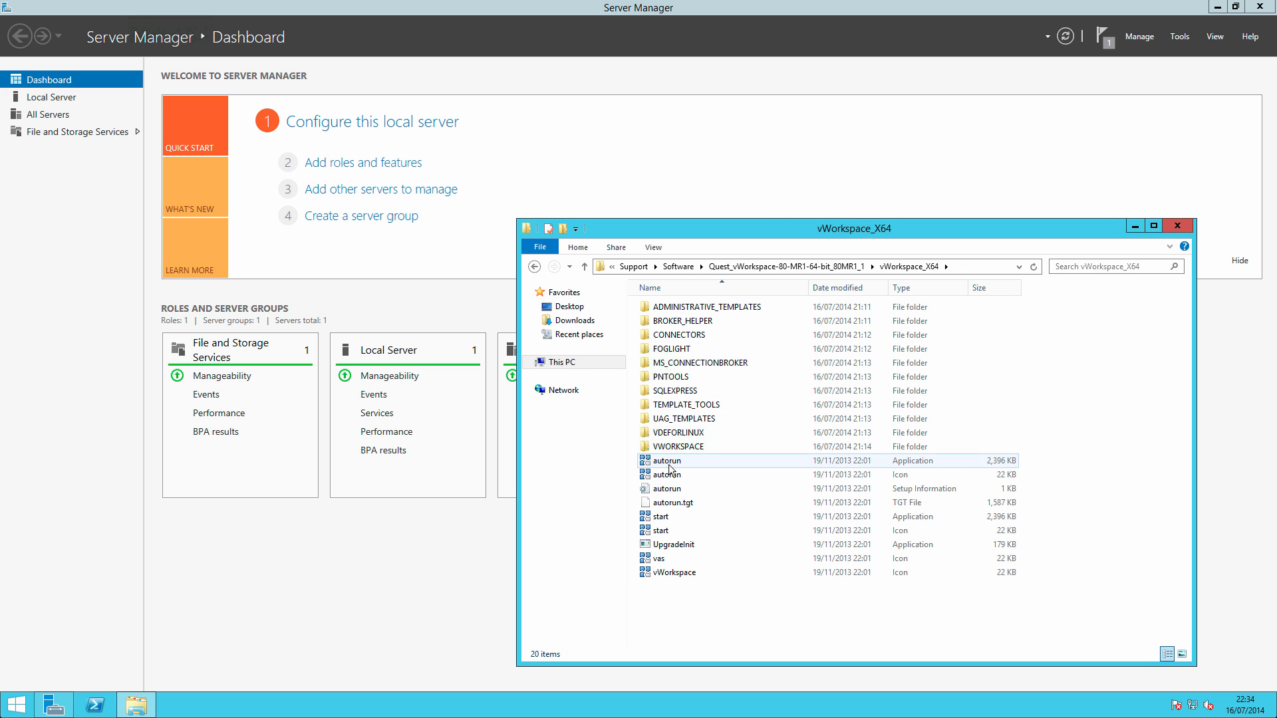
click(668, 460)
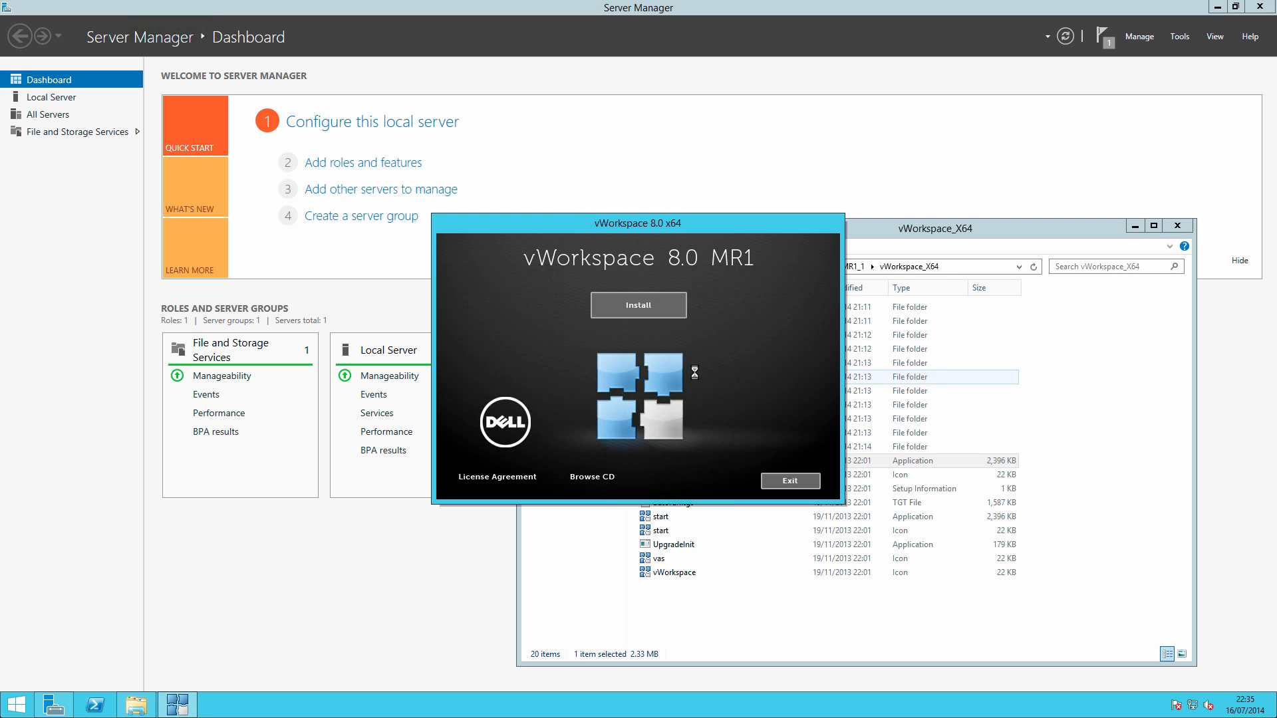
Start the vWorkspace install again, allow setup to run and accept the prerequisite components.
click(639, 305)
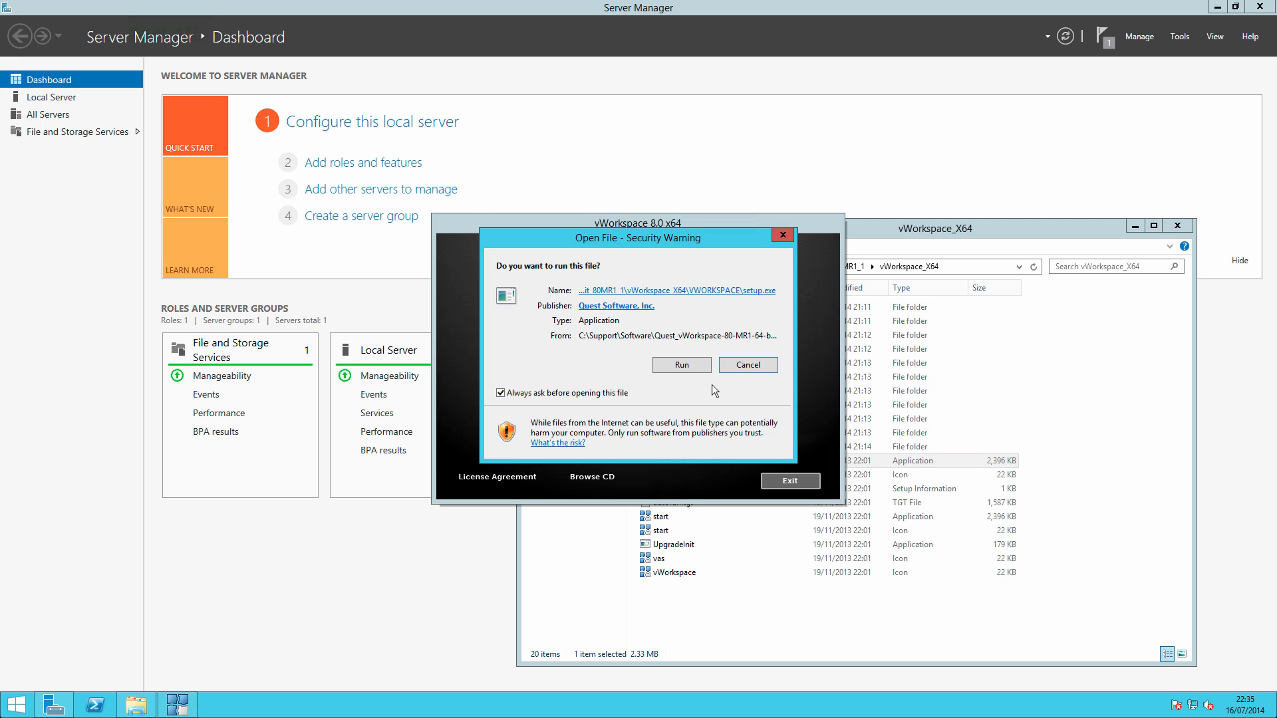
click(746, 365)
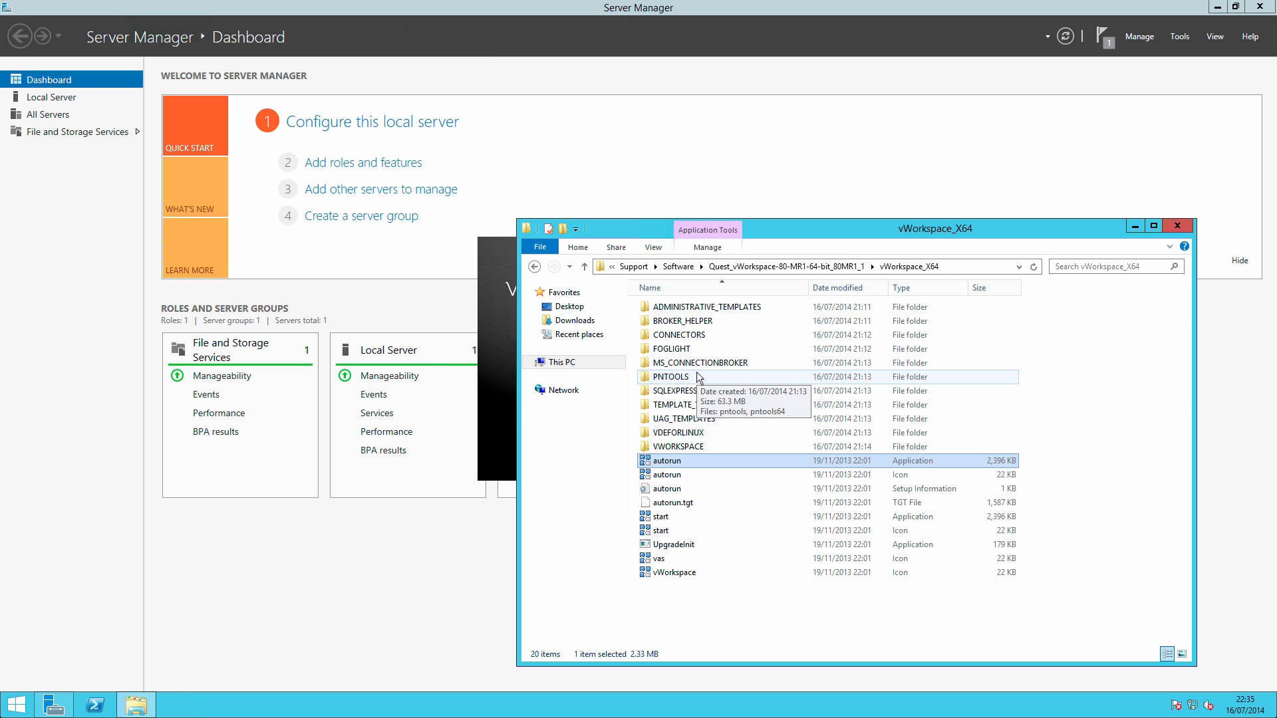
double_click(663, 461)
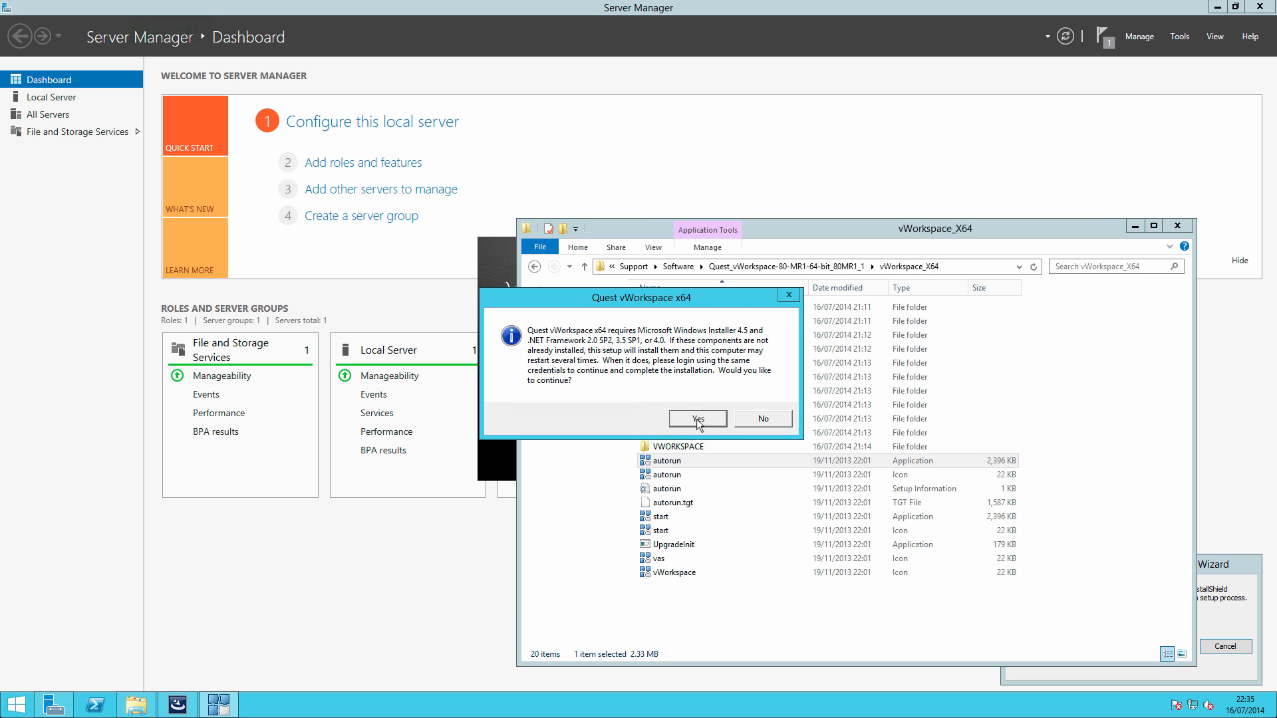
click(761, 417)
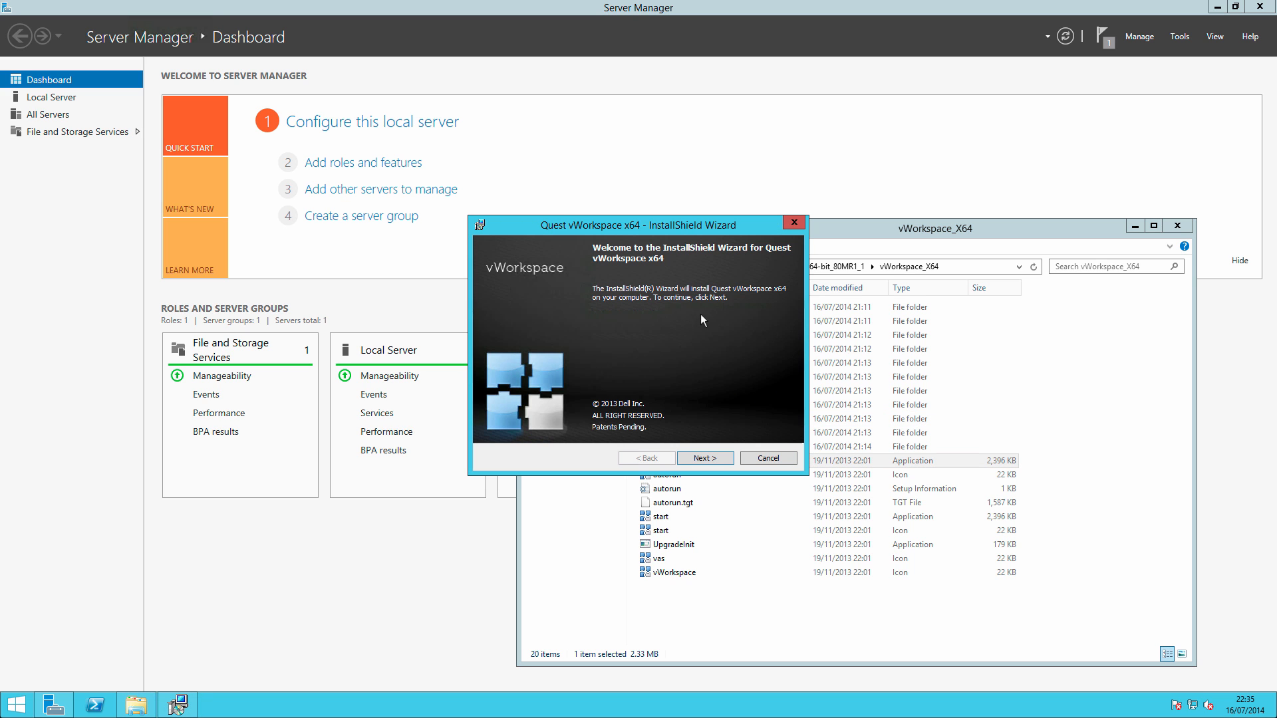
Continue past the welcome and default customer information and choose the Advanced setup type.
click(702, 456)
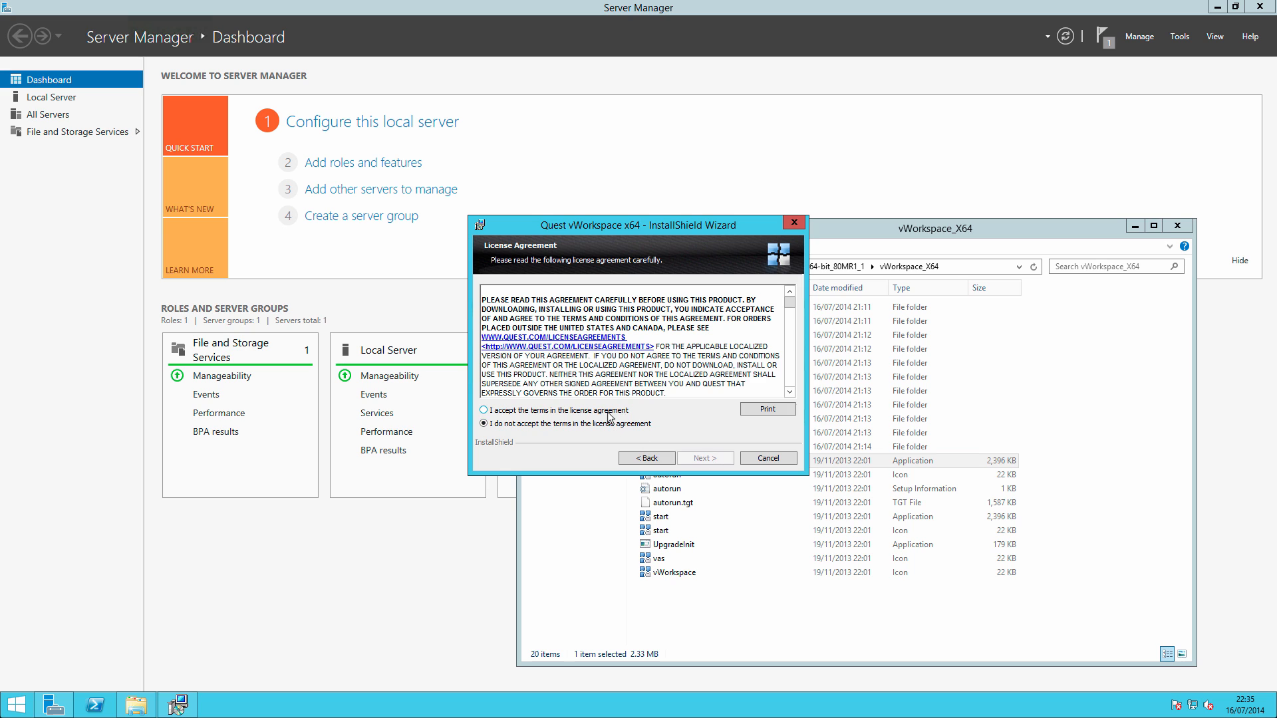
click(704, 456)
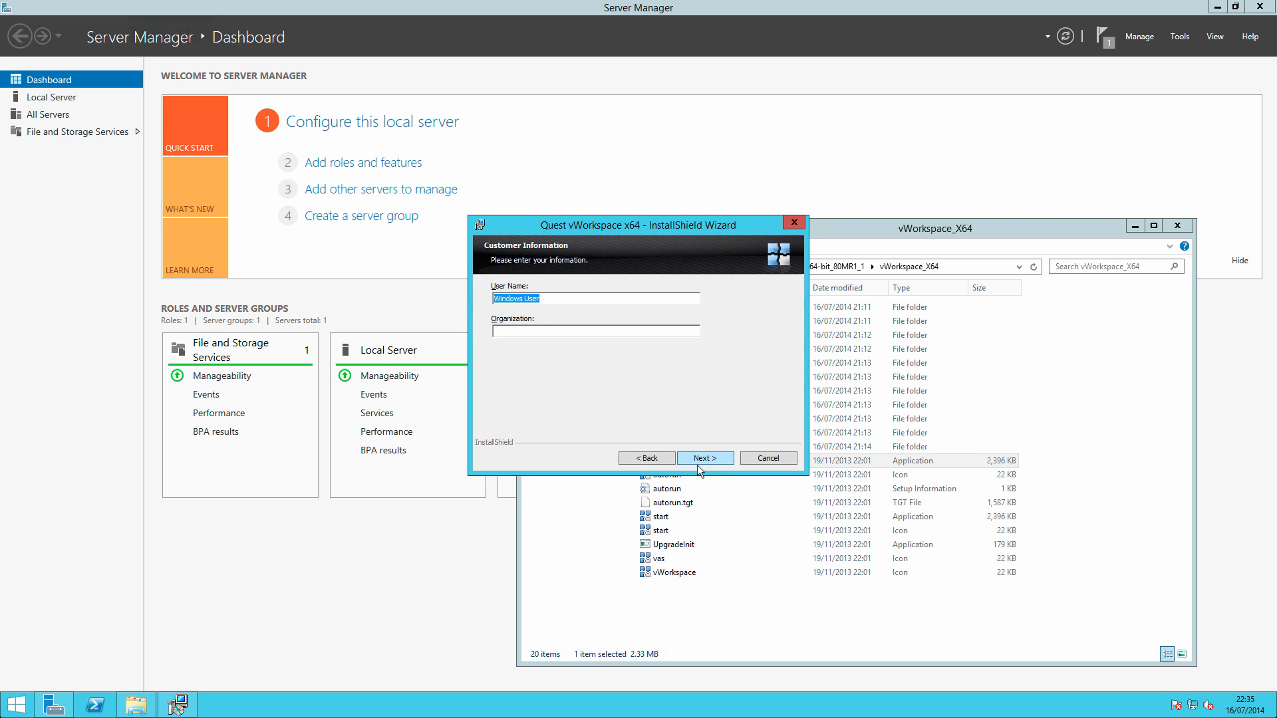
click(702, 458)
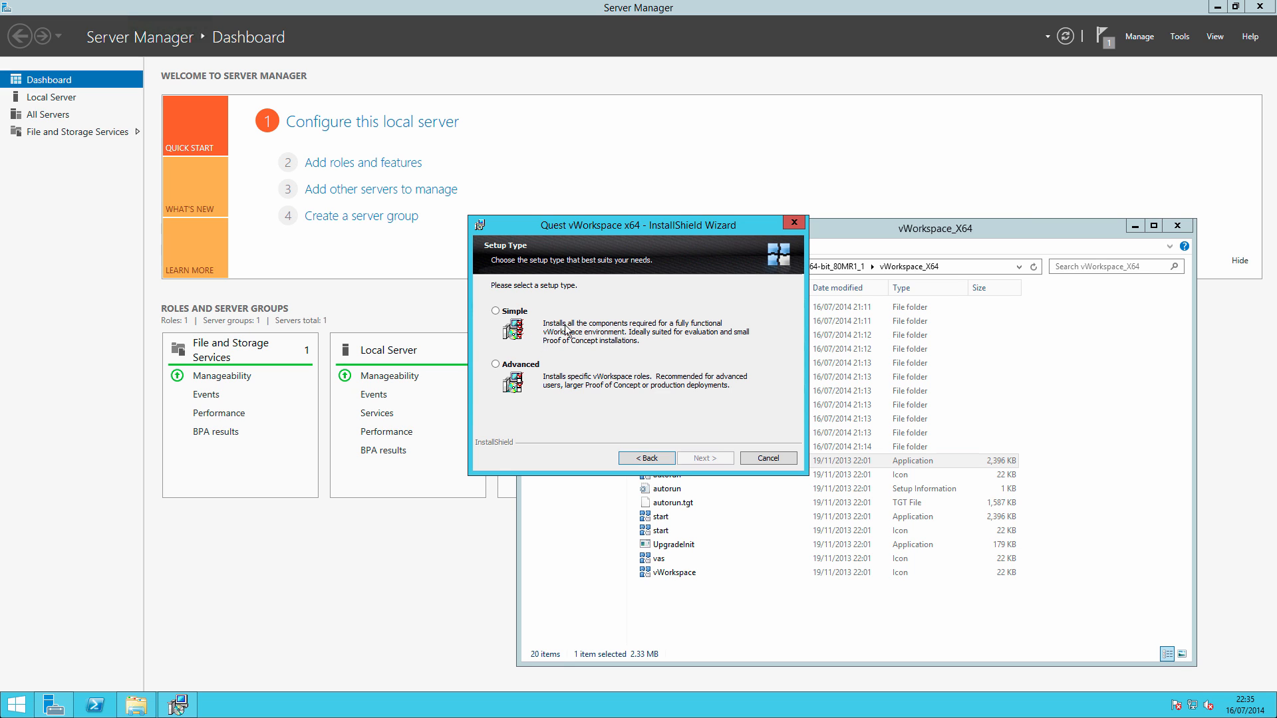
mouse_move(726, 337)
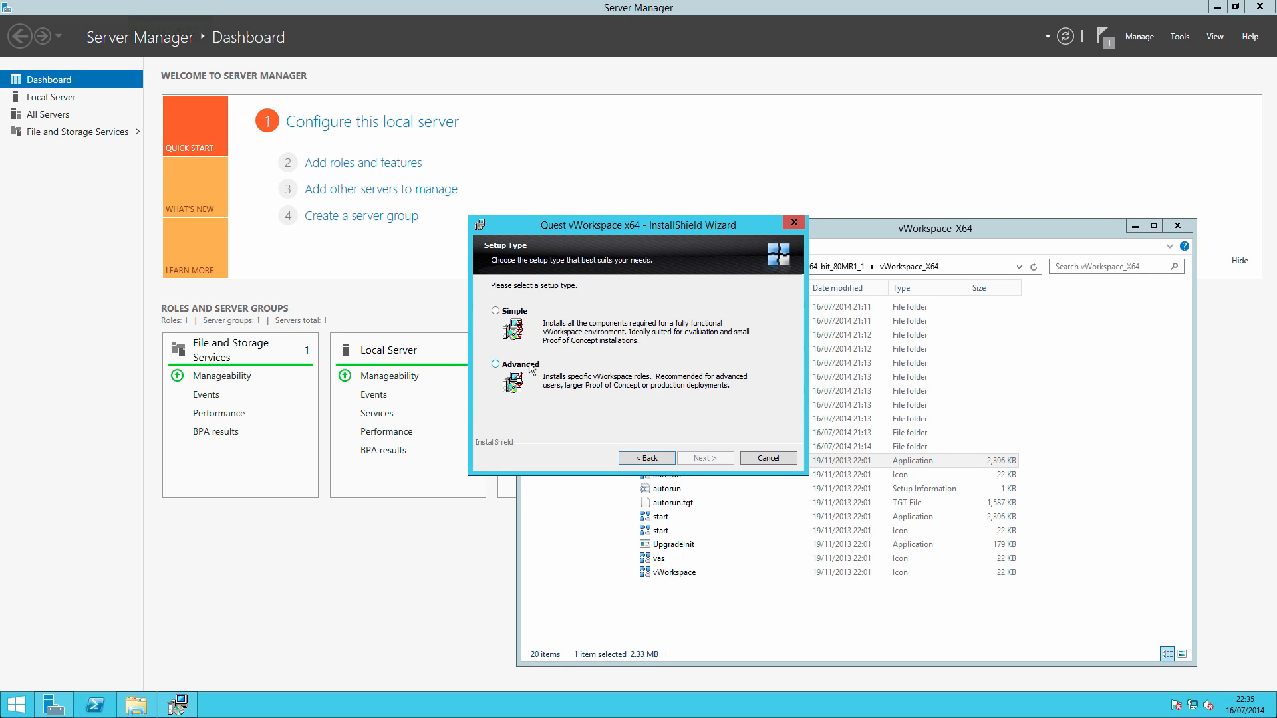
click(704, 458)
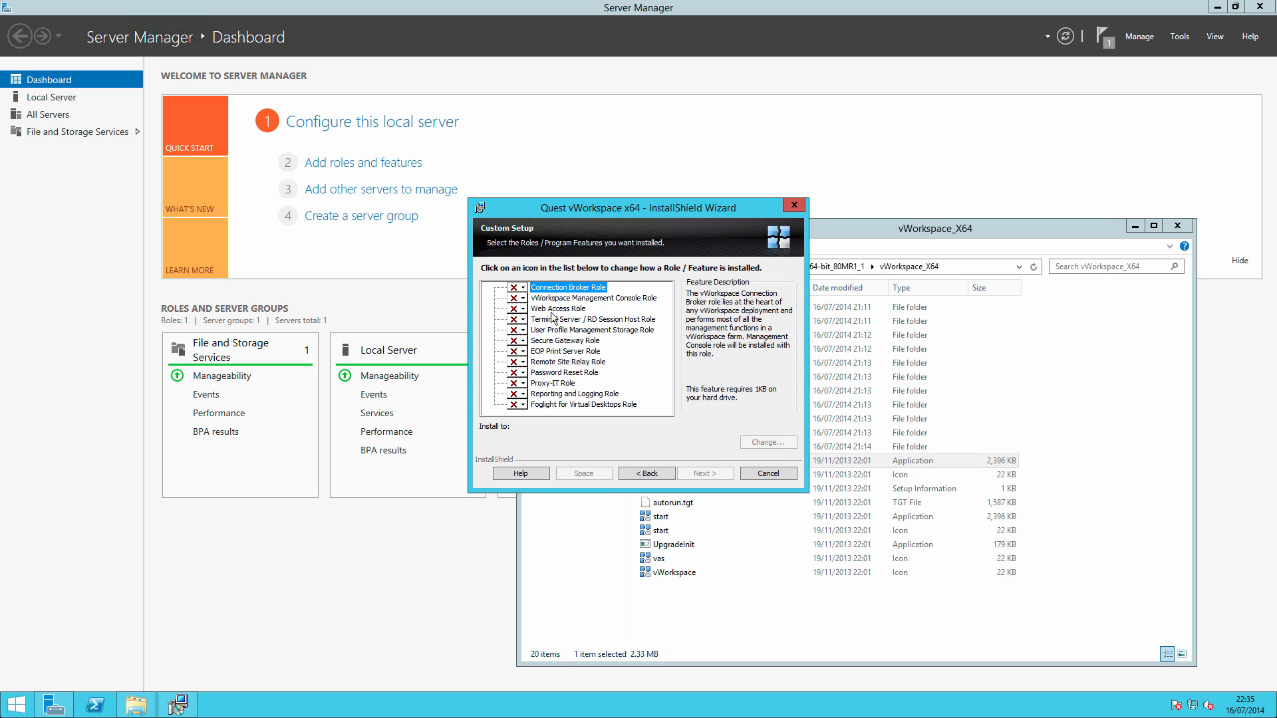
mouse_move(551, 303)
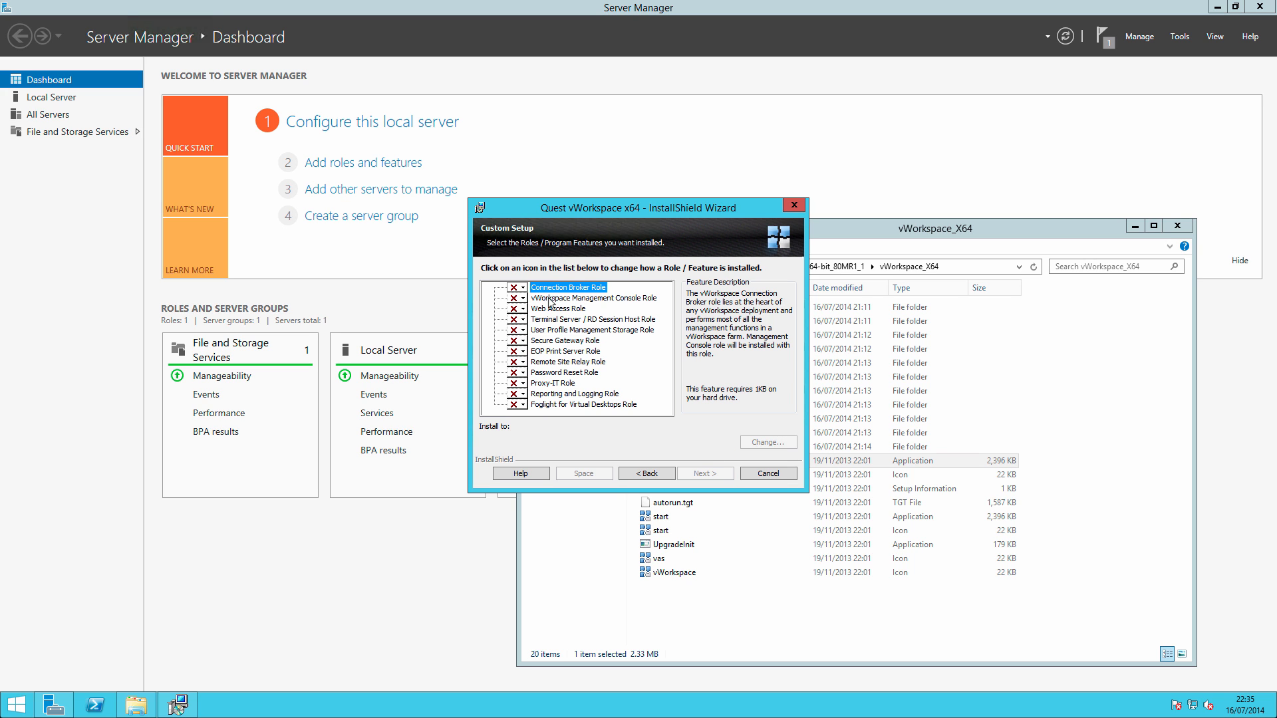
Set only the vWorkspace Management Console role to install on the local drive and continue to database setup.
click(517, 296)
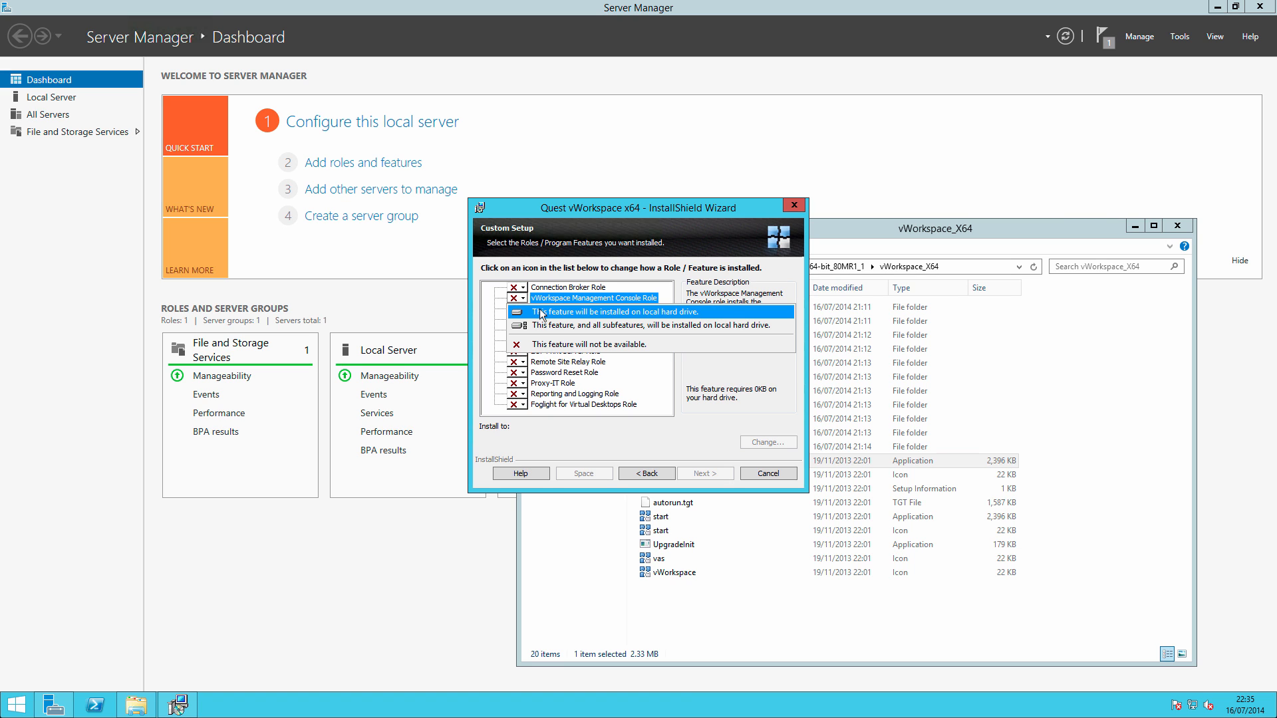
click(614, 311)
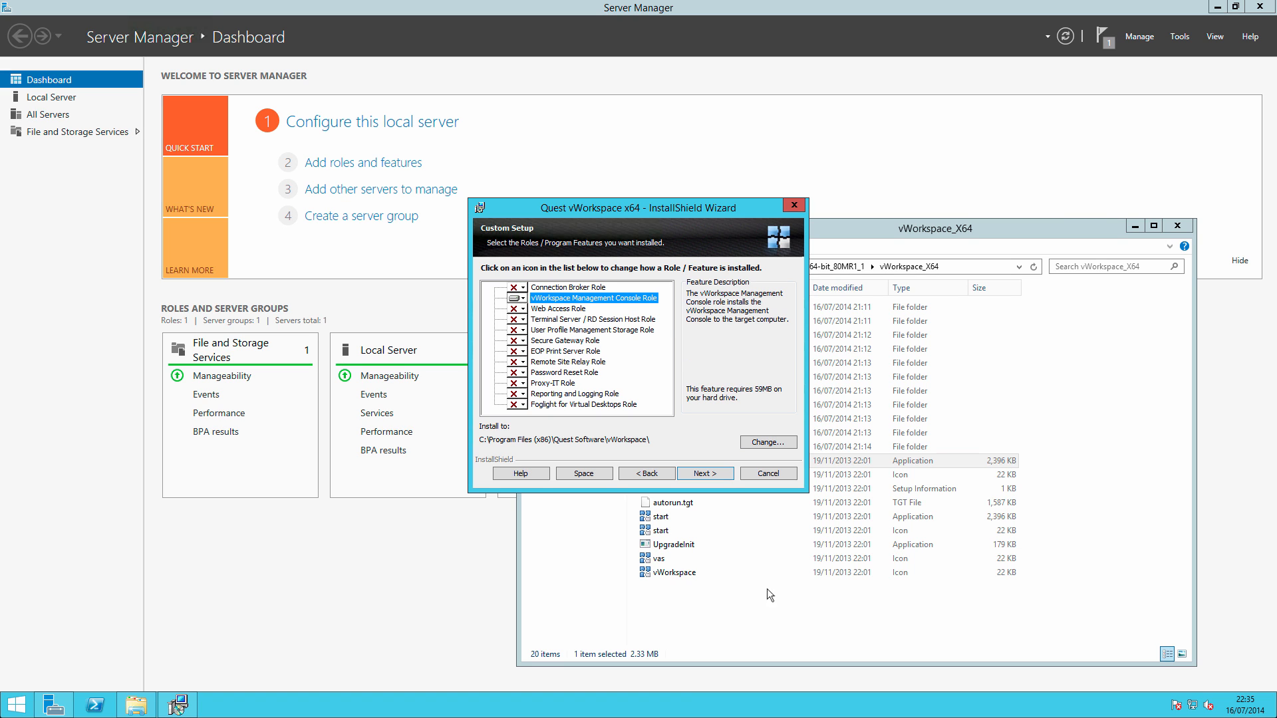
click(703, 474)
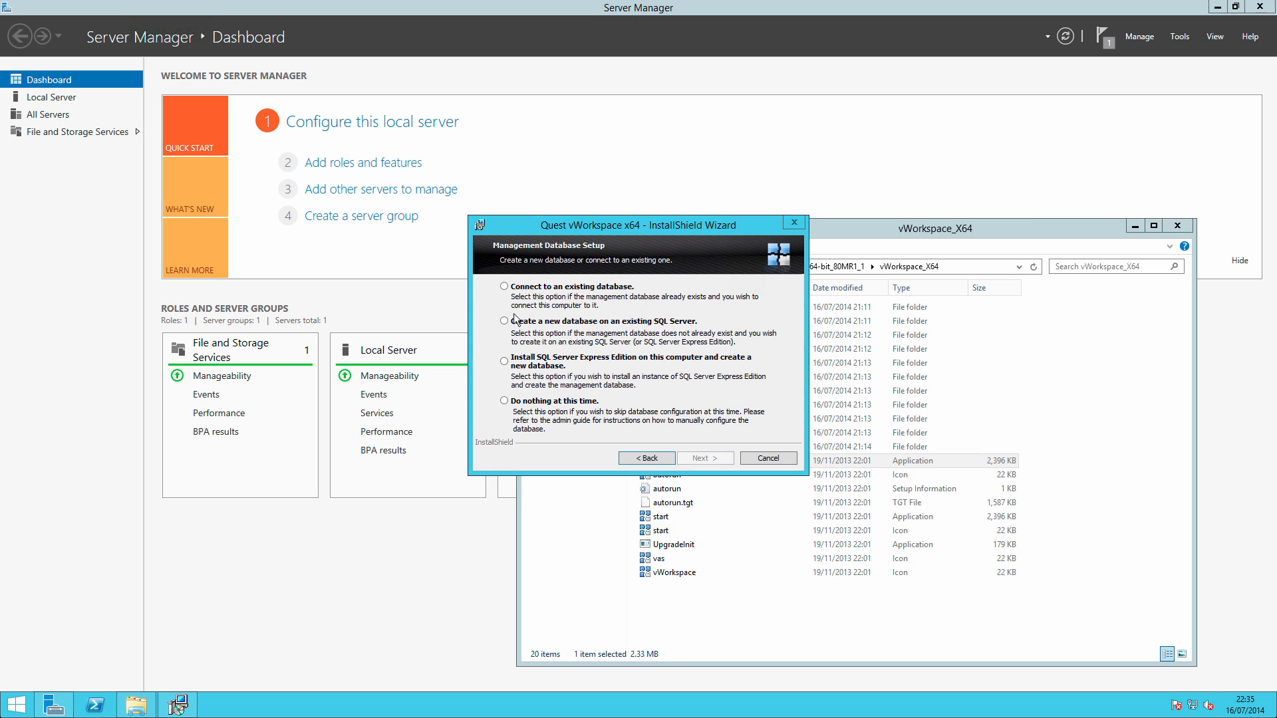
Choose a new database on an existing SQL Server and enter the server name SQL1.example.com.
click(504, 320)
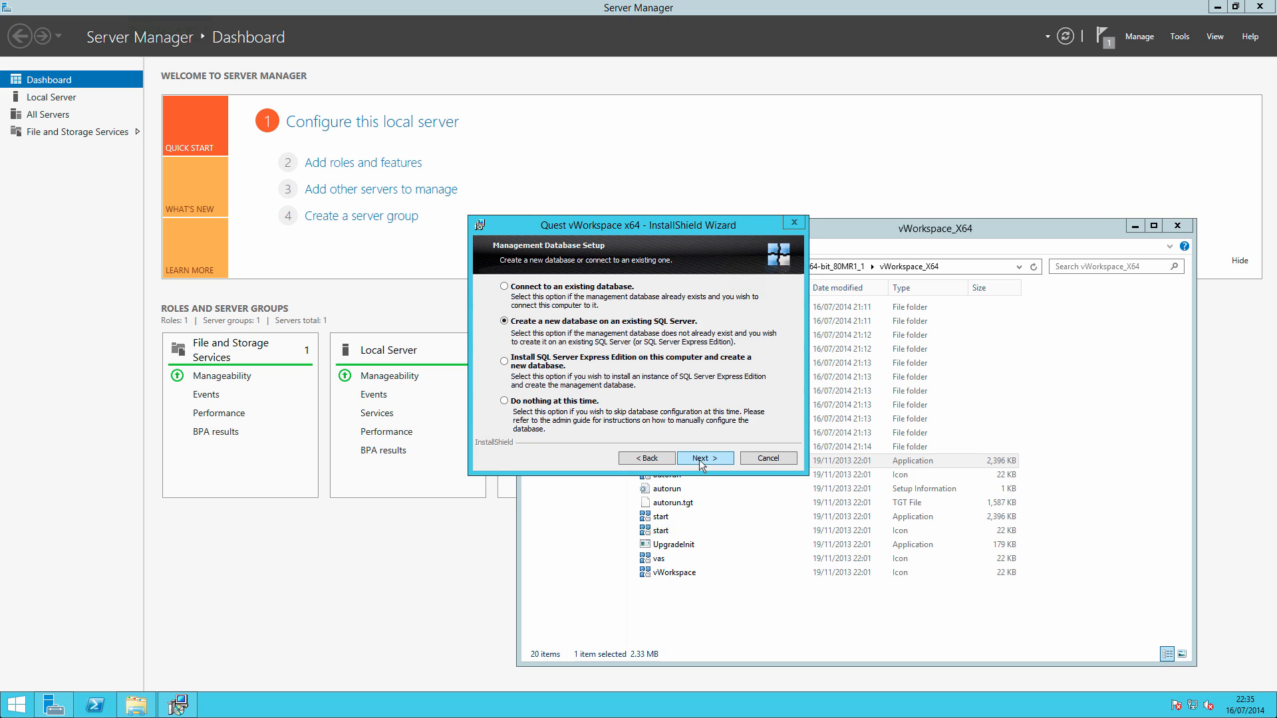
click(703, 457)
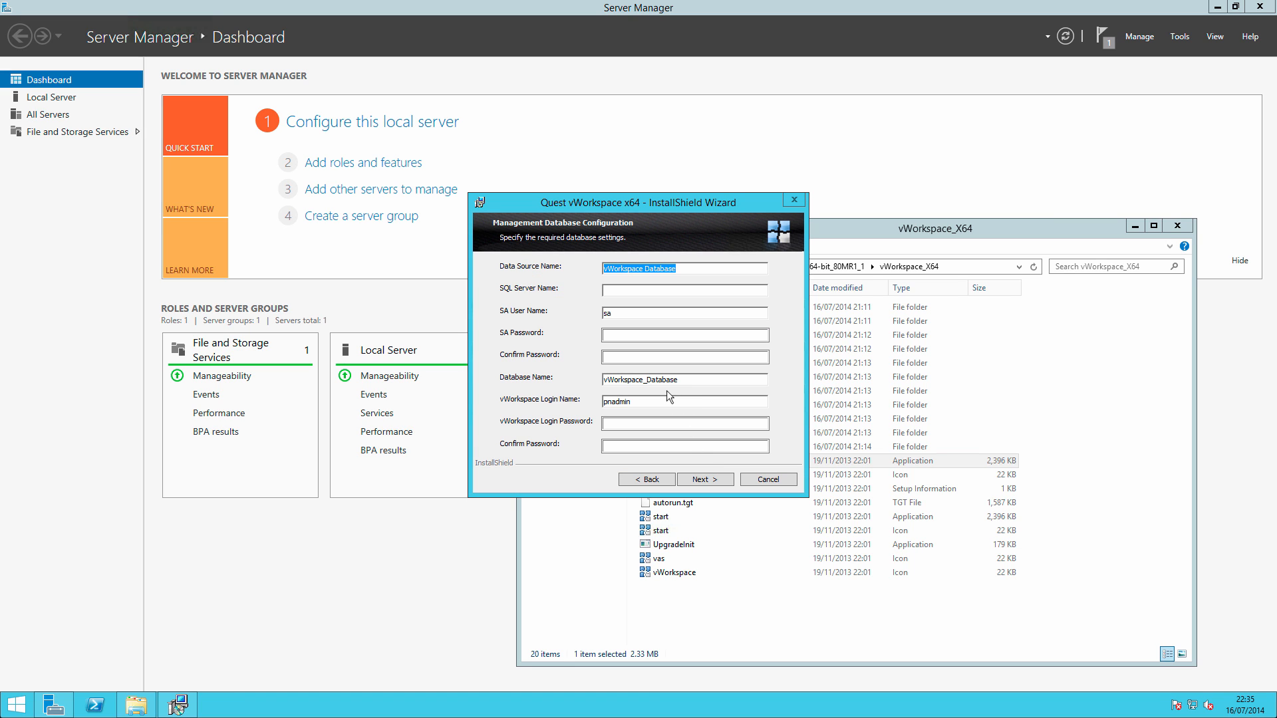
click(684, 287)
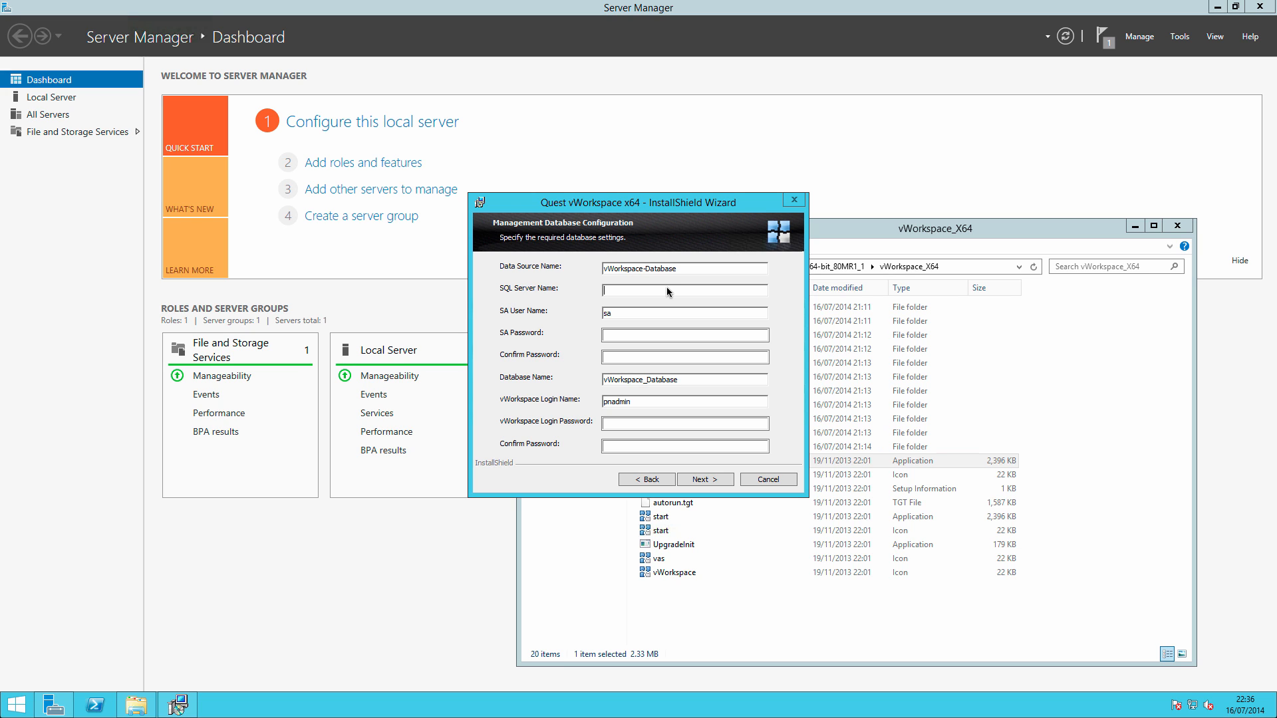
text(SQL 1)
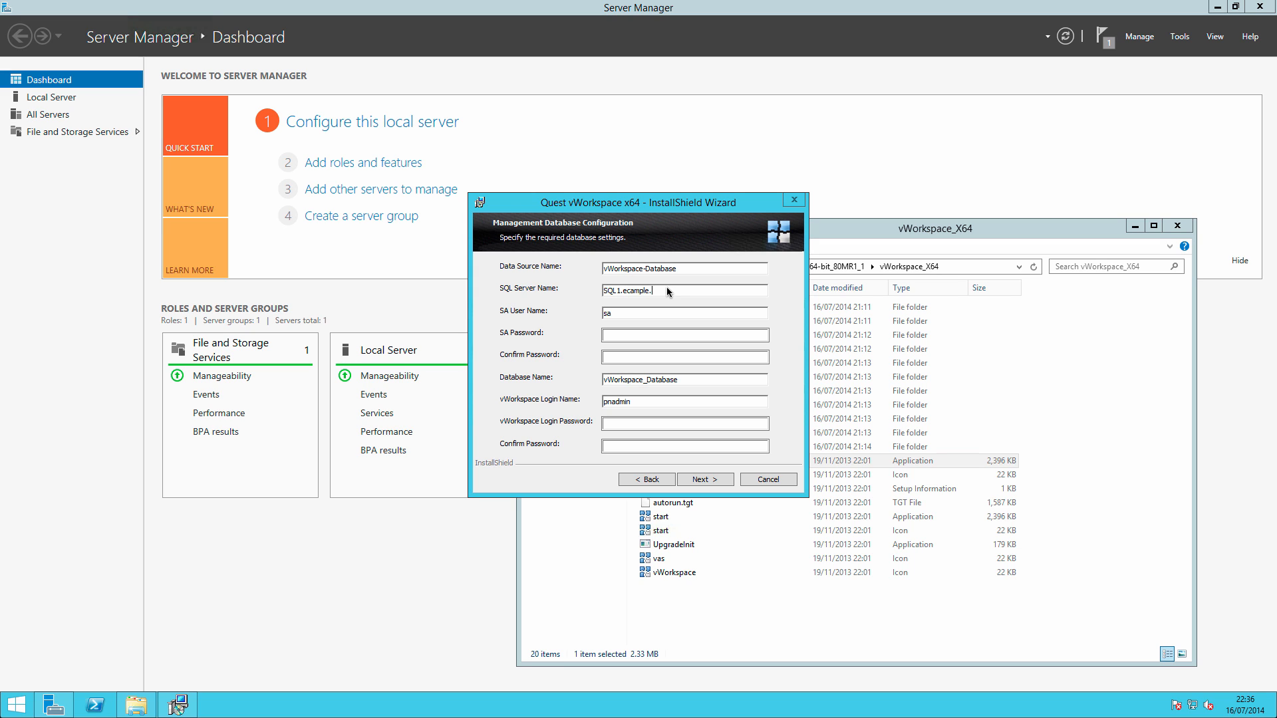
text(com)
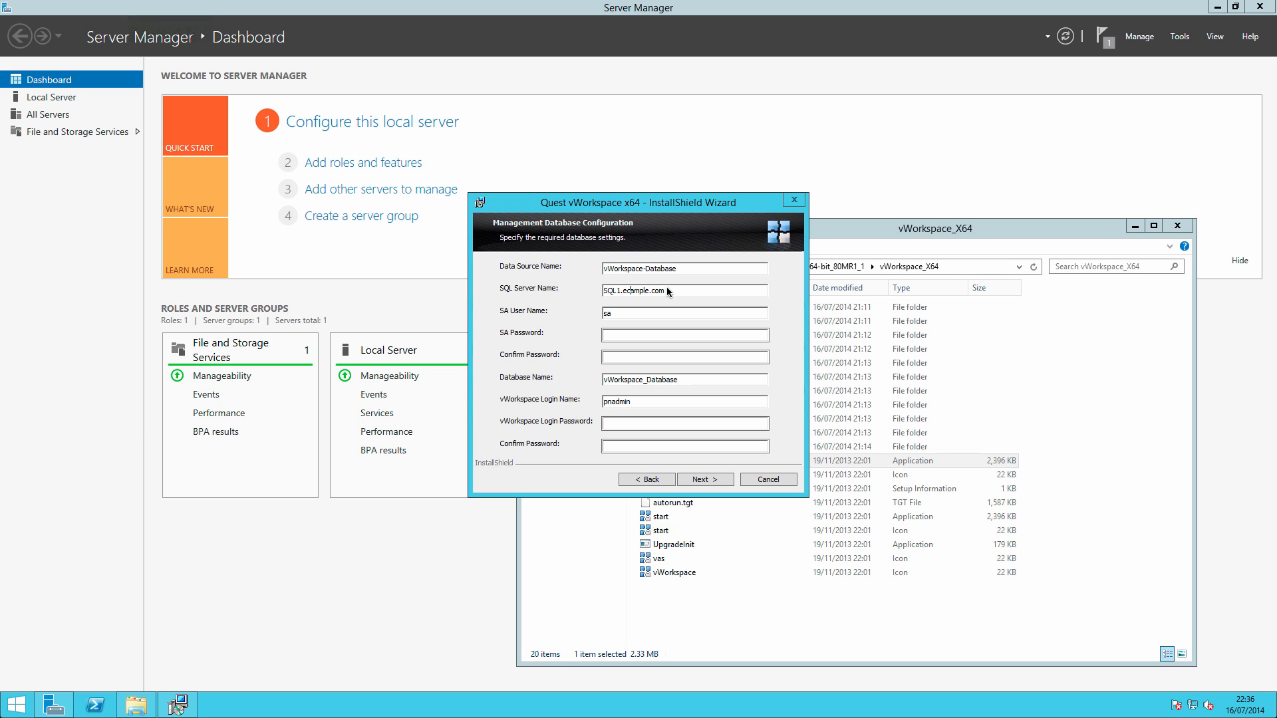
Enter the SA and vWorkspace login passwords with confirmations and submit the database settings to install.
triple_click(683, 313)
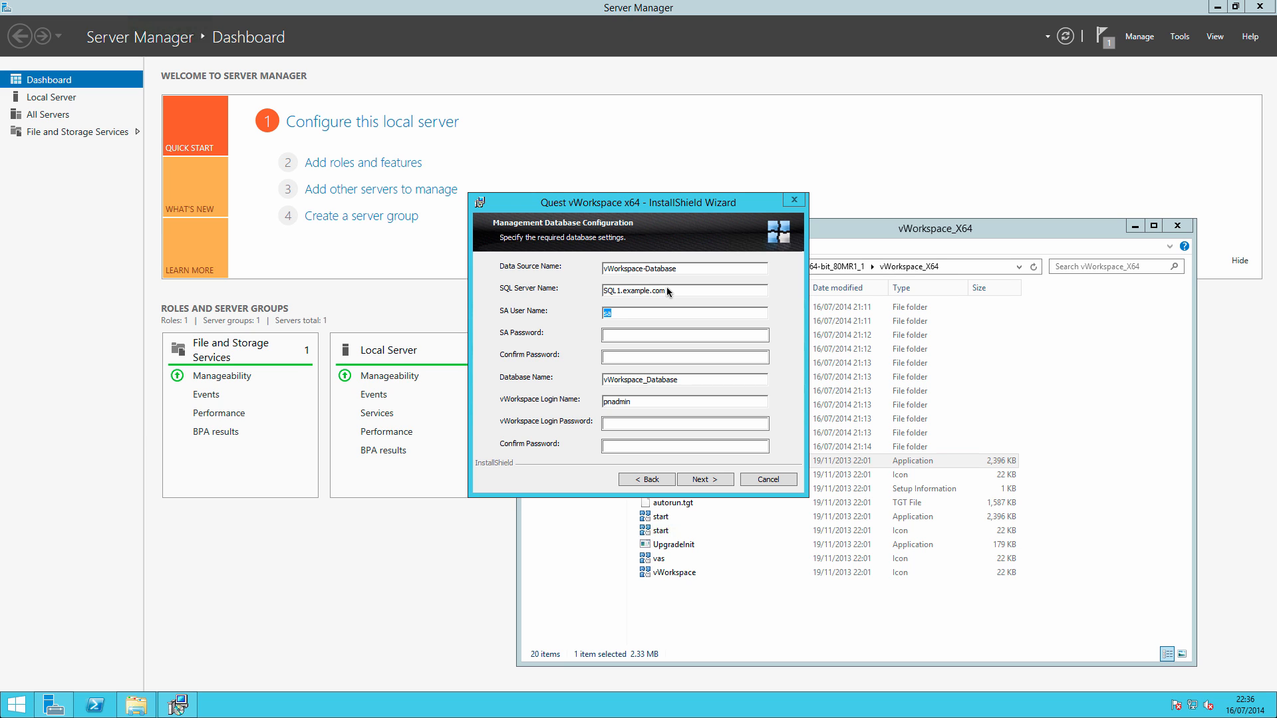
click(684, 334)
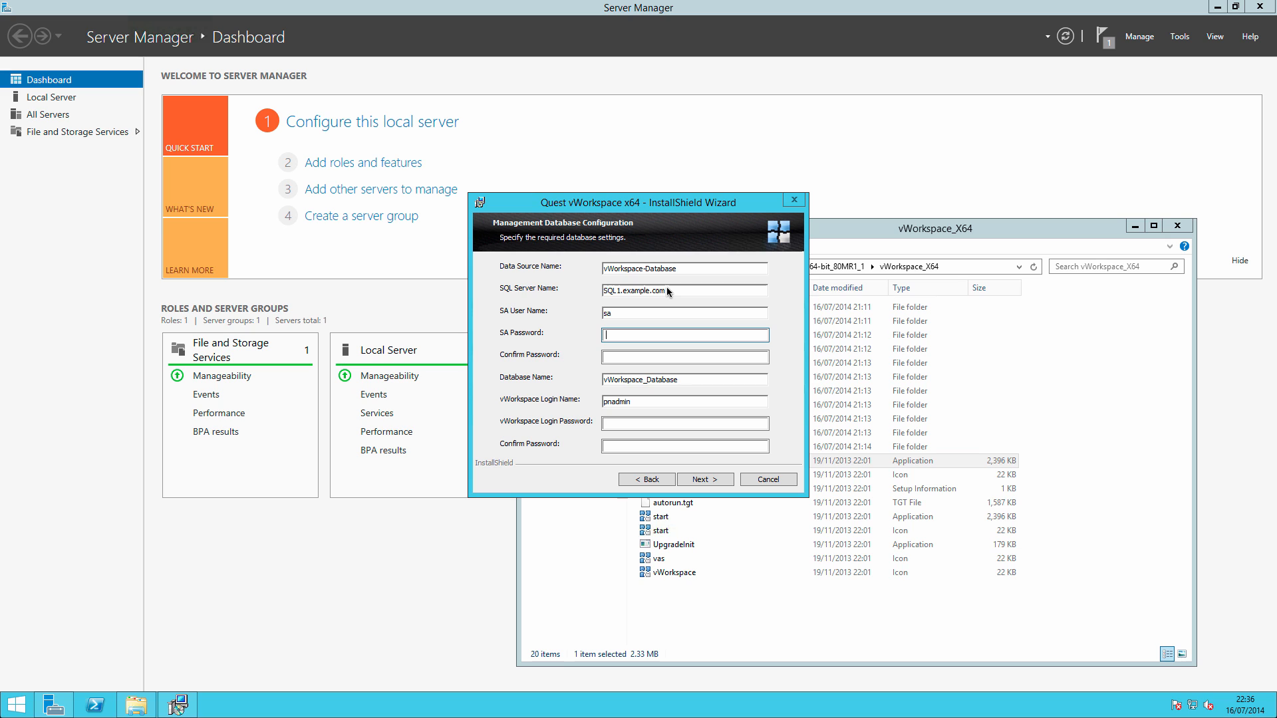
text(***)
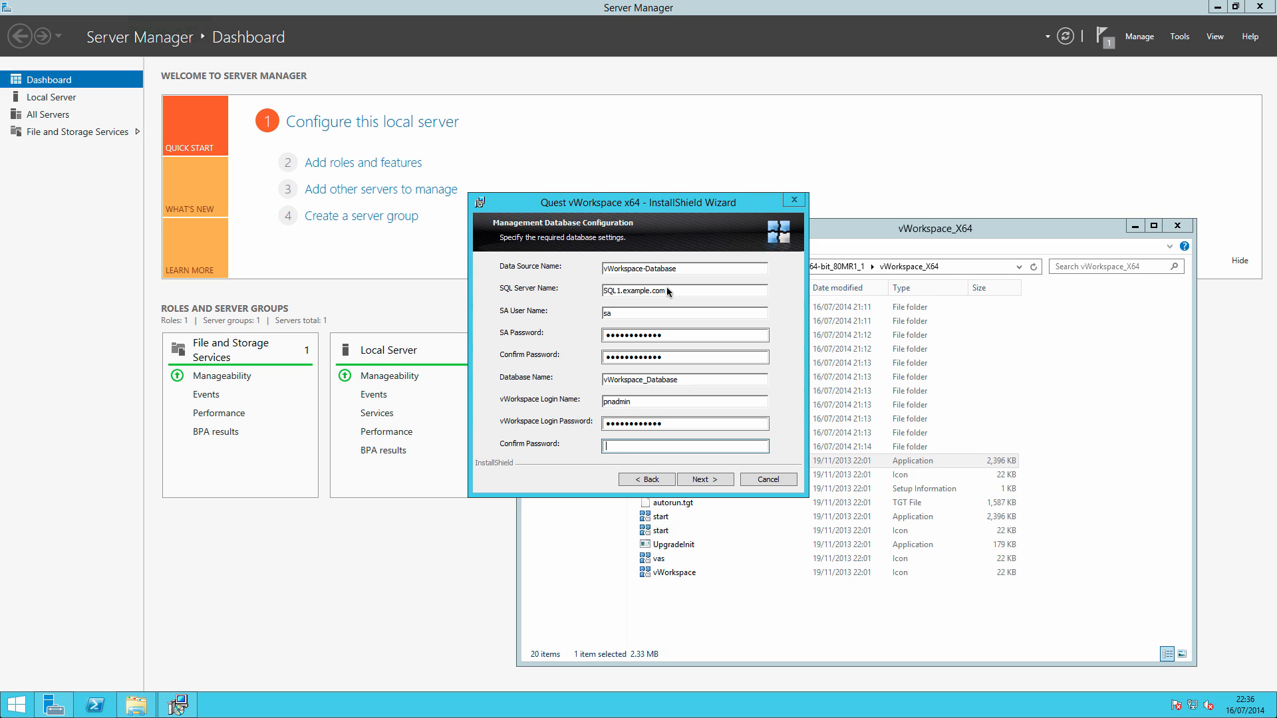
text(••••••••••)
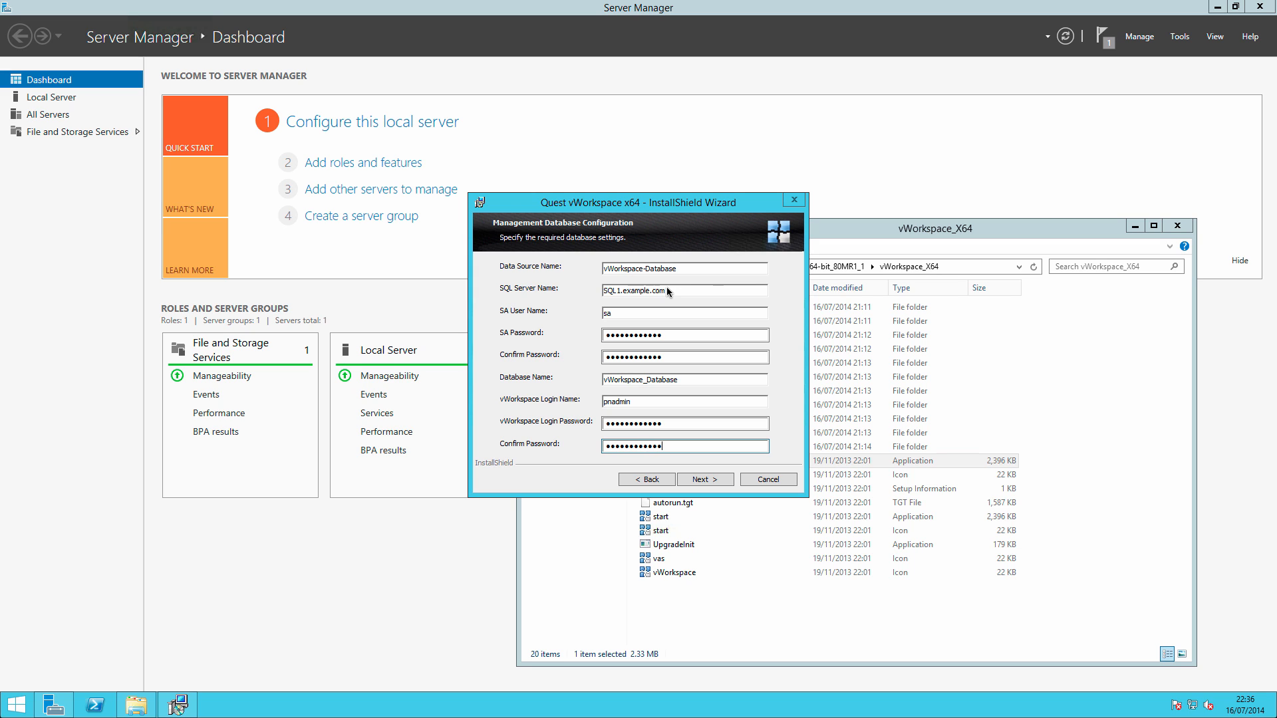
click(684, 334)
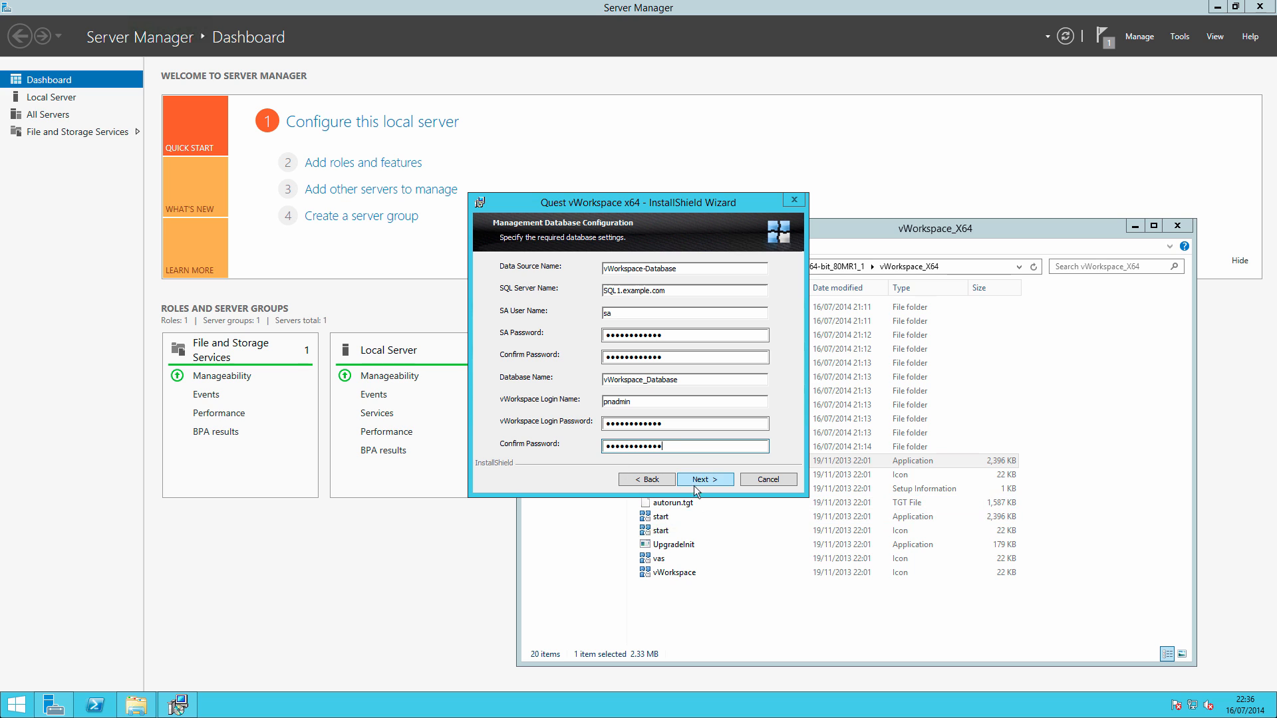
click(704, 478)
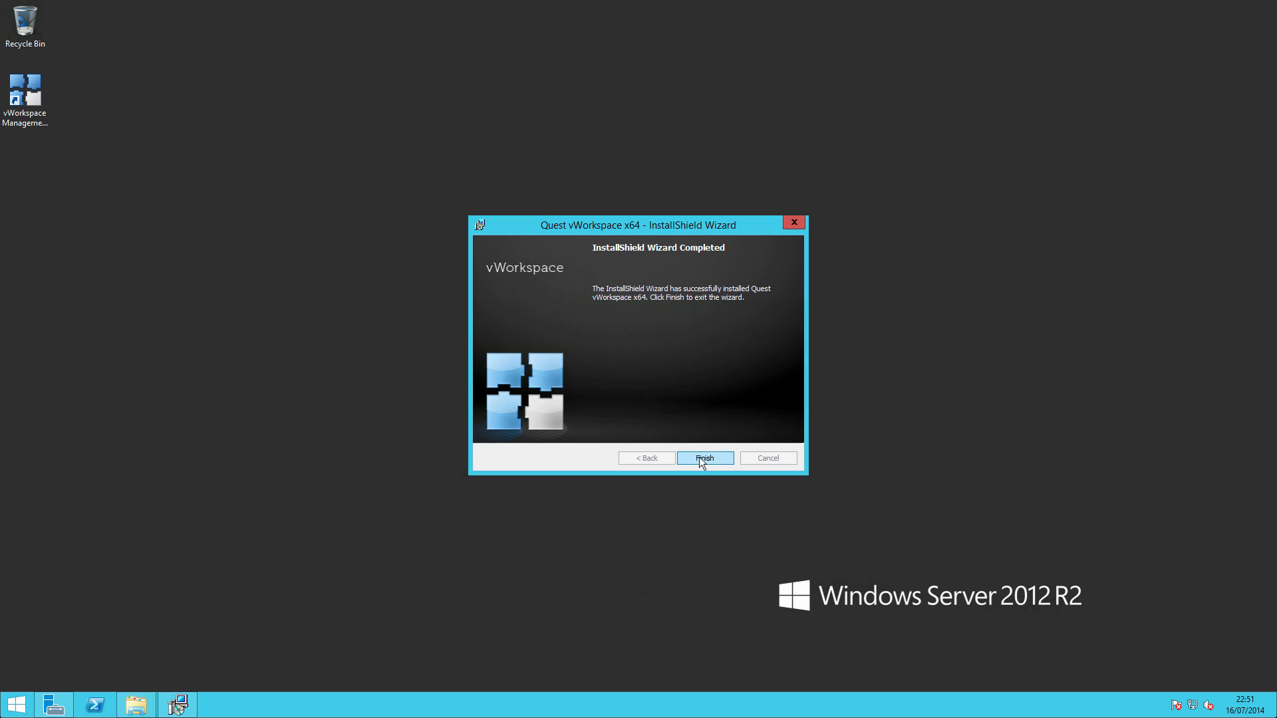
Finish the completed installer and agree to open the recommended hotfixes website.
click(704, 457)
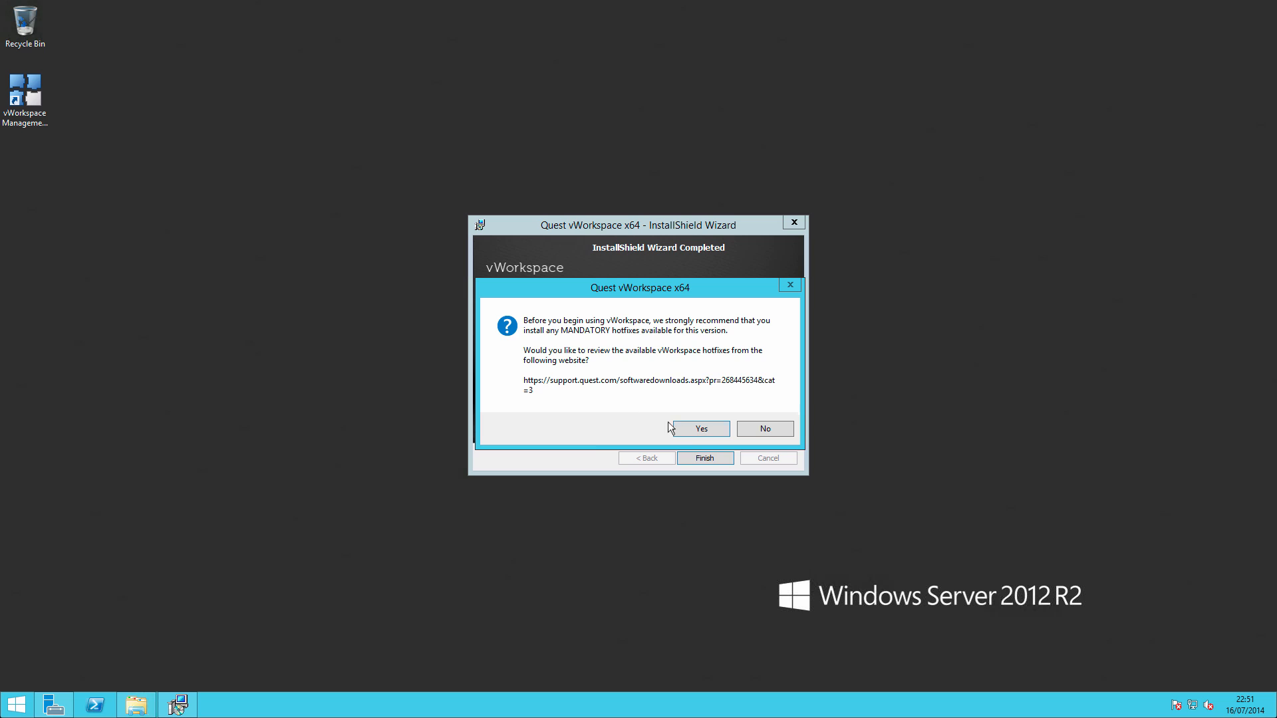
click(764, 428)
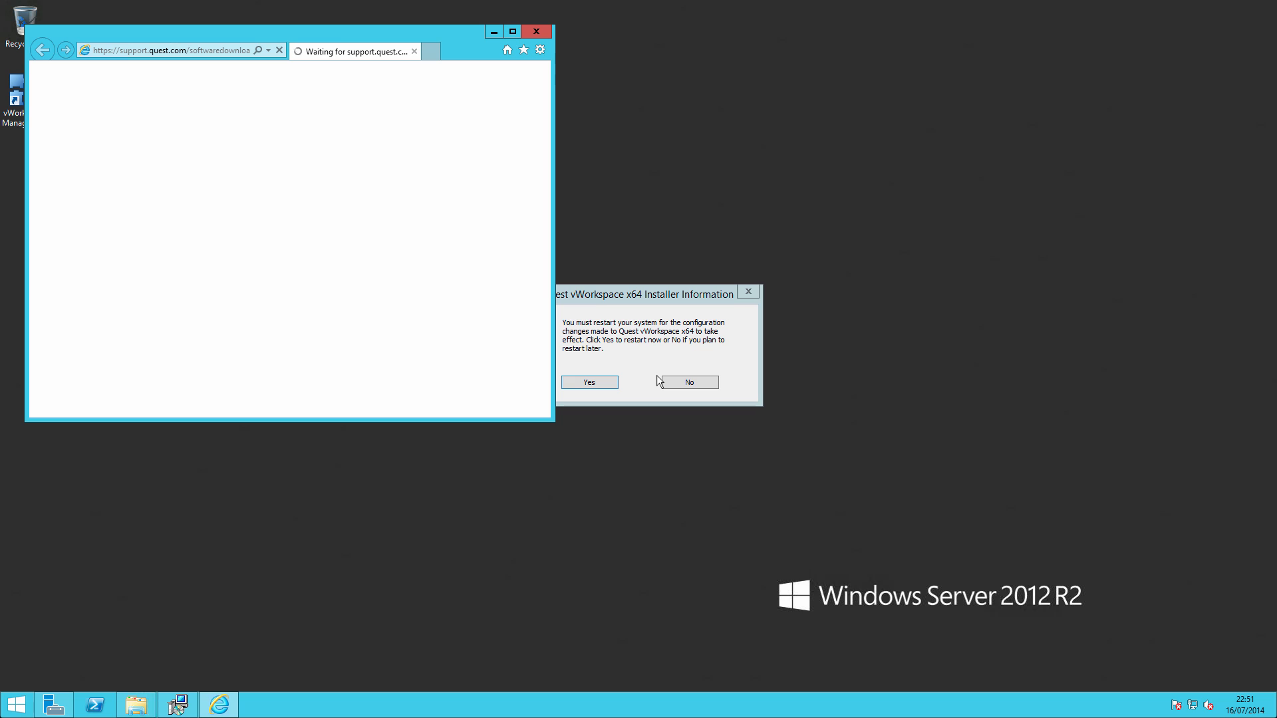
Dismiss the blocked-content warning and browse the Quest vWorkspace downloads list in Internet Explorer.
click(686, 382)
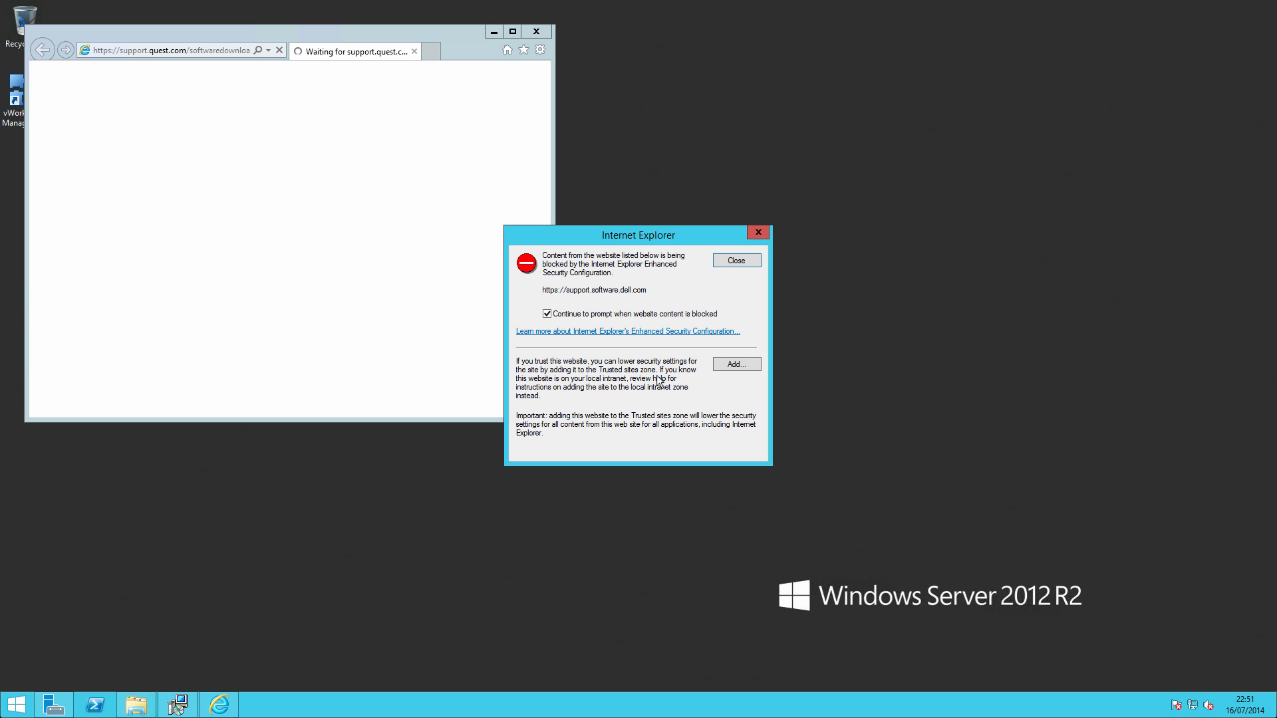
click(734, 259)
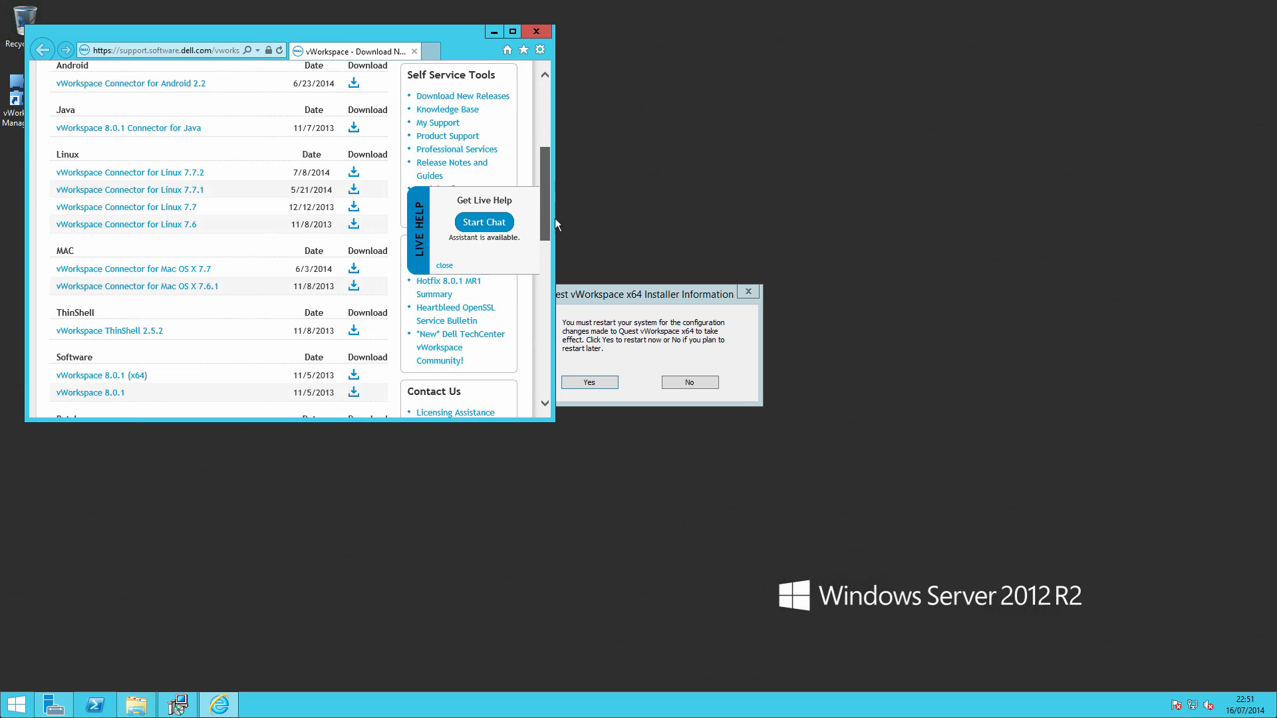
scroll(down, 3)
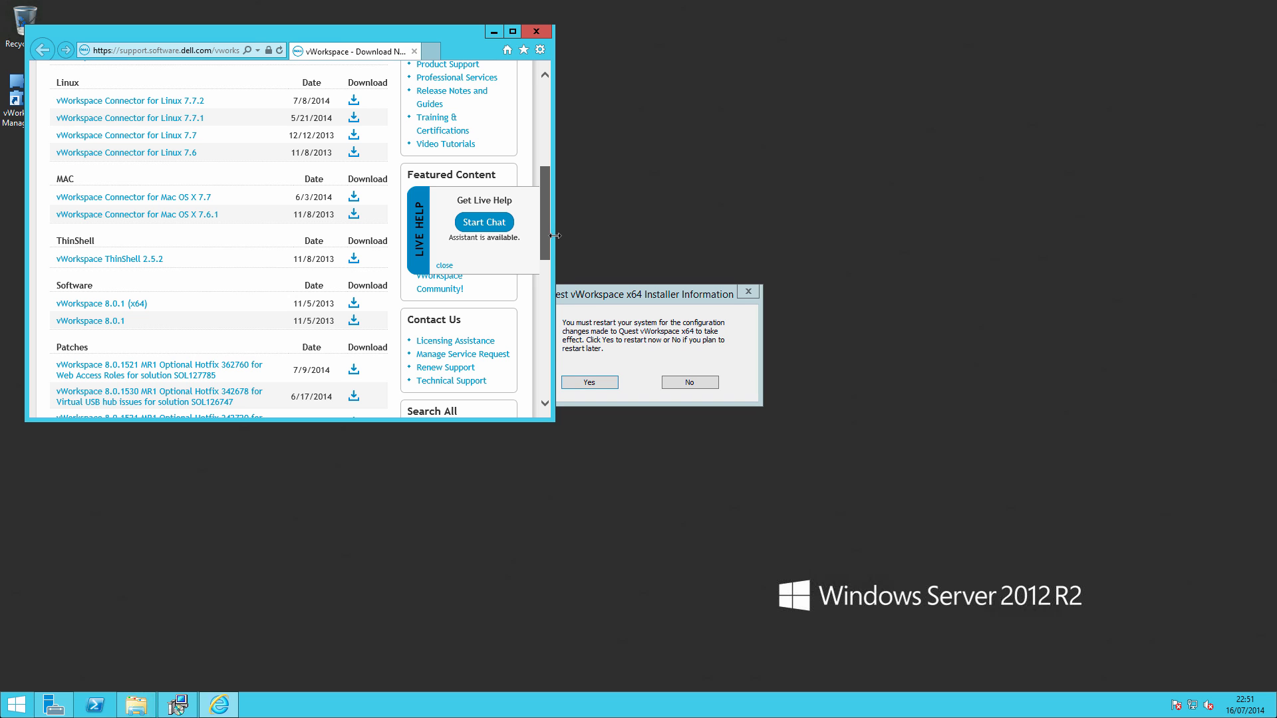
scroll(down, 3)
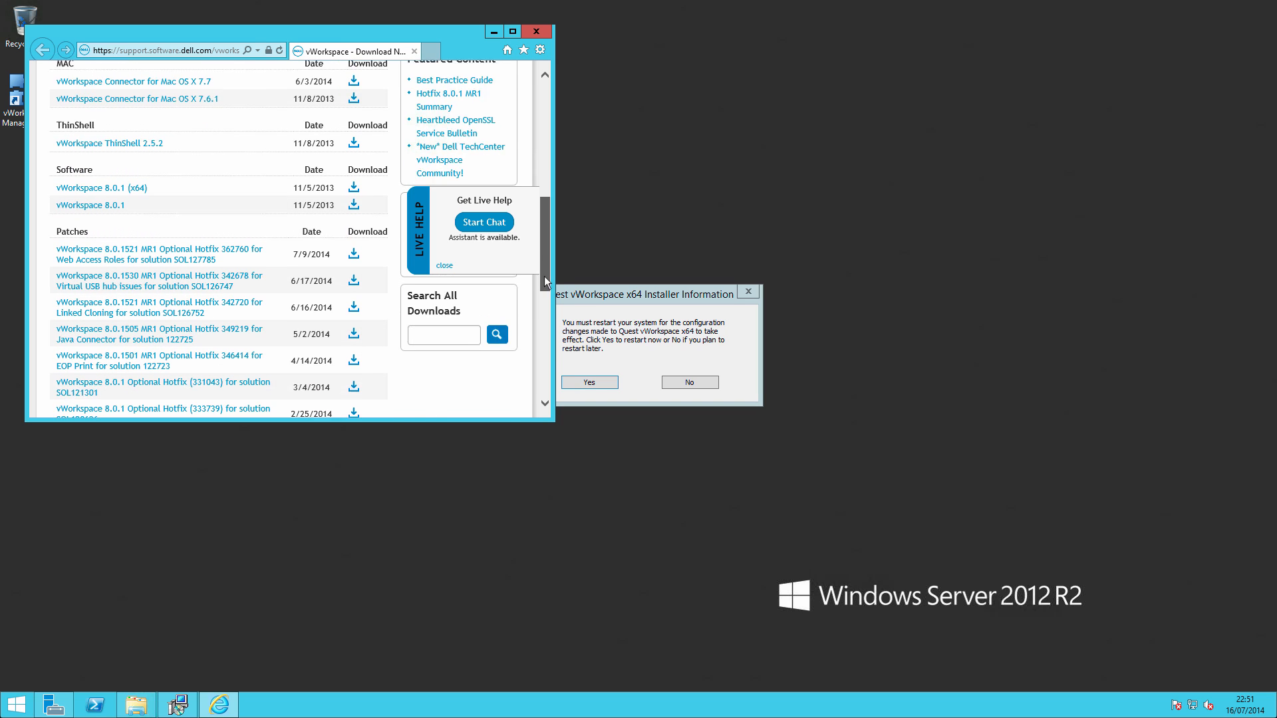
scroll(down, 3)
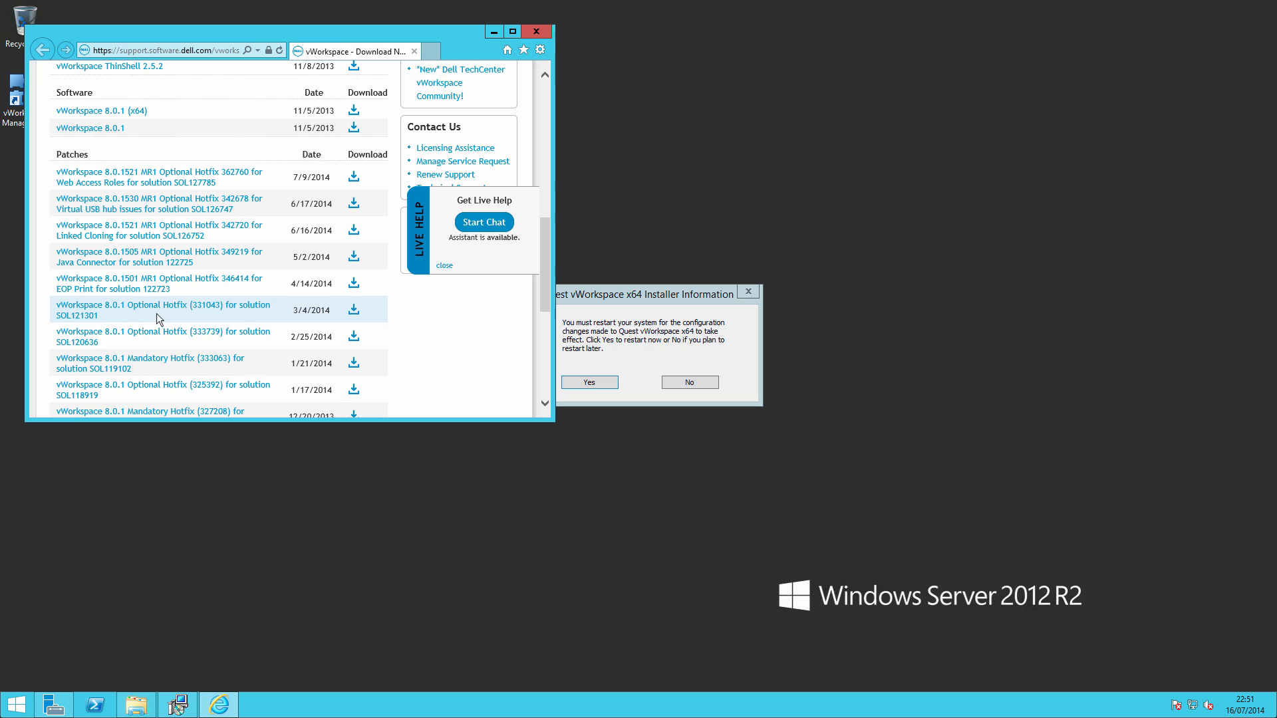
mouse_move(372, 351)
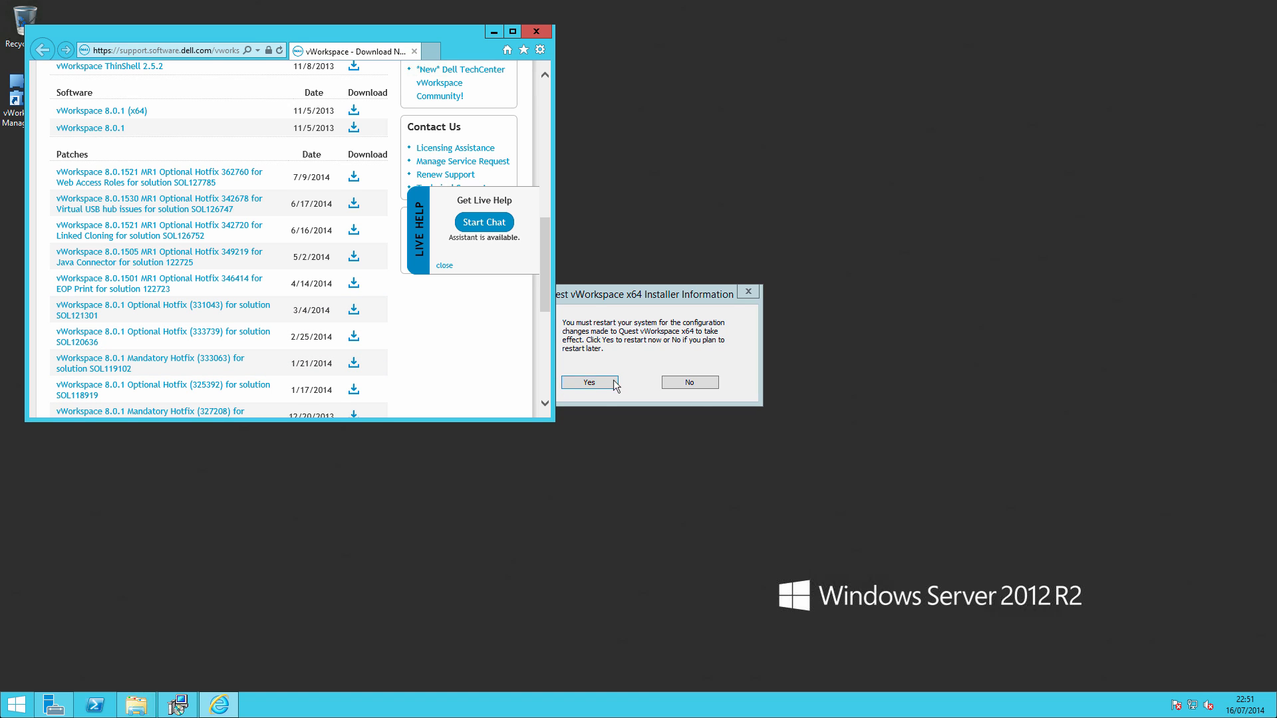
Close the browser and accept the restart prompt to reboot the server.
click(535, 31)
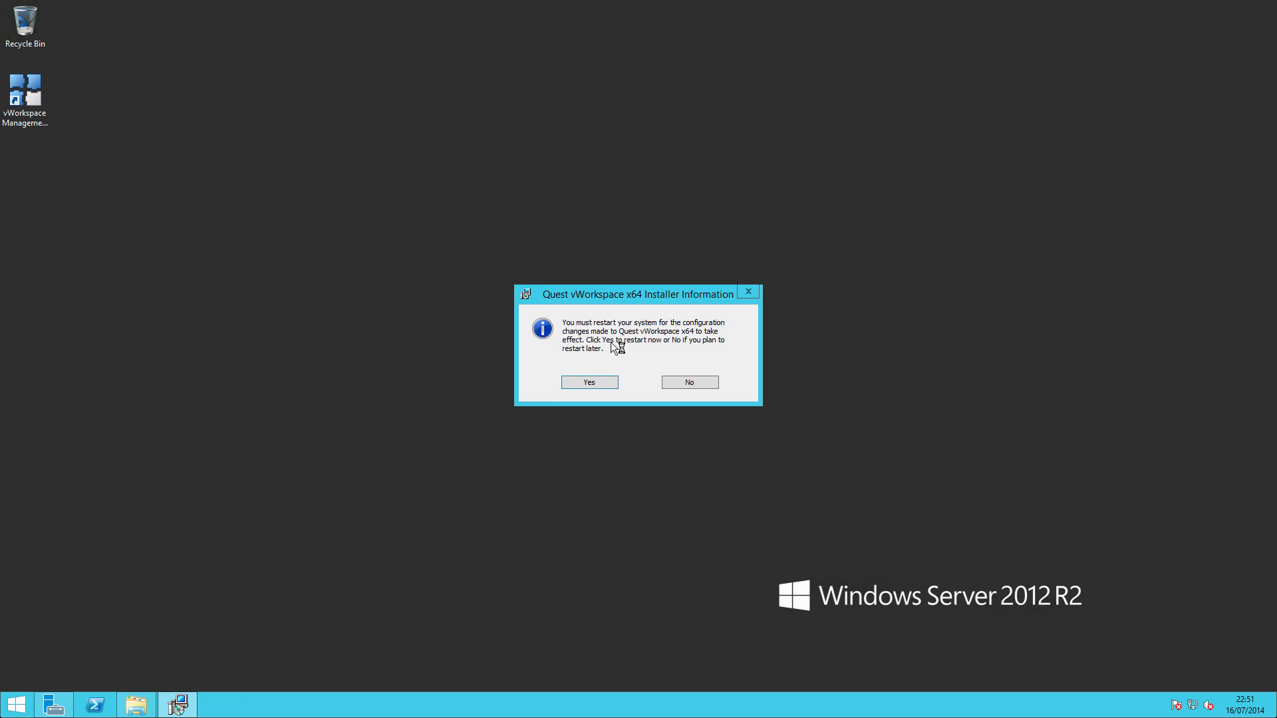
click(689, 382)
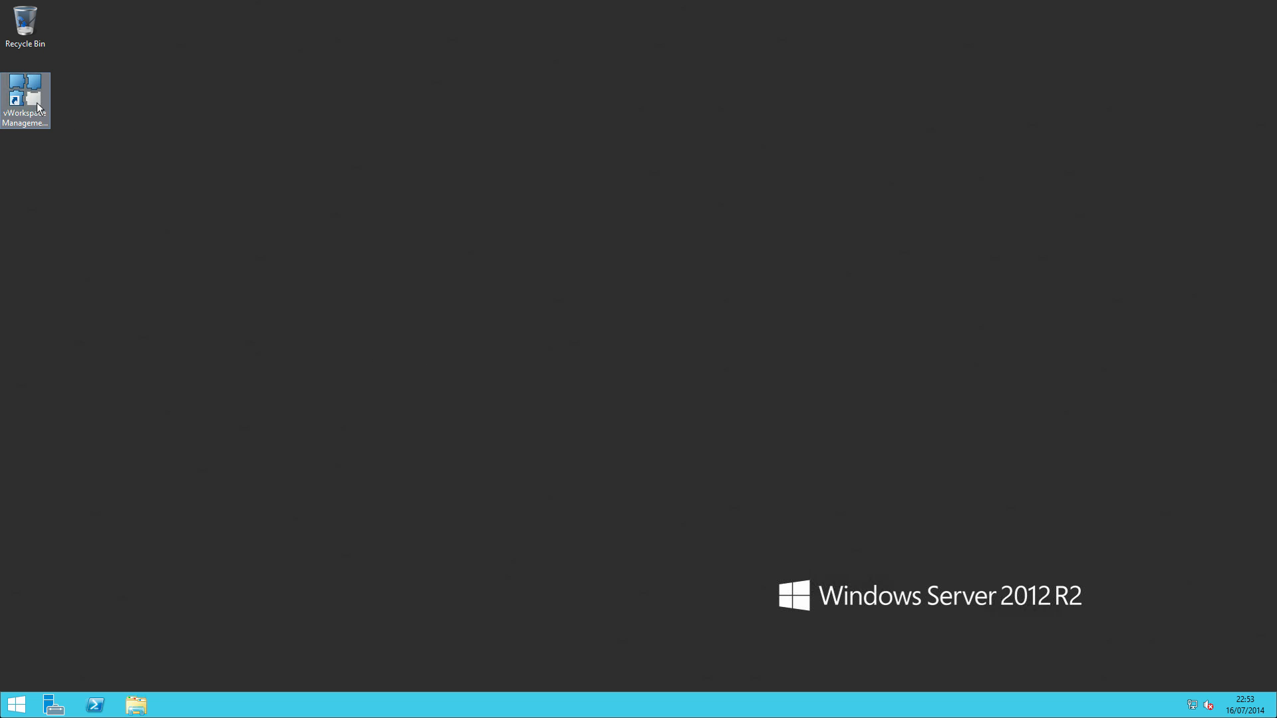
Launch the vWorkspace Management Console, add the trial Enterprise 10-user license file, and close licensing.
double_click(26, 96)
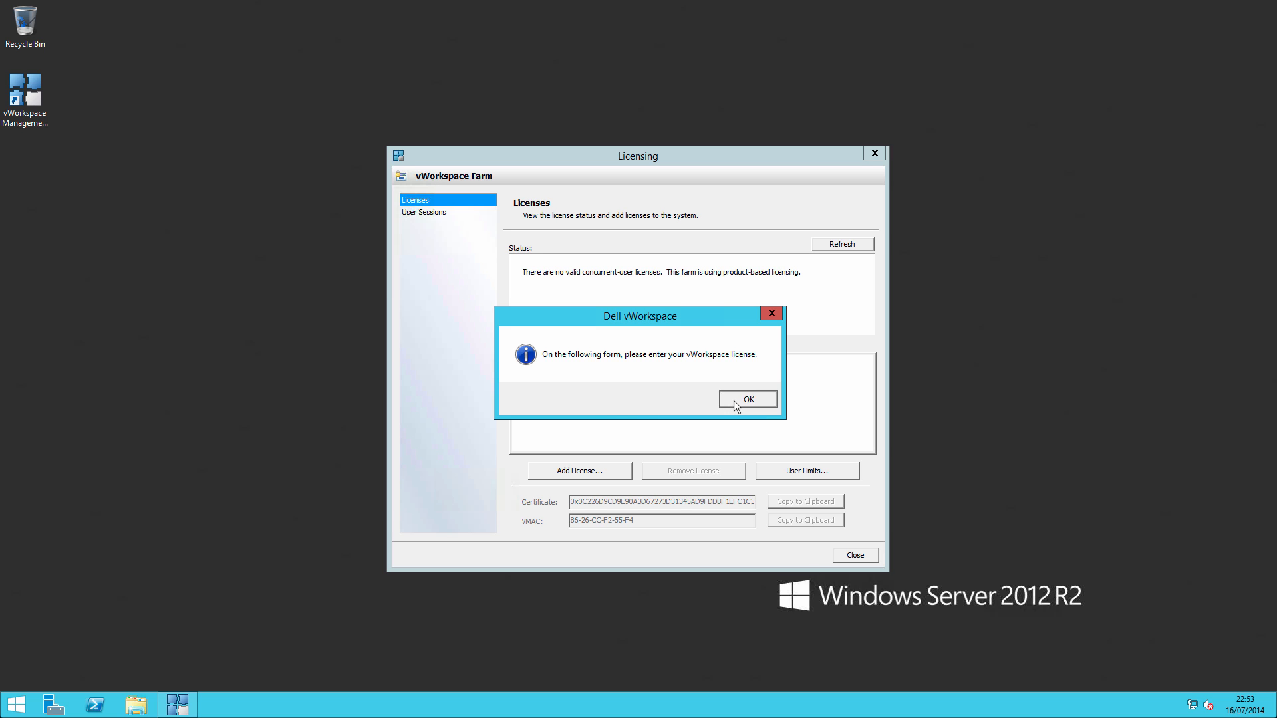
click(745, 399)
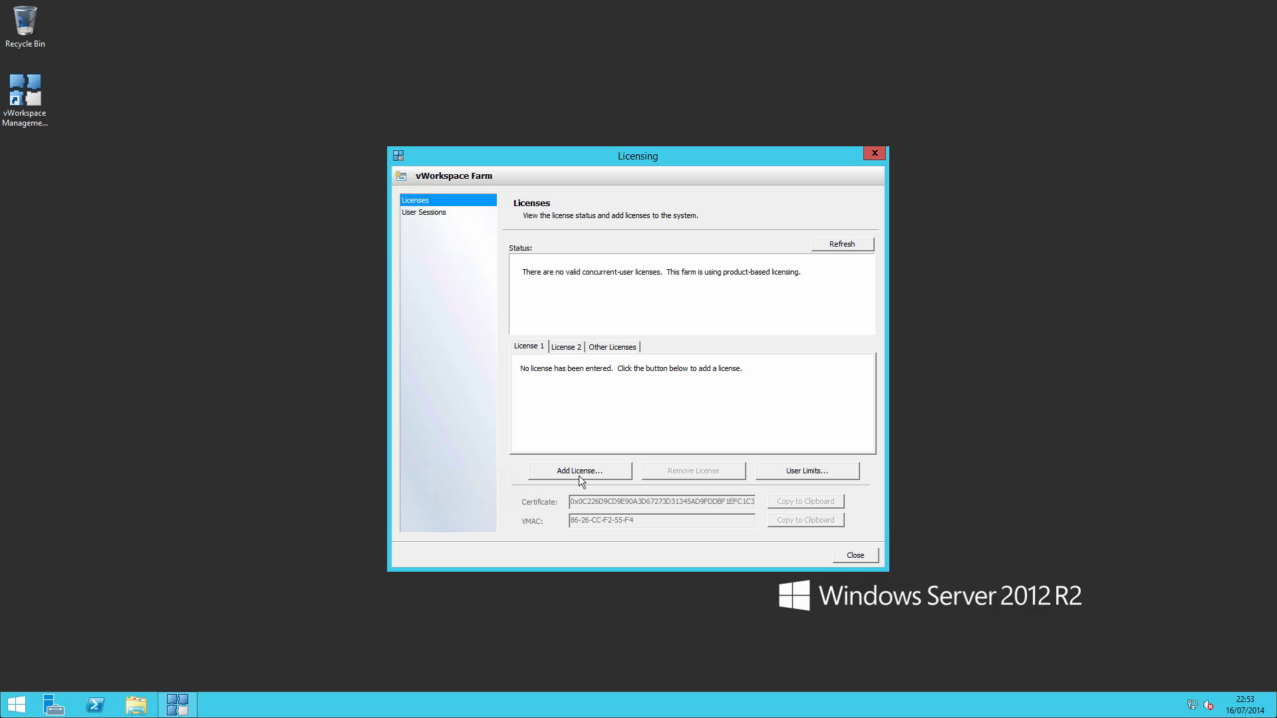
click(578, 471)
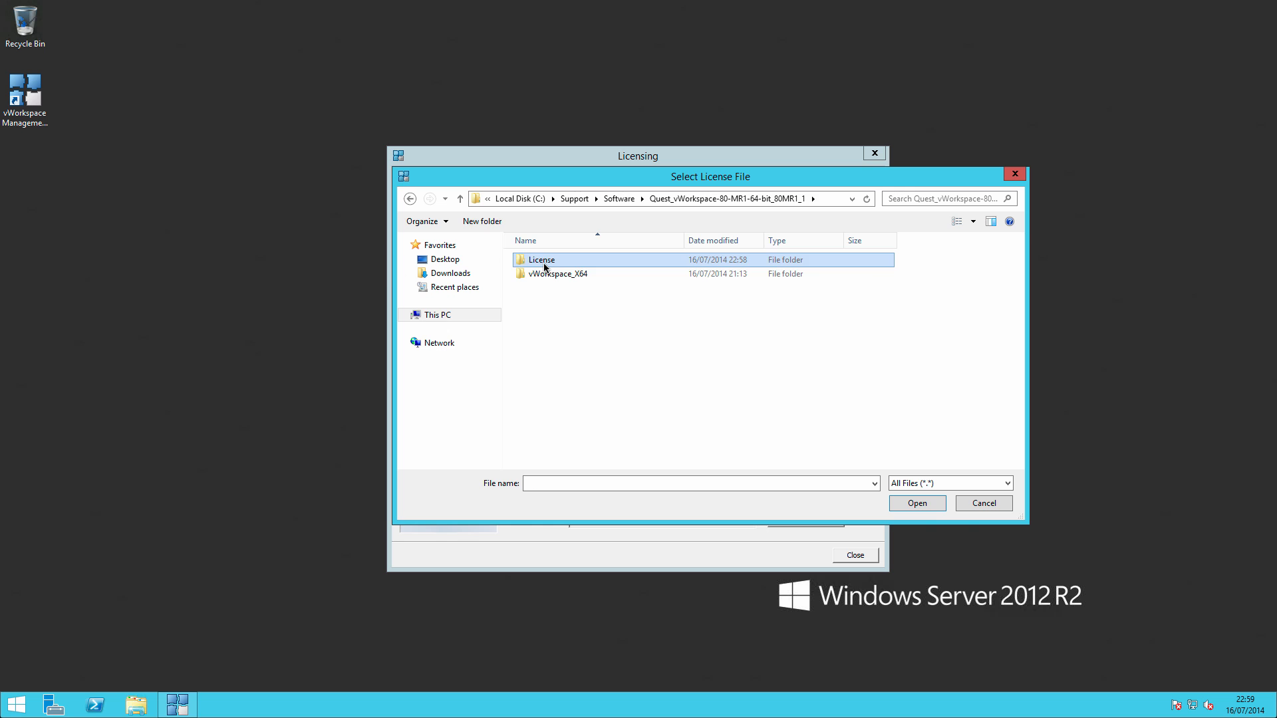
click(915, 503)
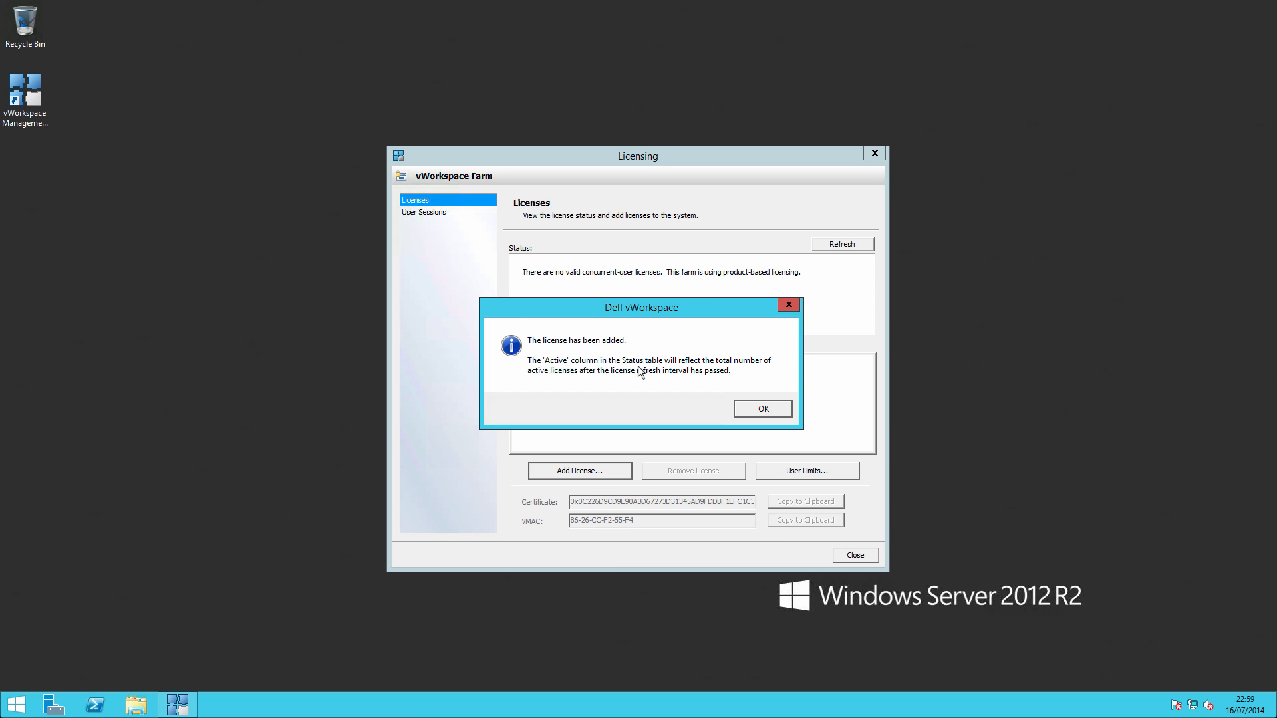
click(761, 409)
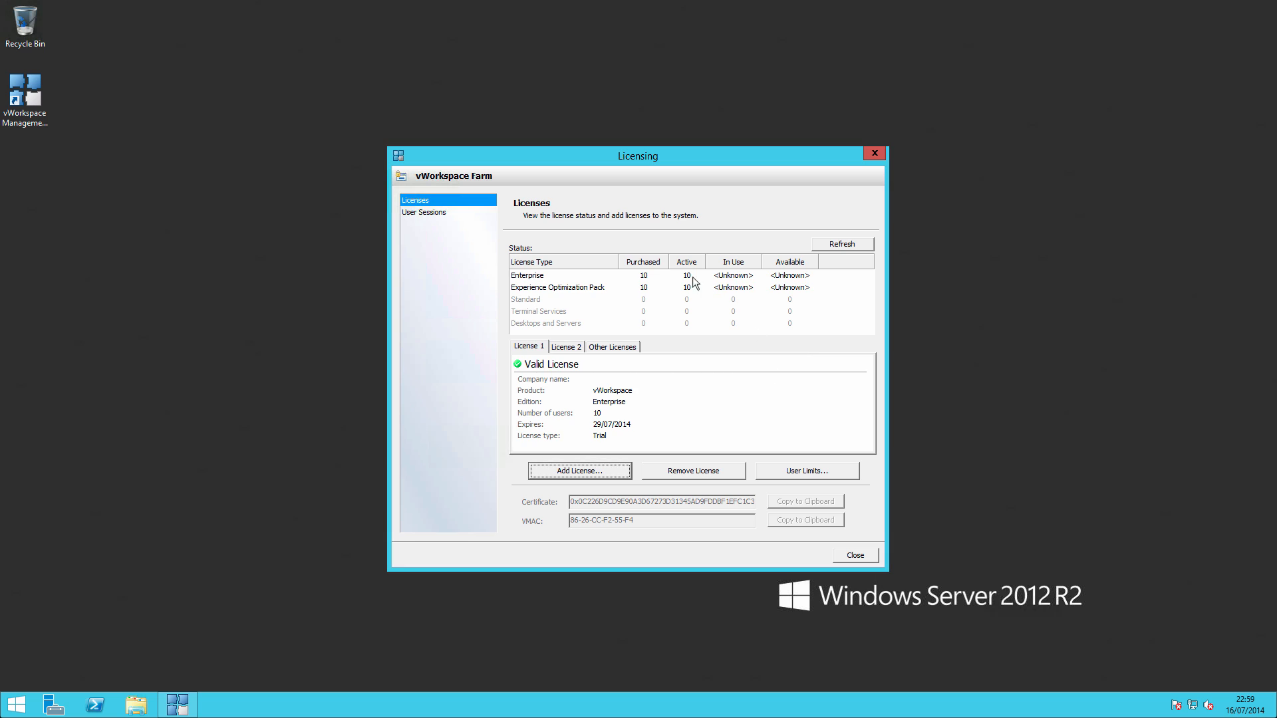
mouse_move(675, 291)
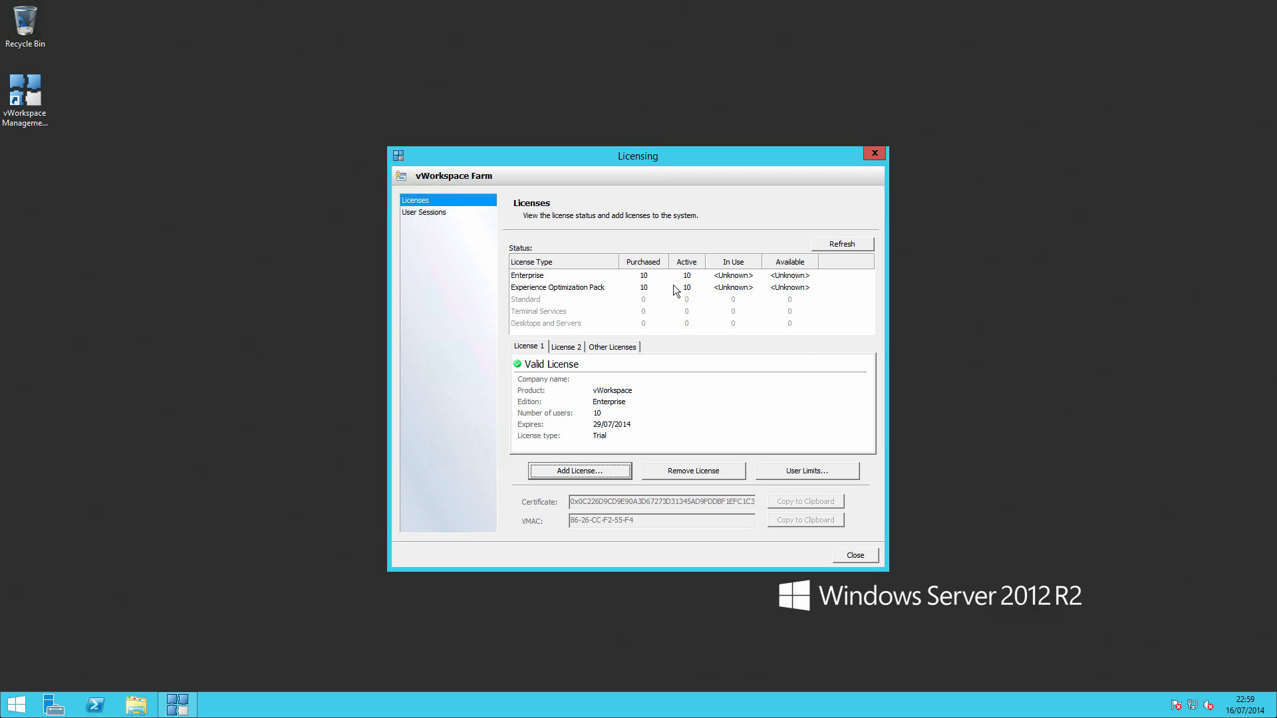
mouse_move(723, 277)
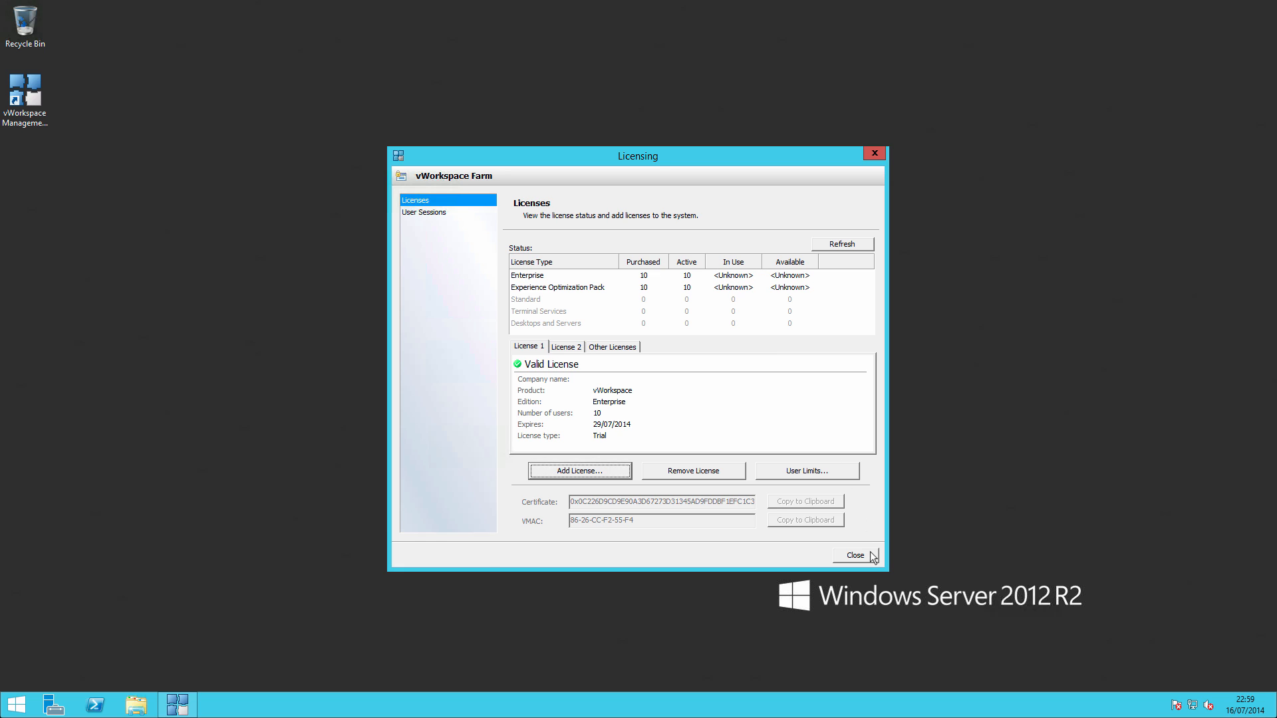
click(854, 556)
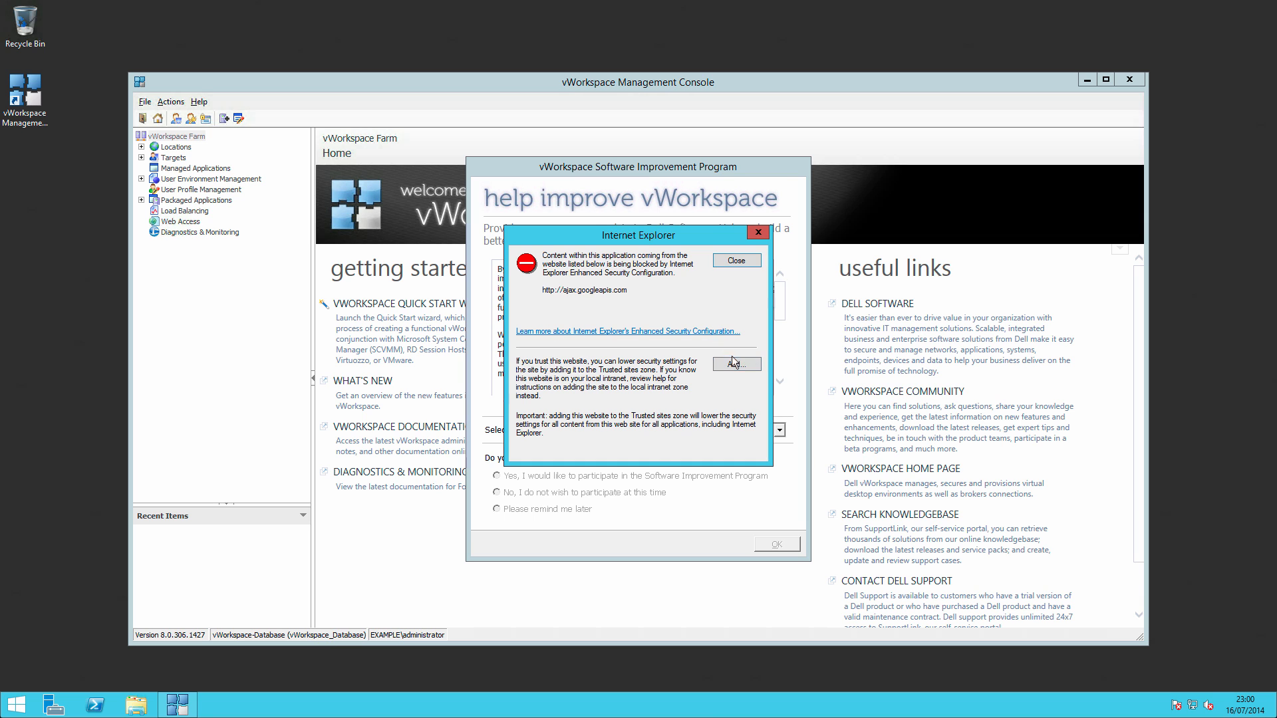
Add the blocked googleapis site and console page to IE's Trusted sites.
click(734, 363)
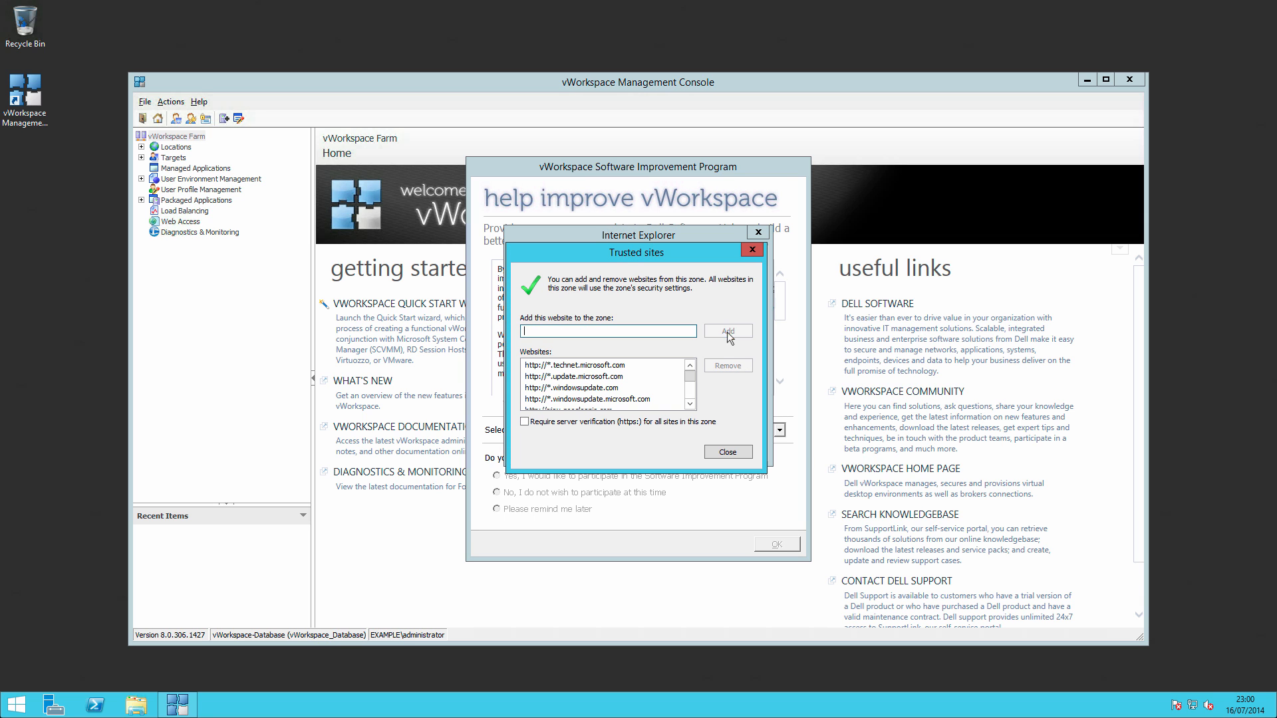
click(726, 451)
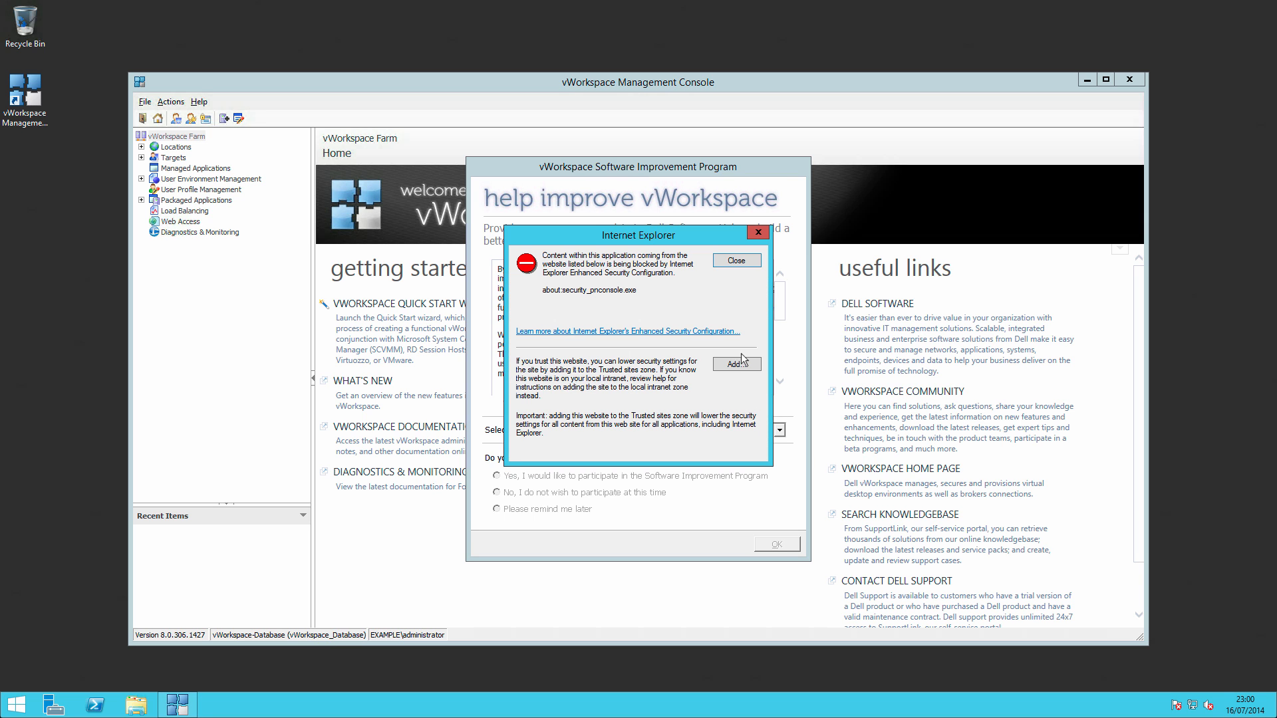
click(735, 363)
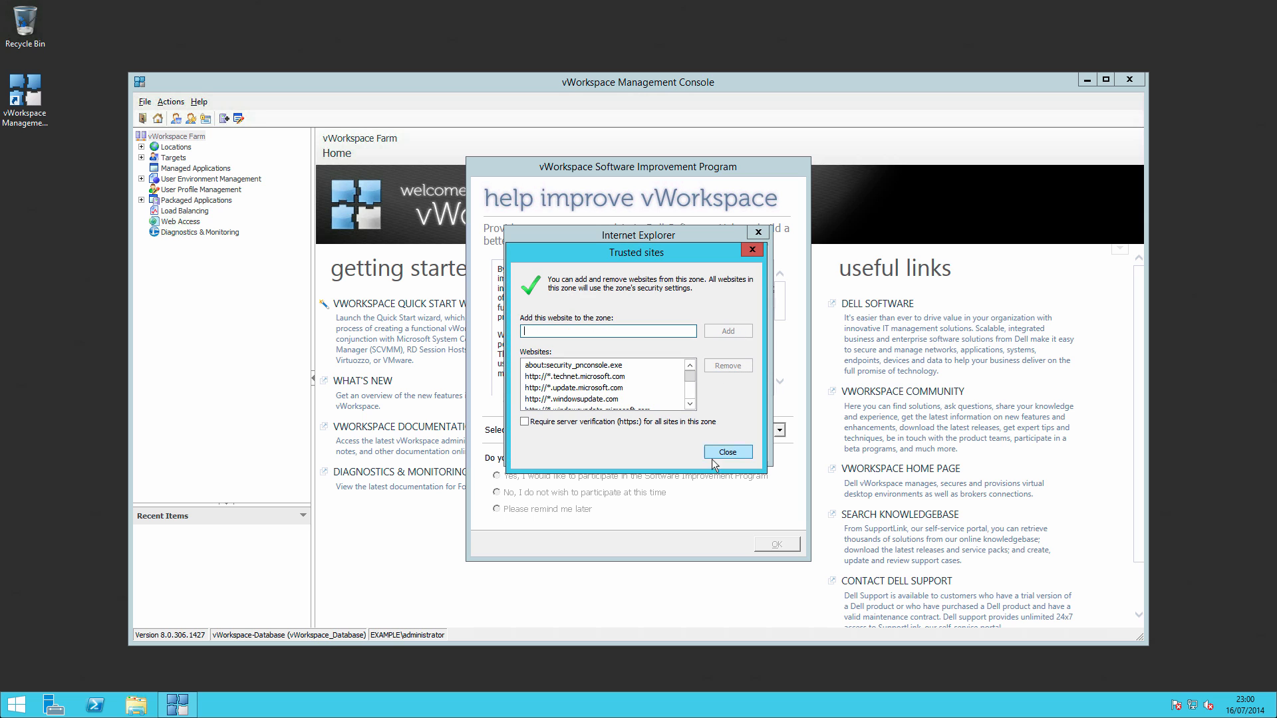
click(726, 450)
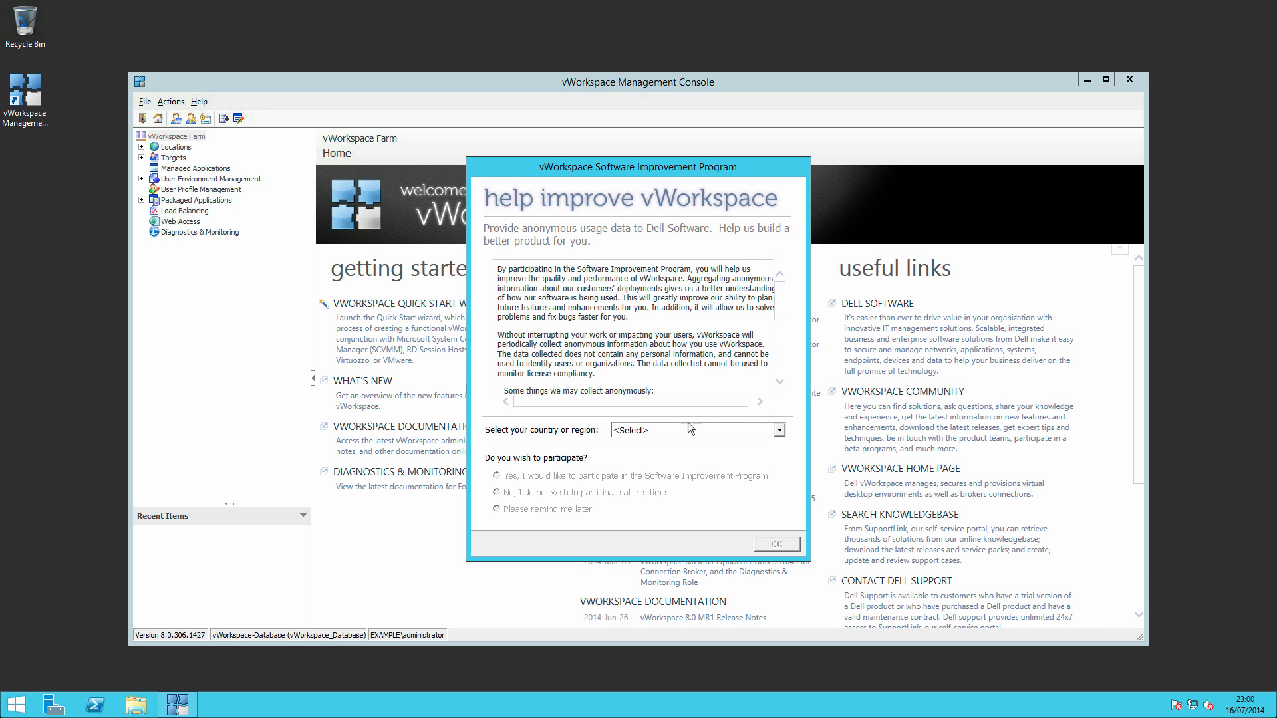
Set the country to United Kingdom and decline the Software Improvement Program.
click(778, 429)
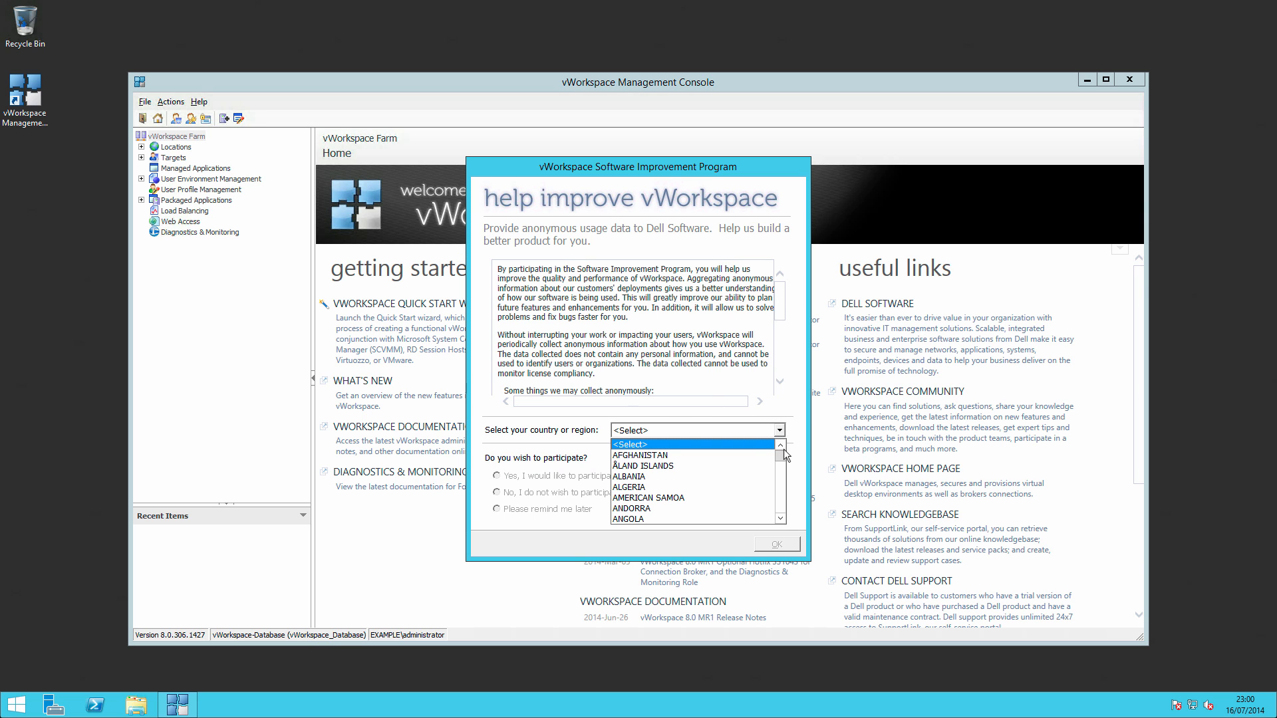
click(780, 509)
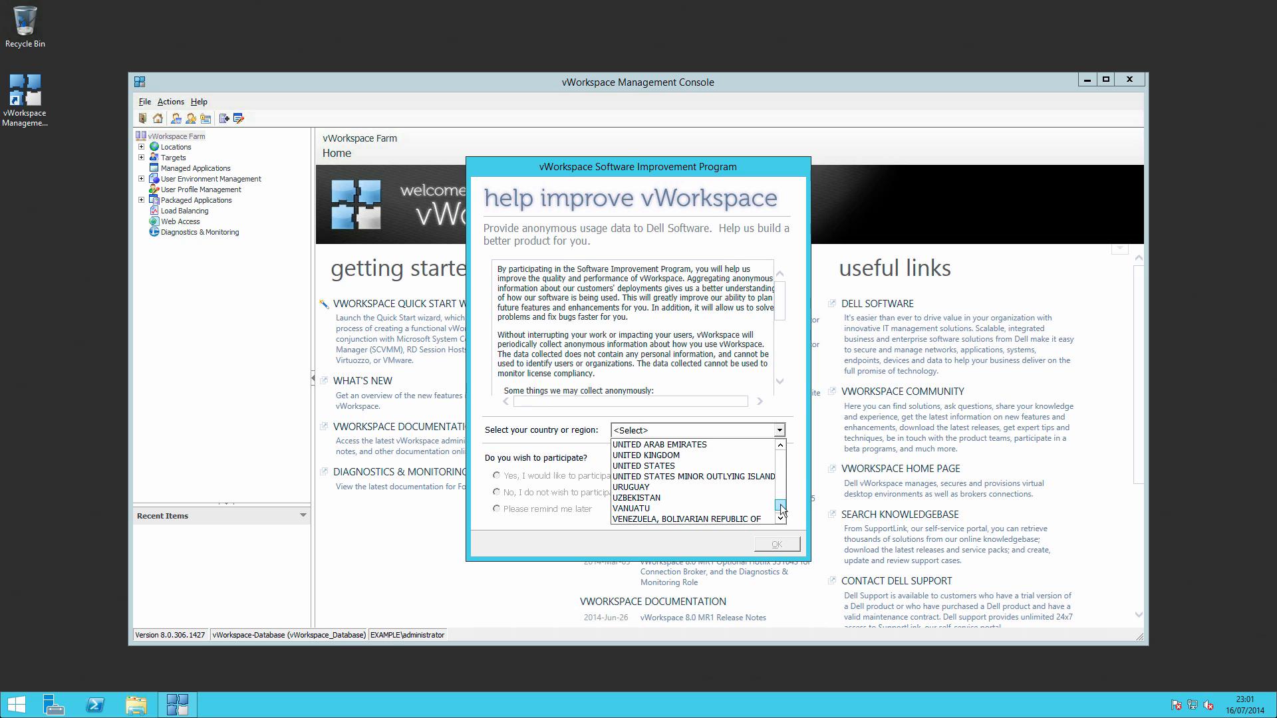
click(645, 455)
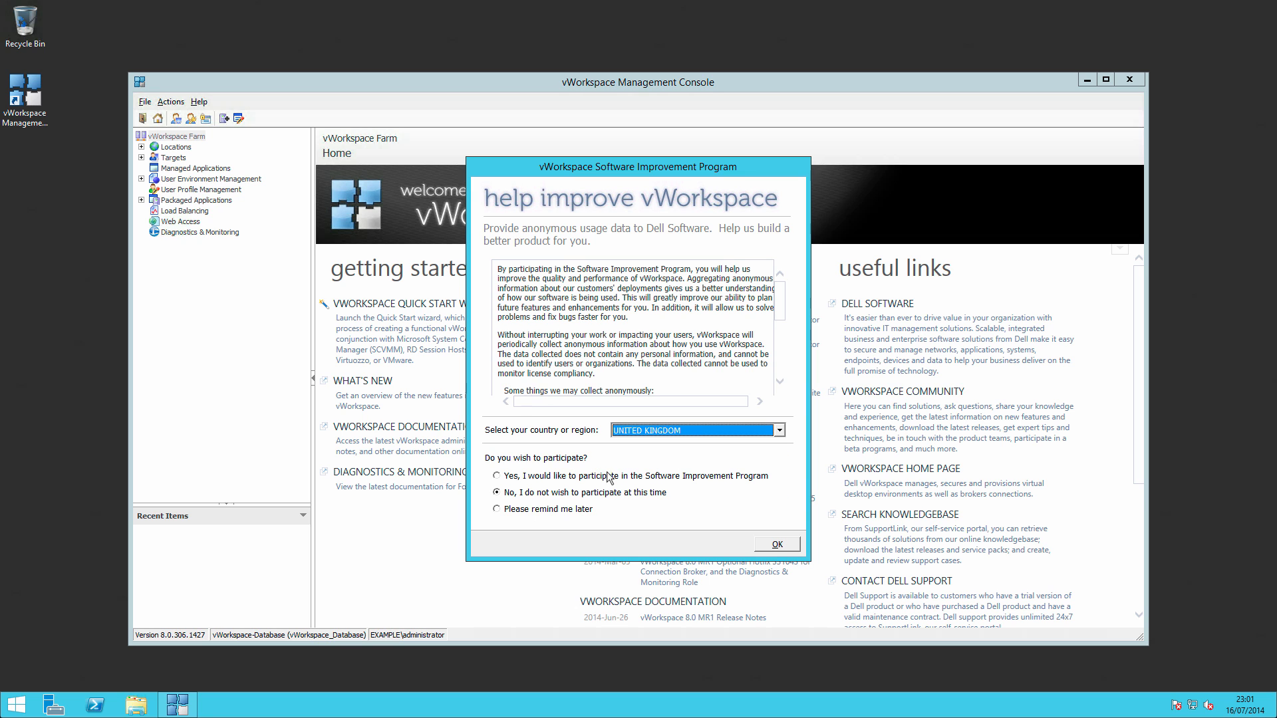
click(775, 543)
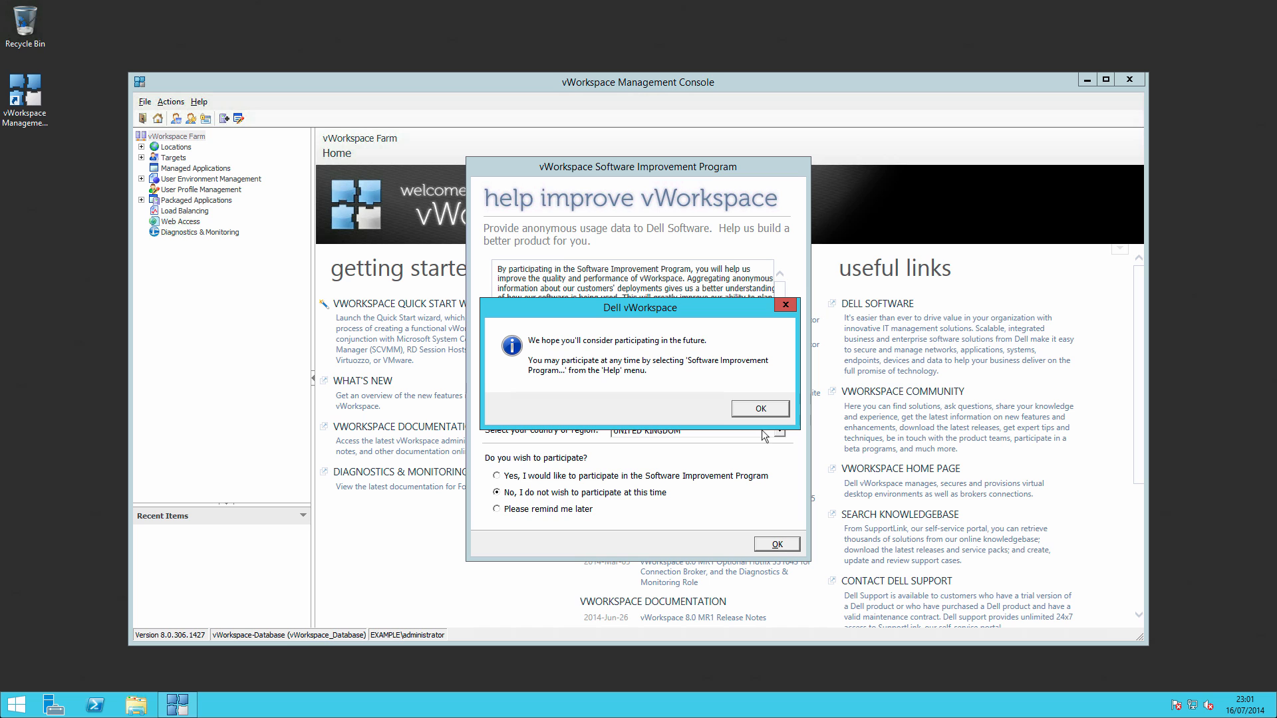
click(758, 408)
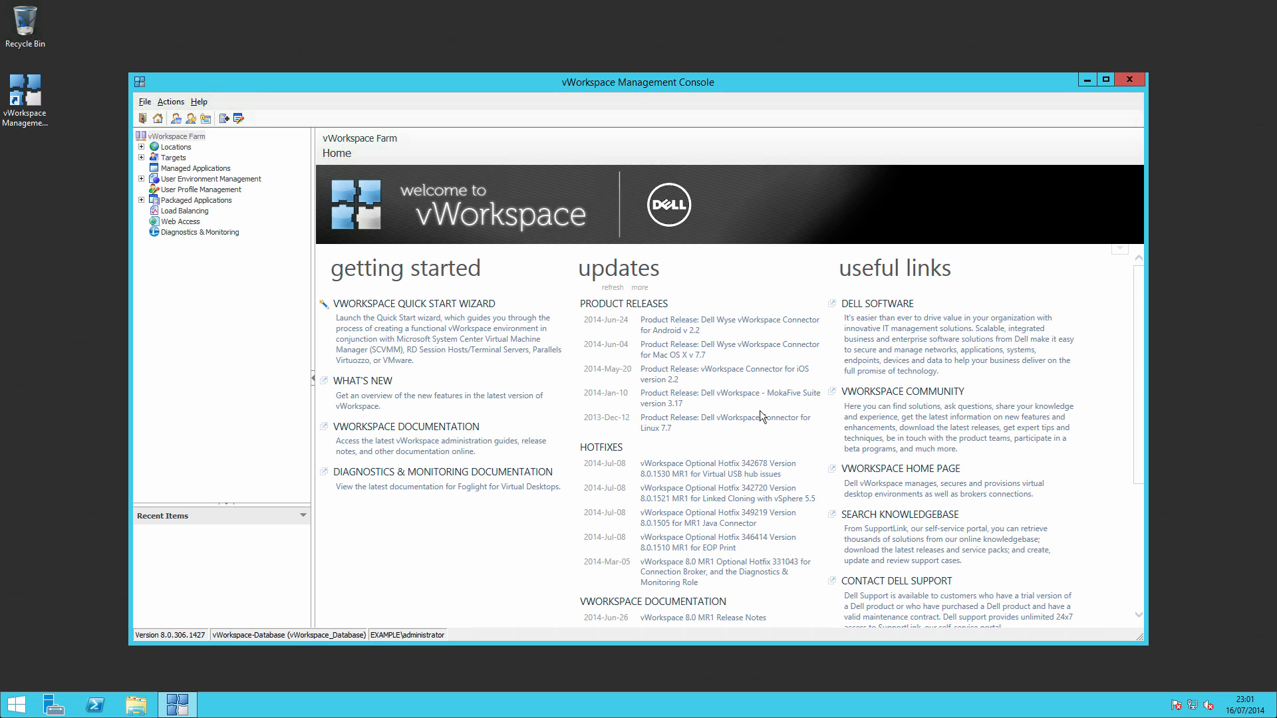
Launch the vWorkspace Quick Start Wizard from the Home page.
click(413, 303)
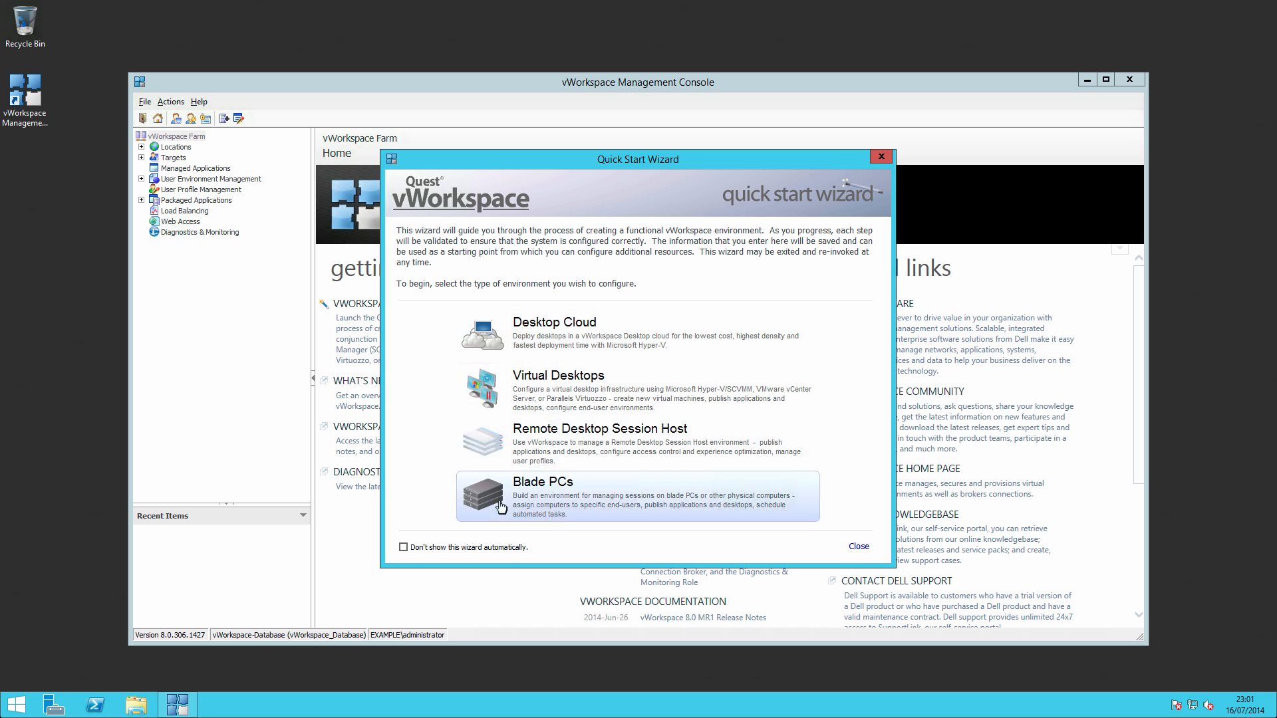
mouse_move(580, 408)
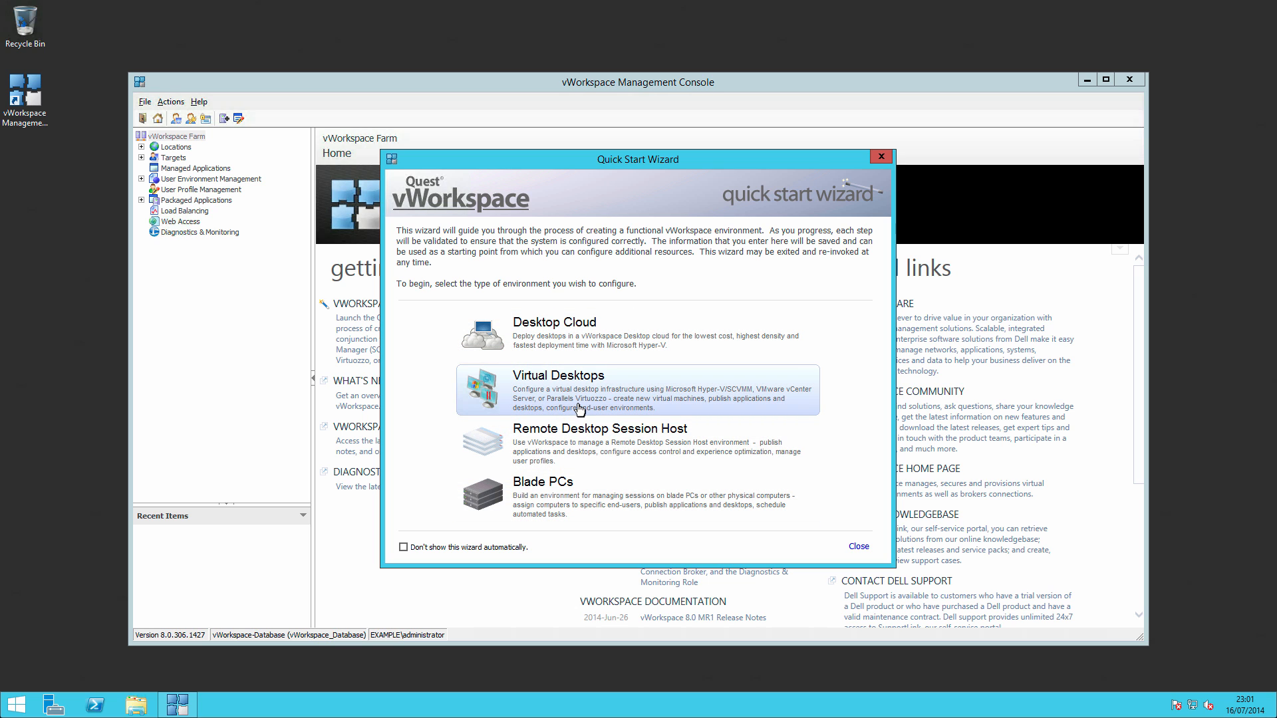
mouse_move(567, 349)
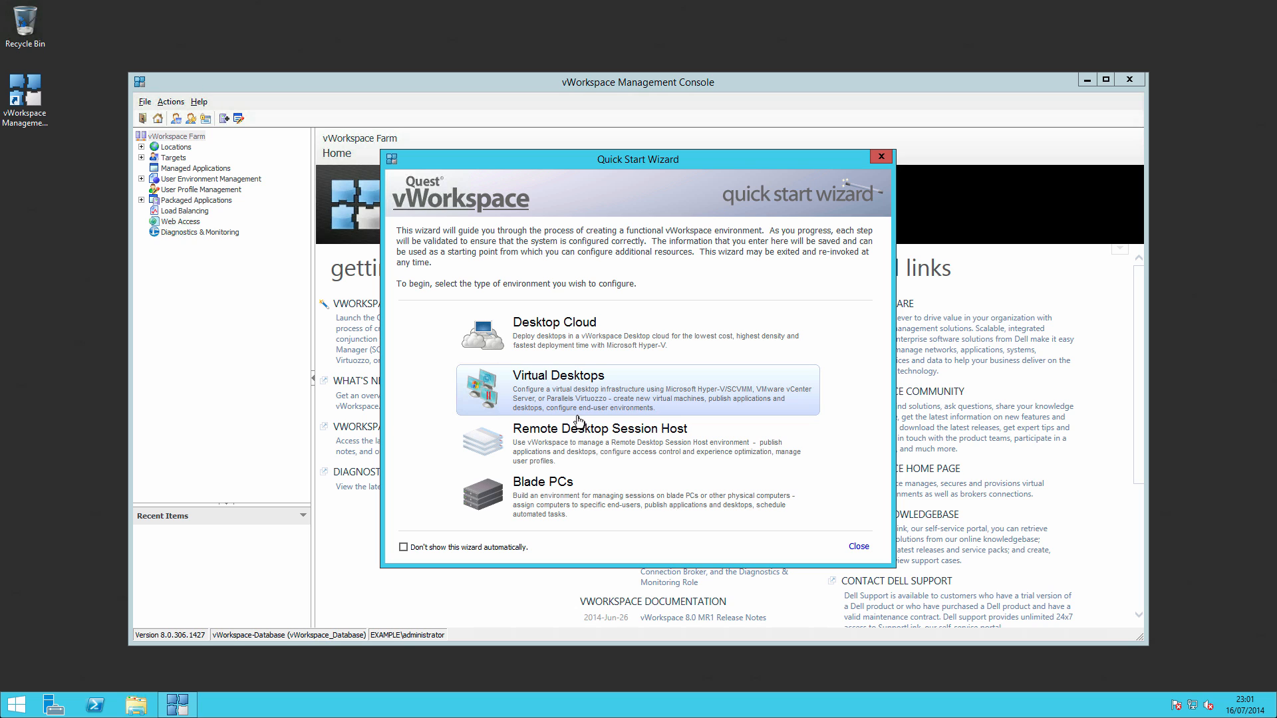
mouse_move(590, 447)
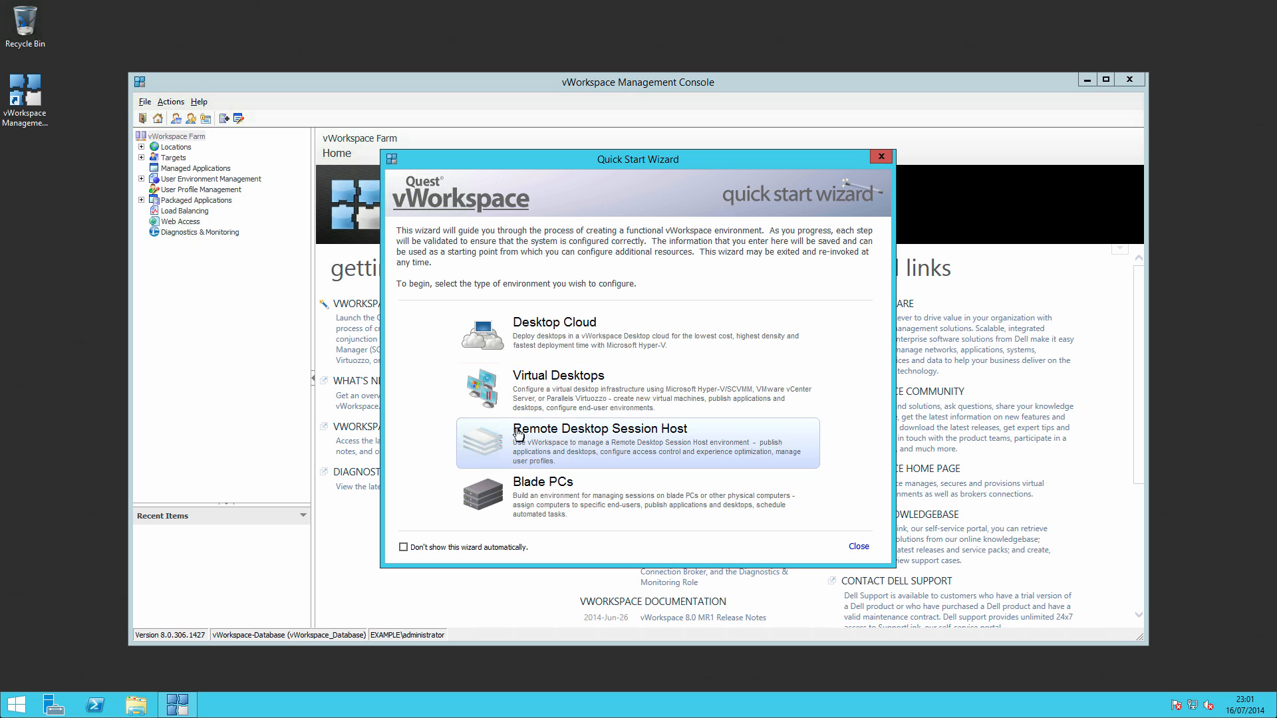
mouse_move(533, 440)
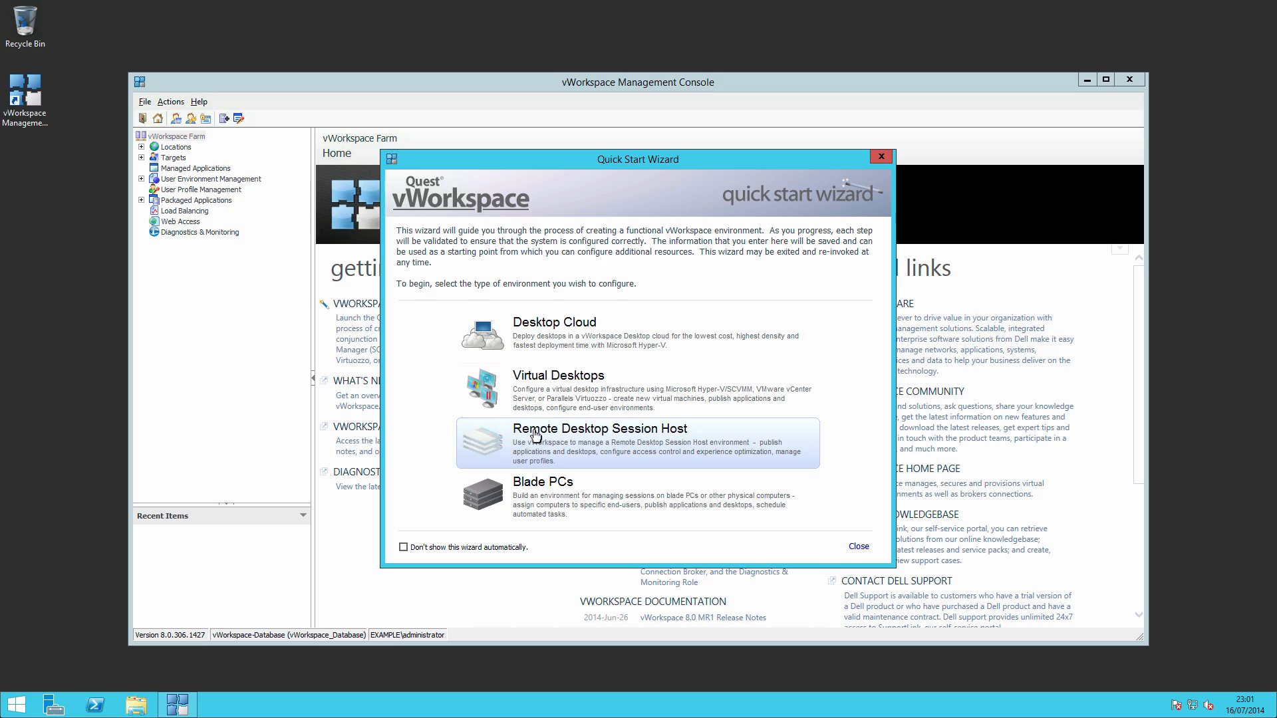